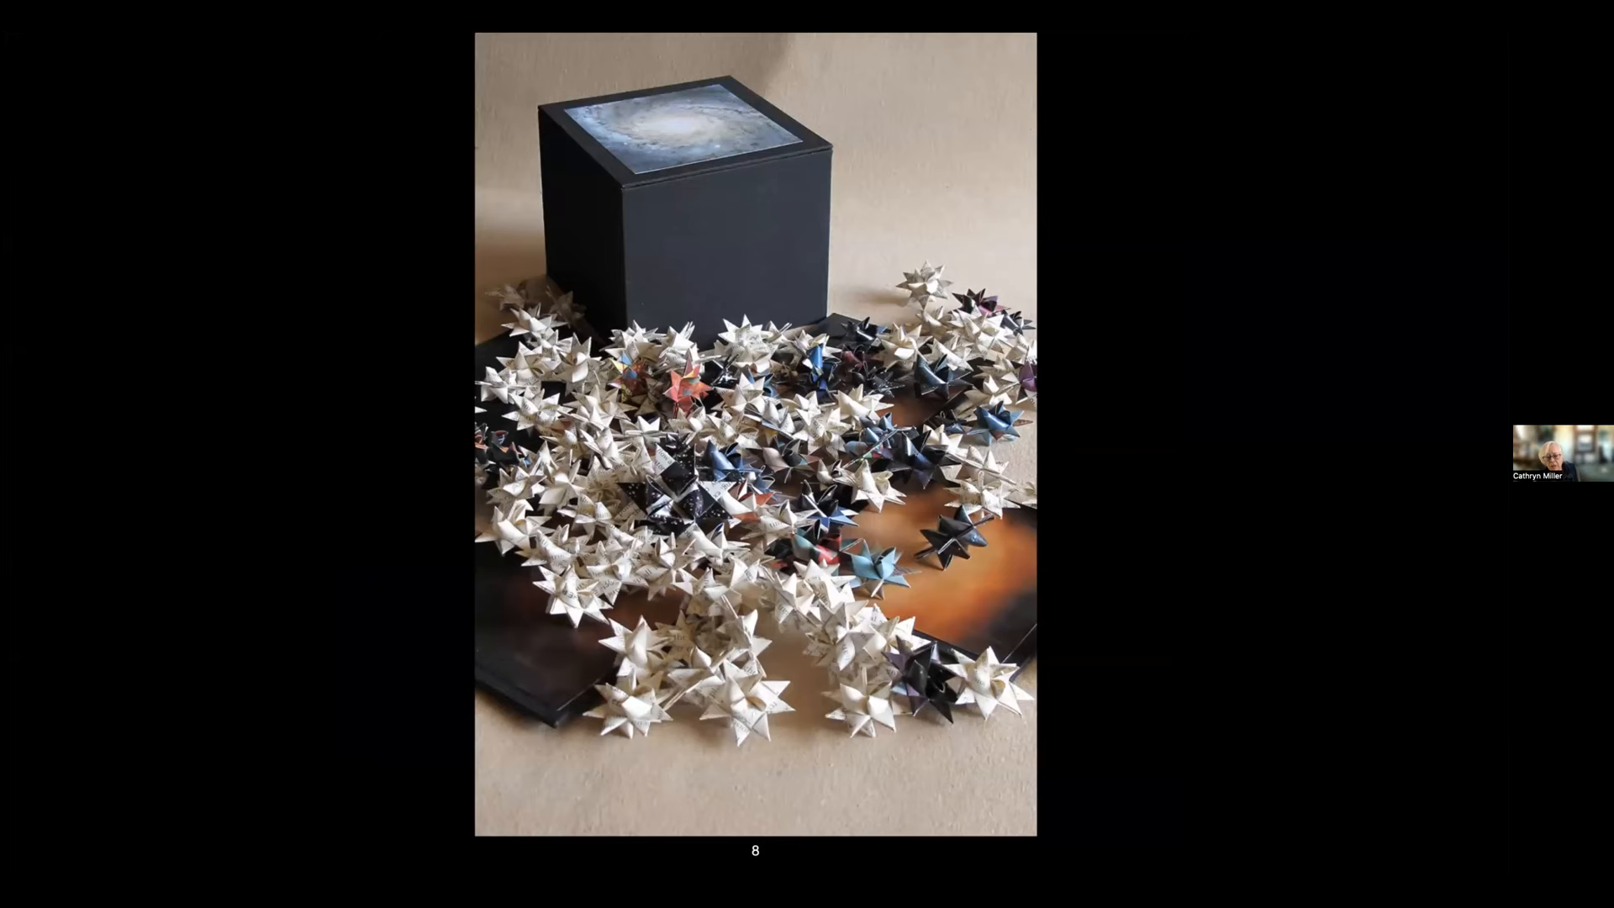
key(Right)
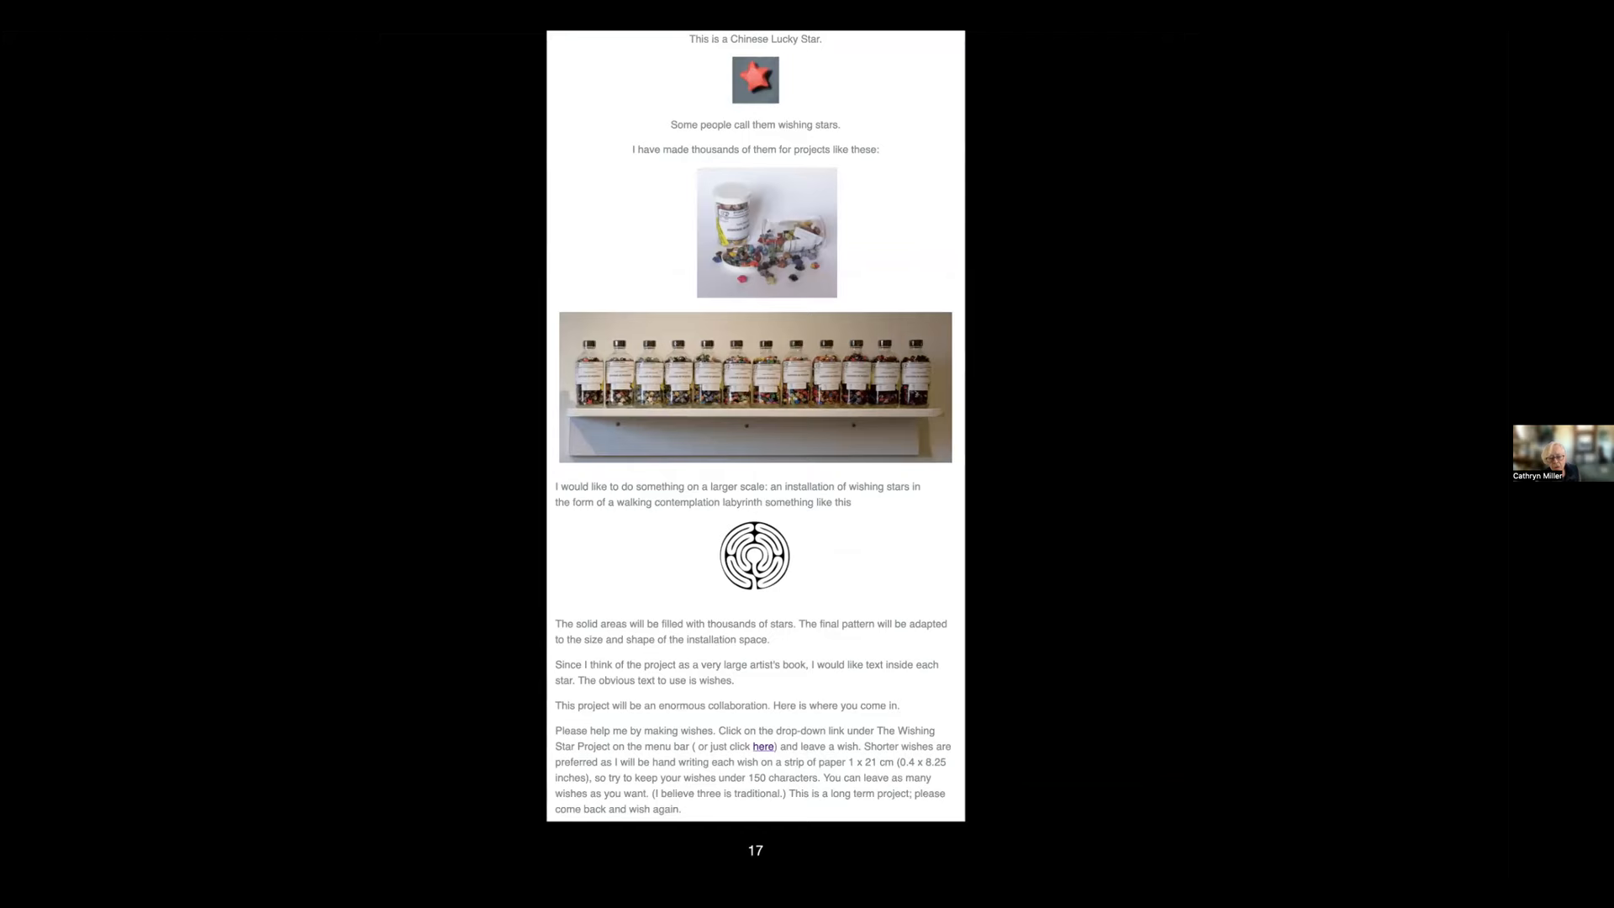
click(763, 747)
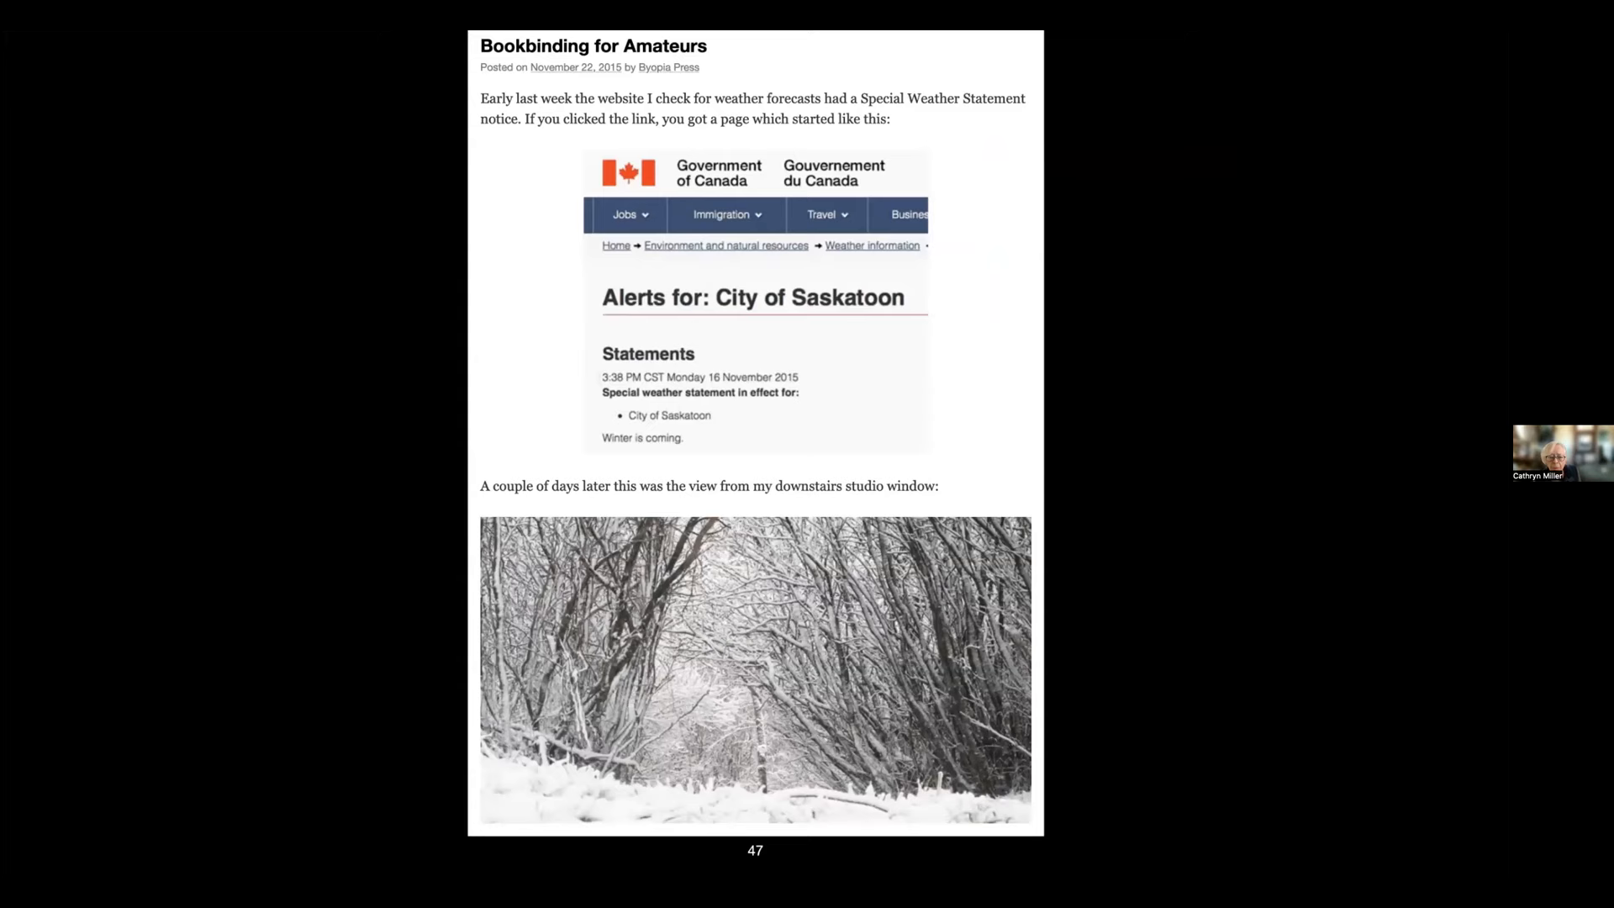
key(right)
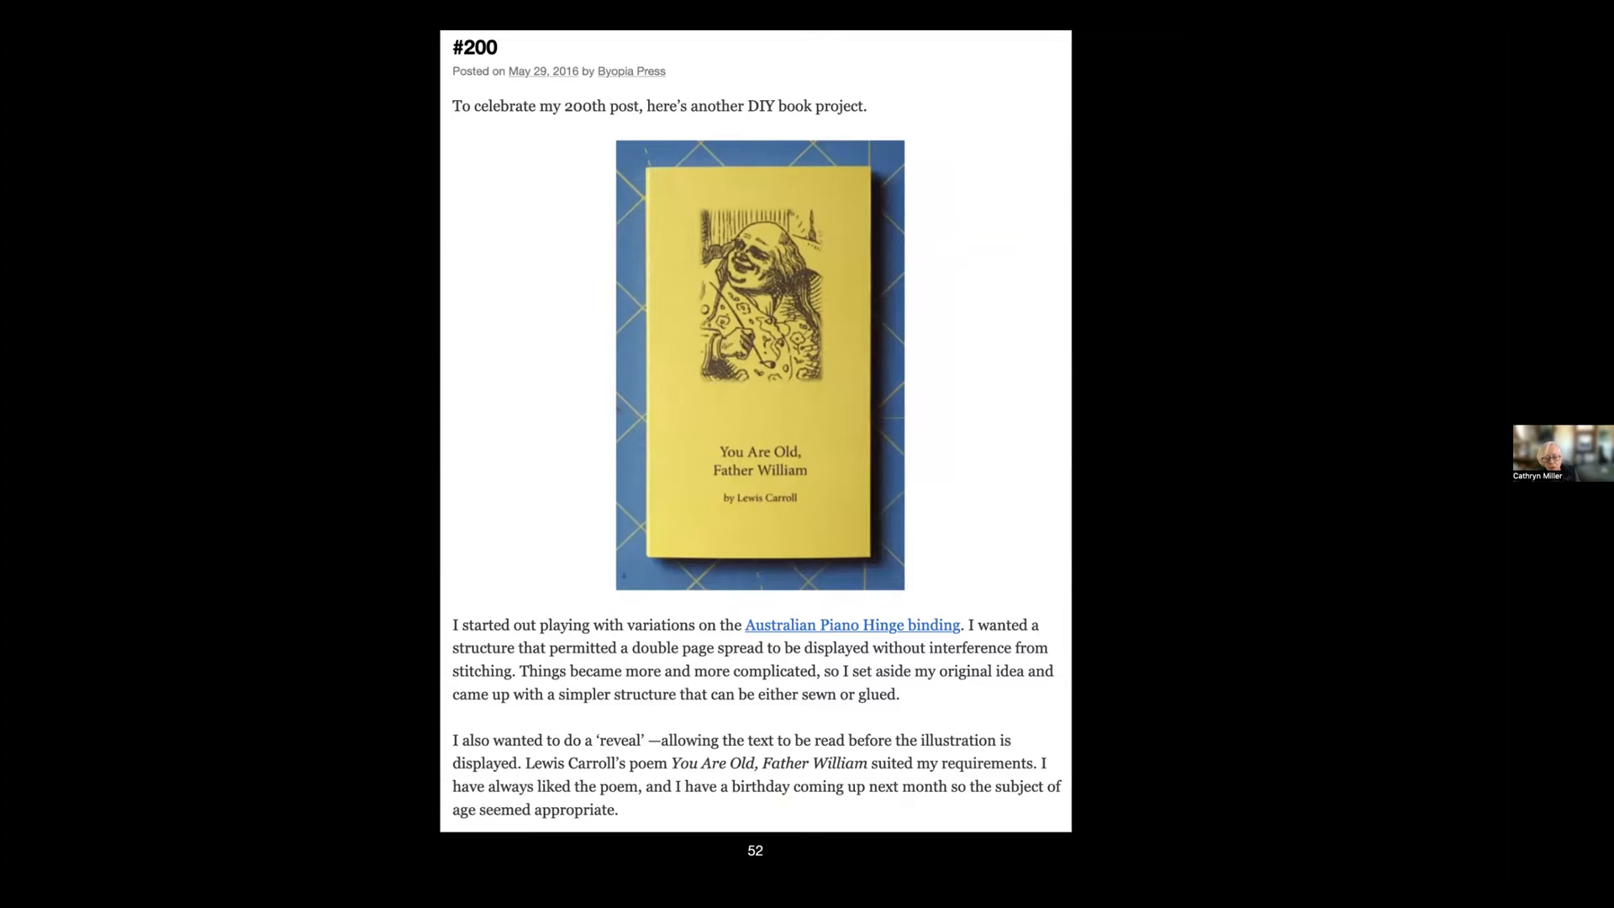
scroll(down, 3)
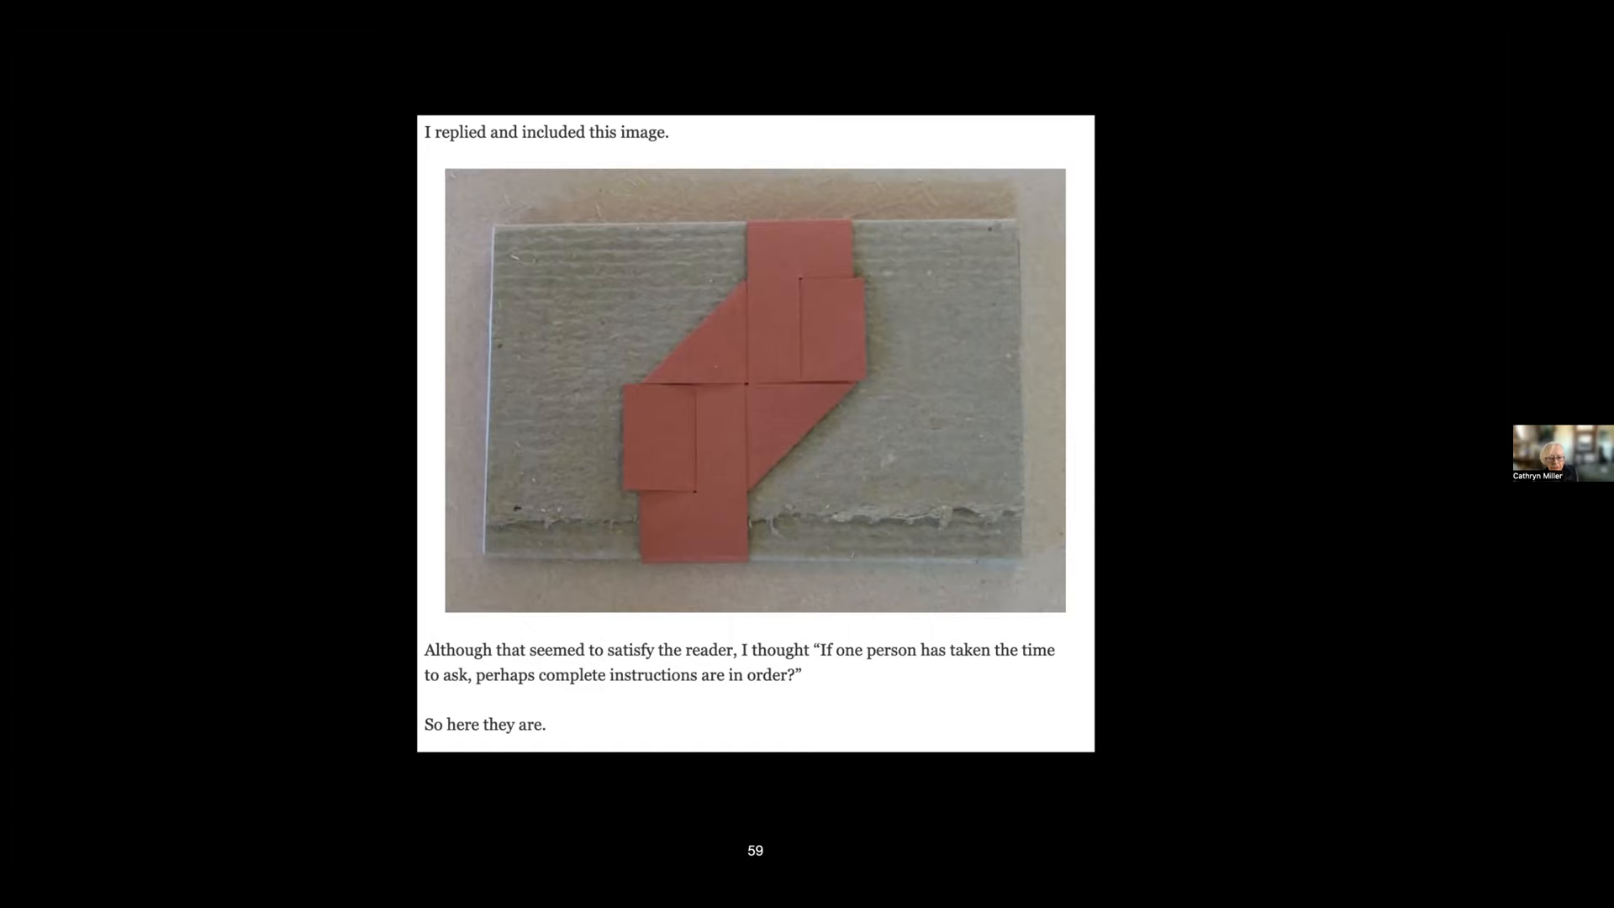
key(Right)
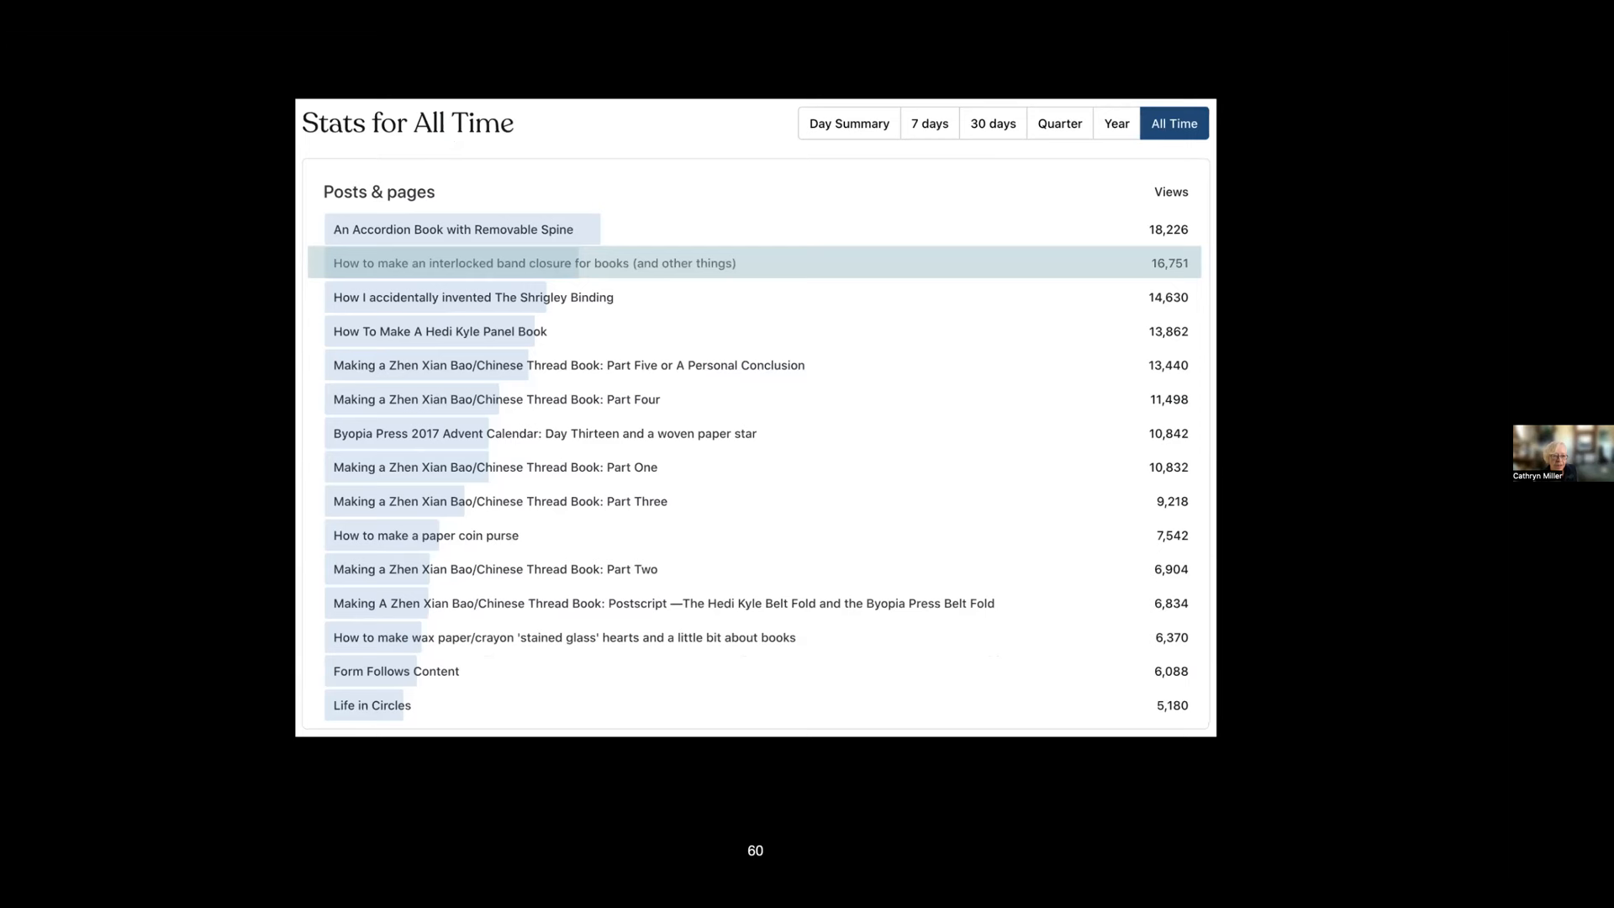
key(right)
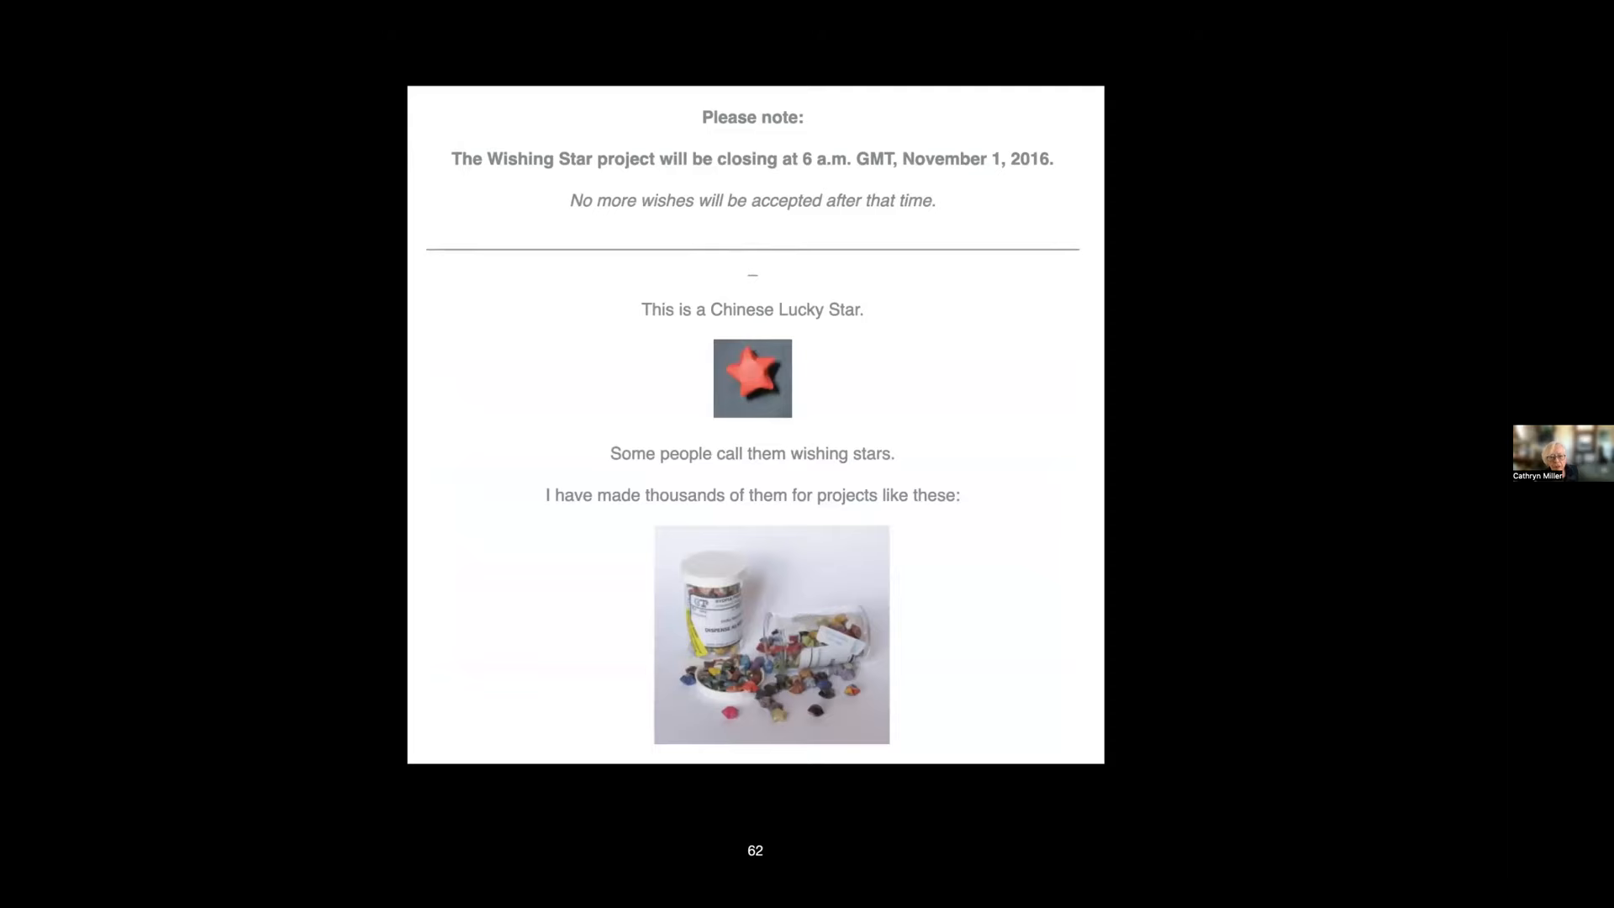
key(Right)
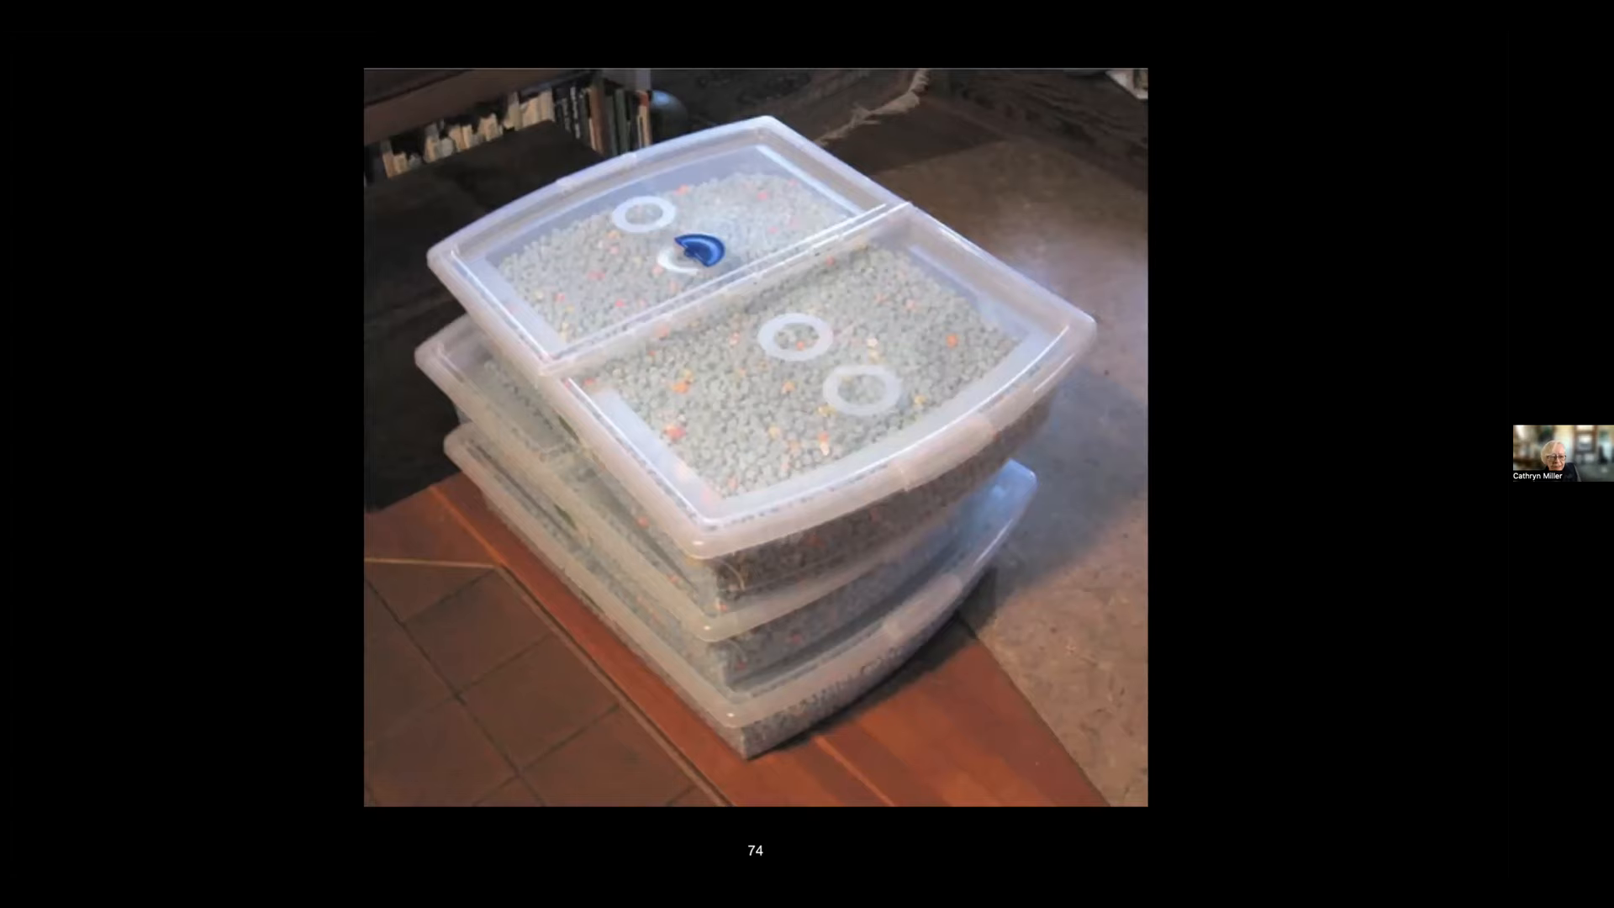
key(right)
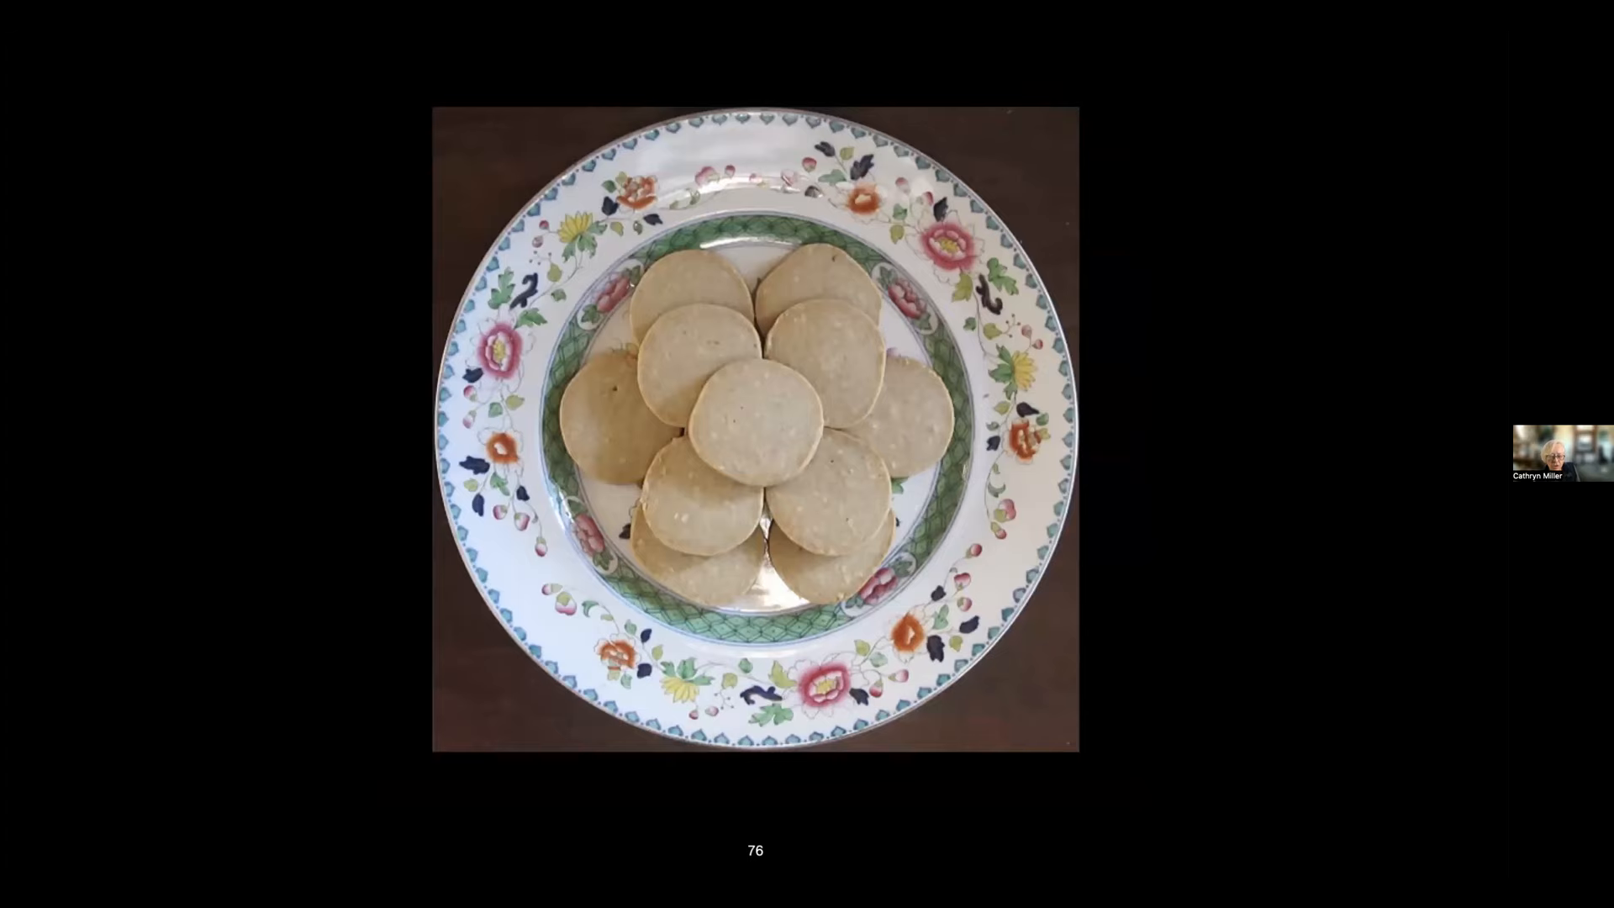
key(right)
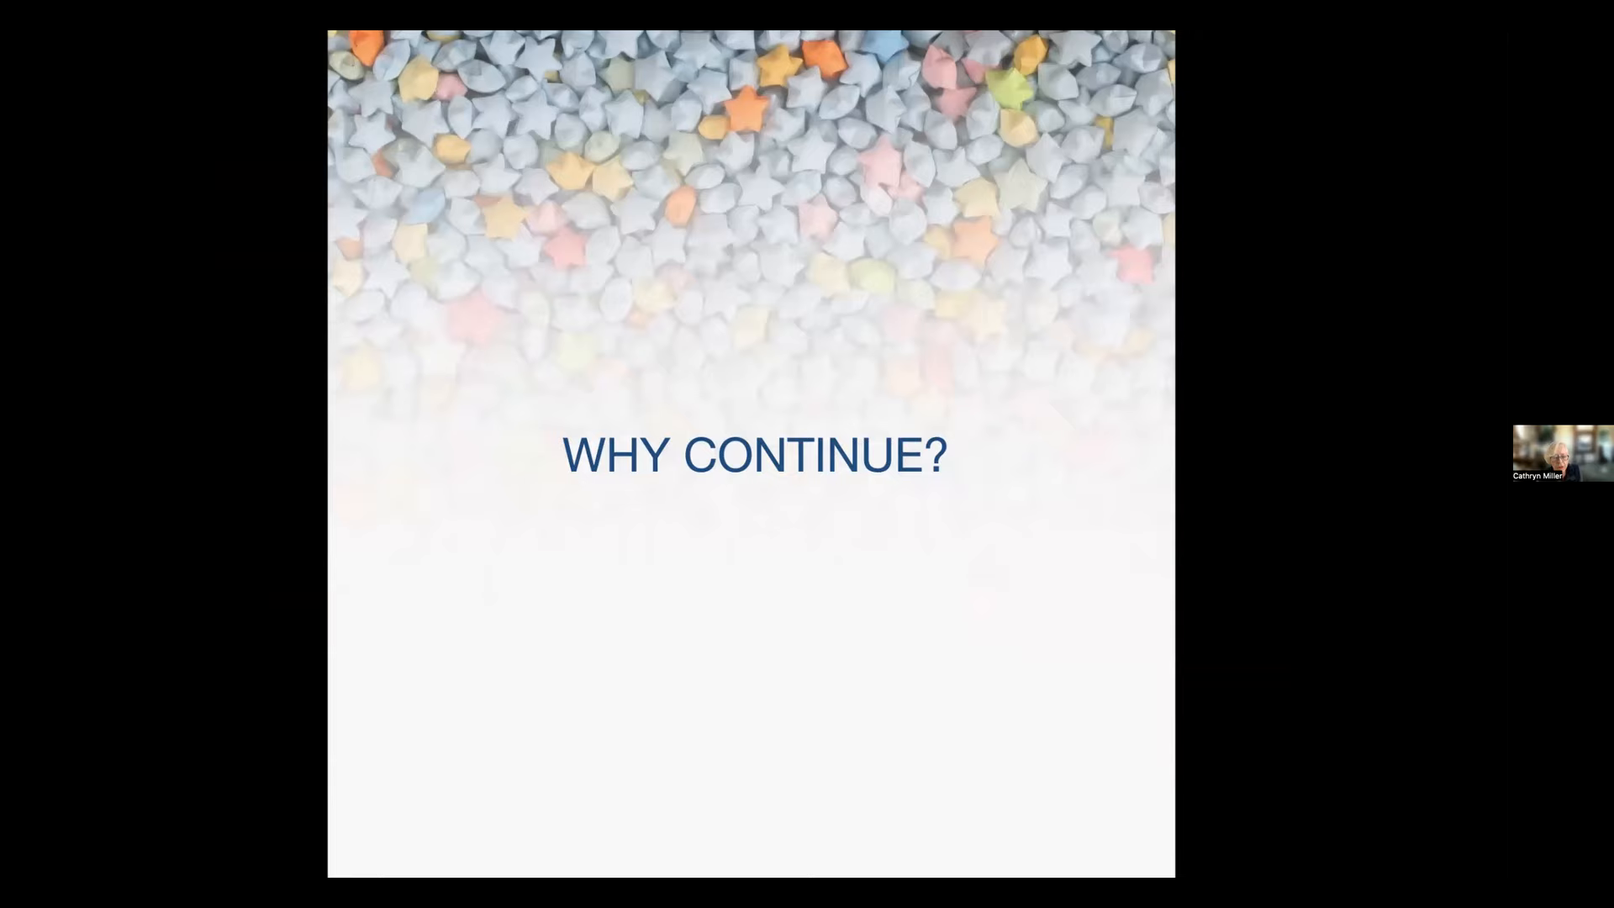
key(Right)
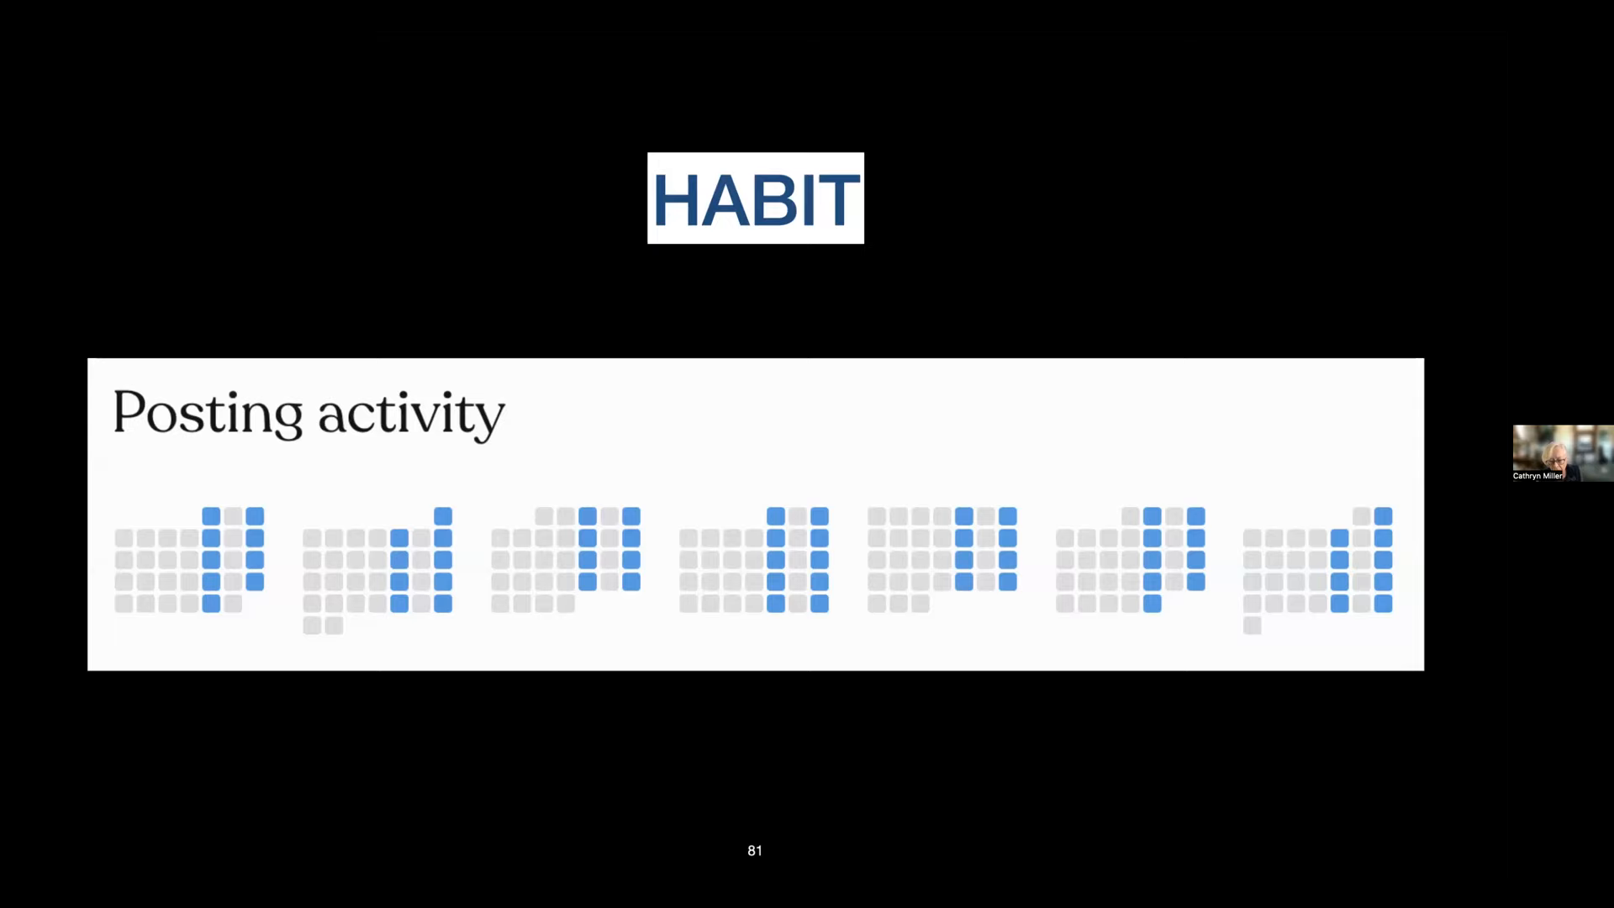
key(right)
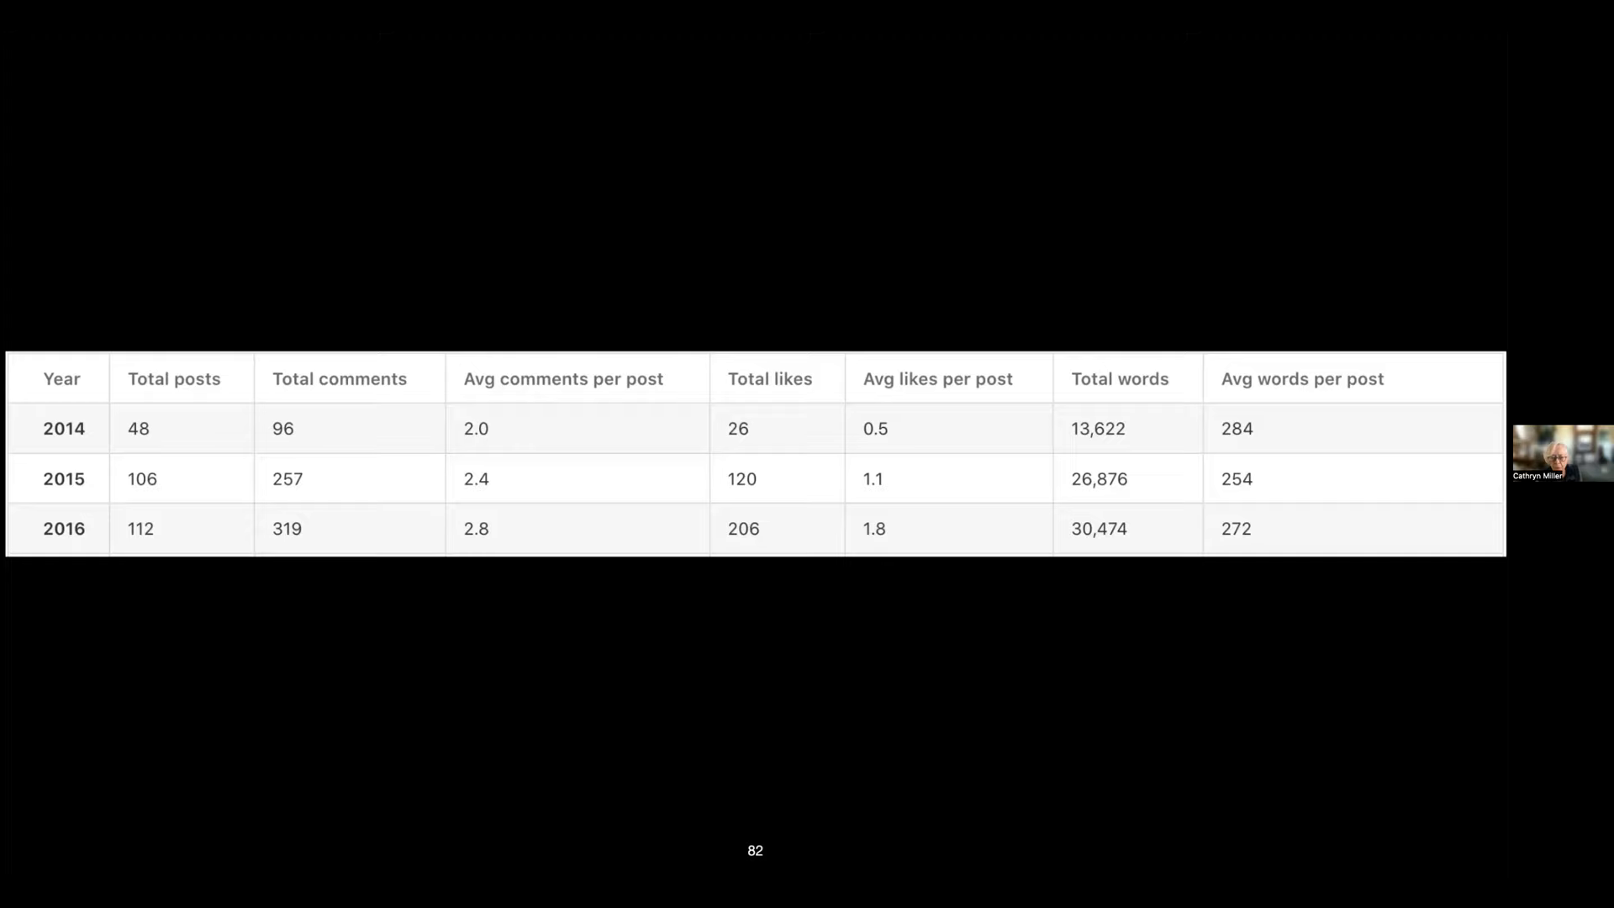
key(Right)
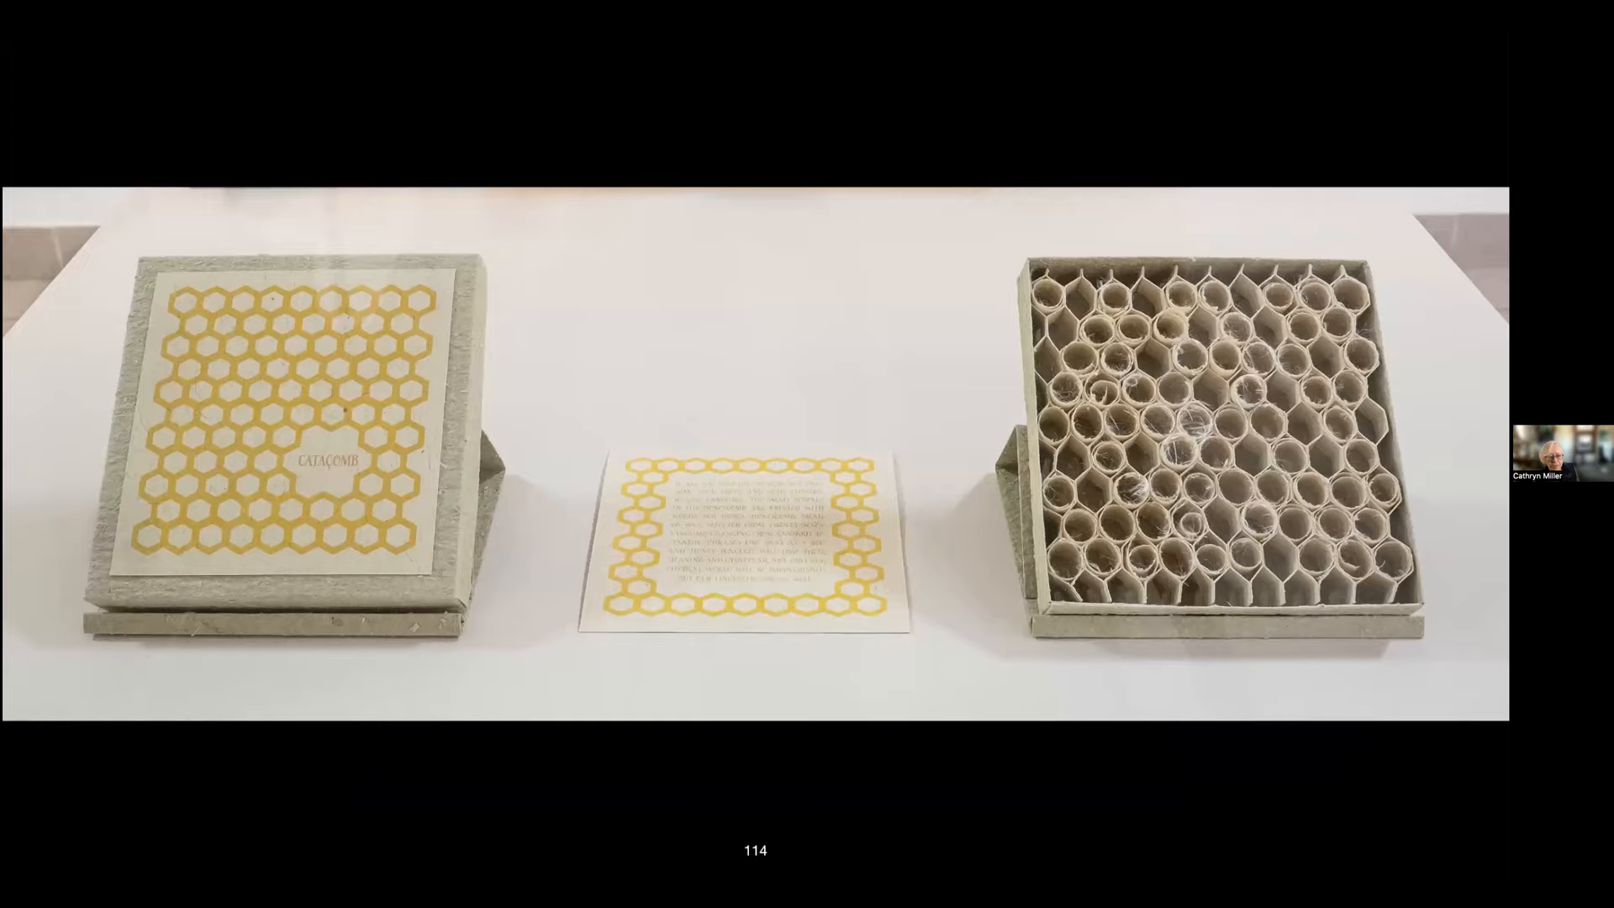
key(right)
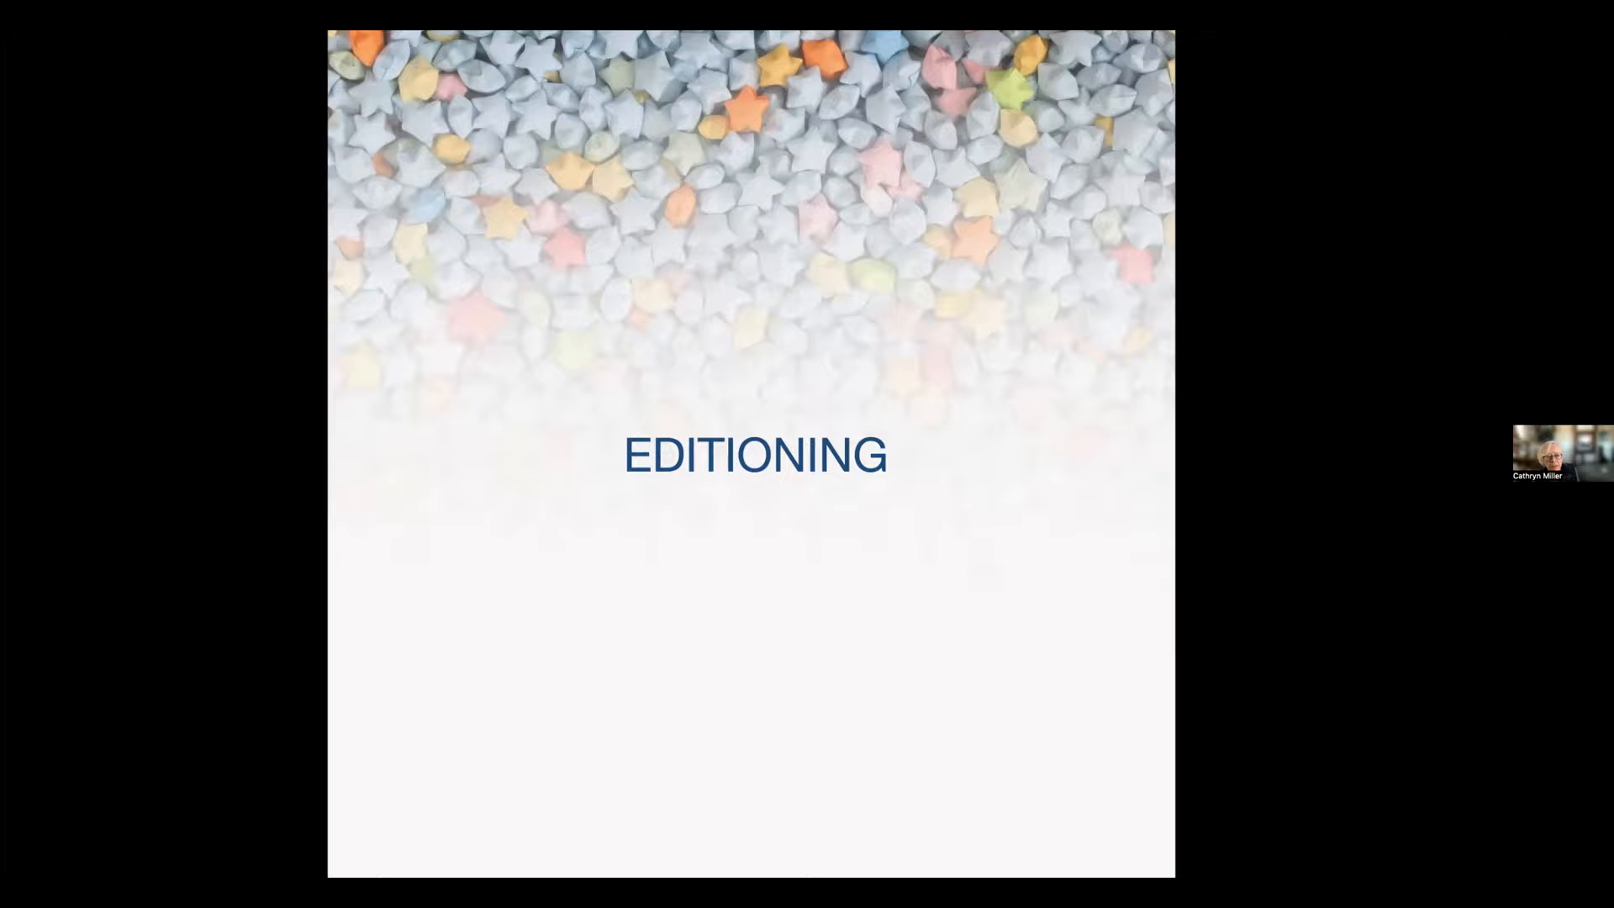
key(right)
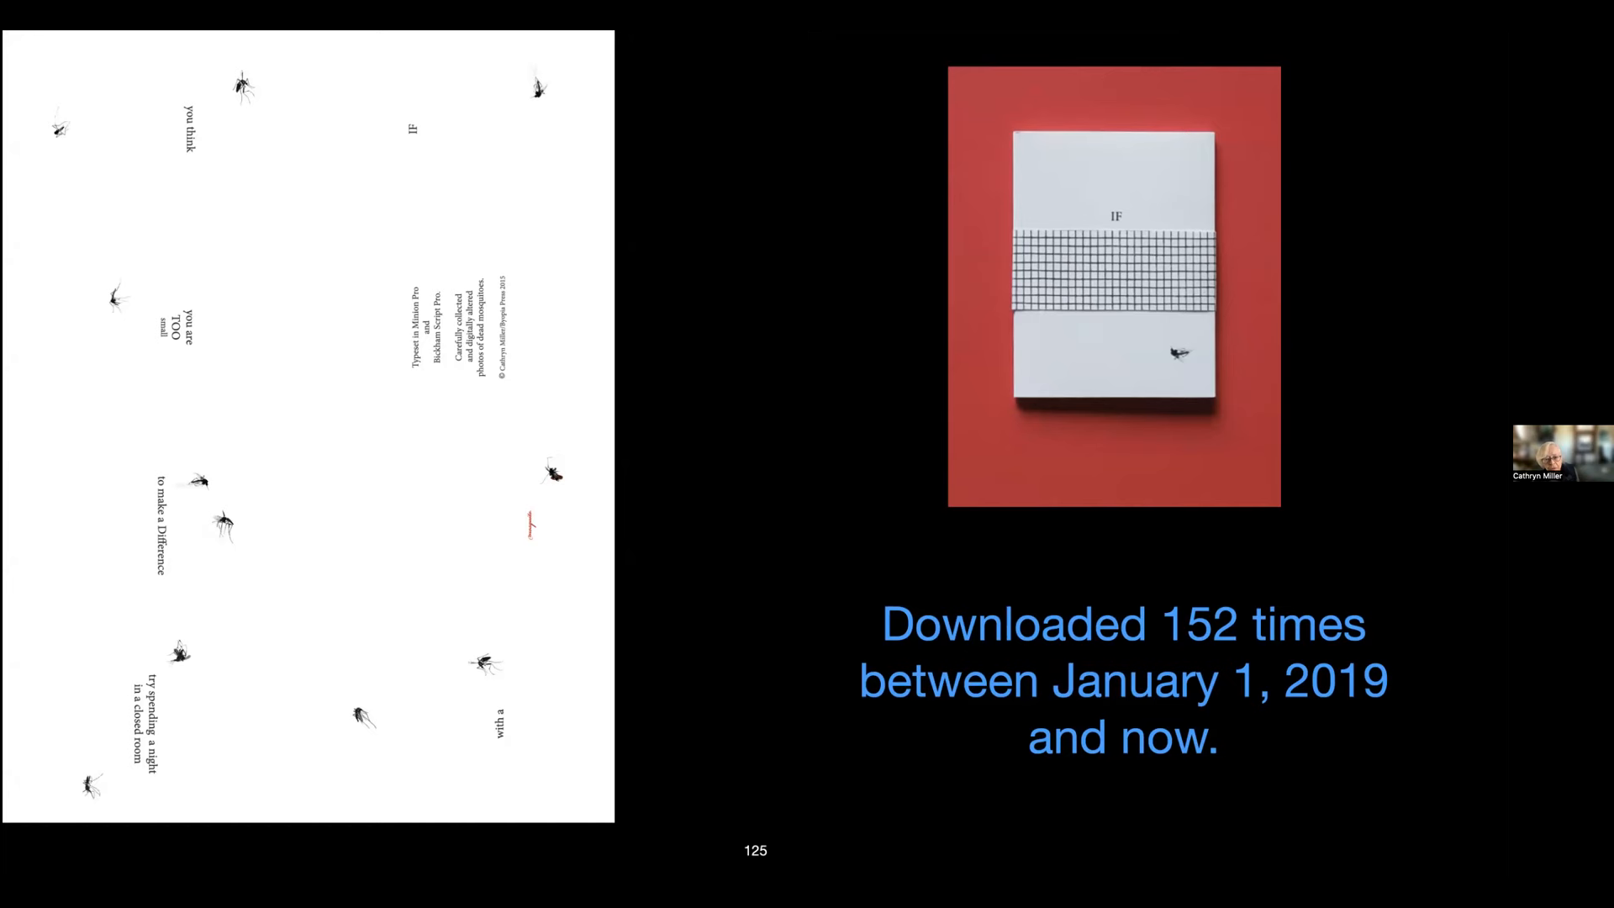
key(Right)
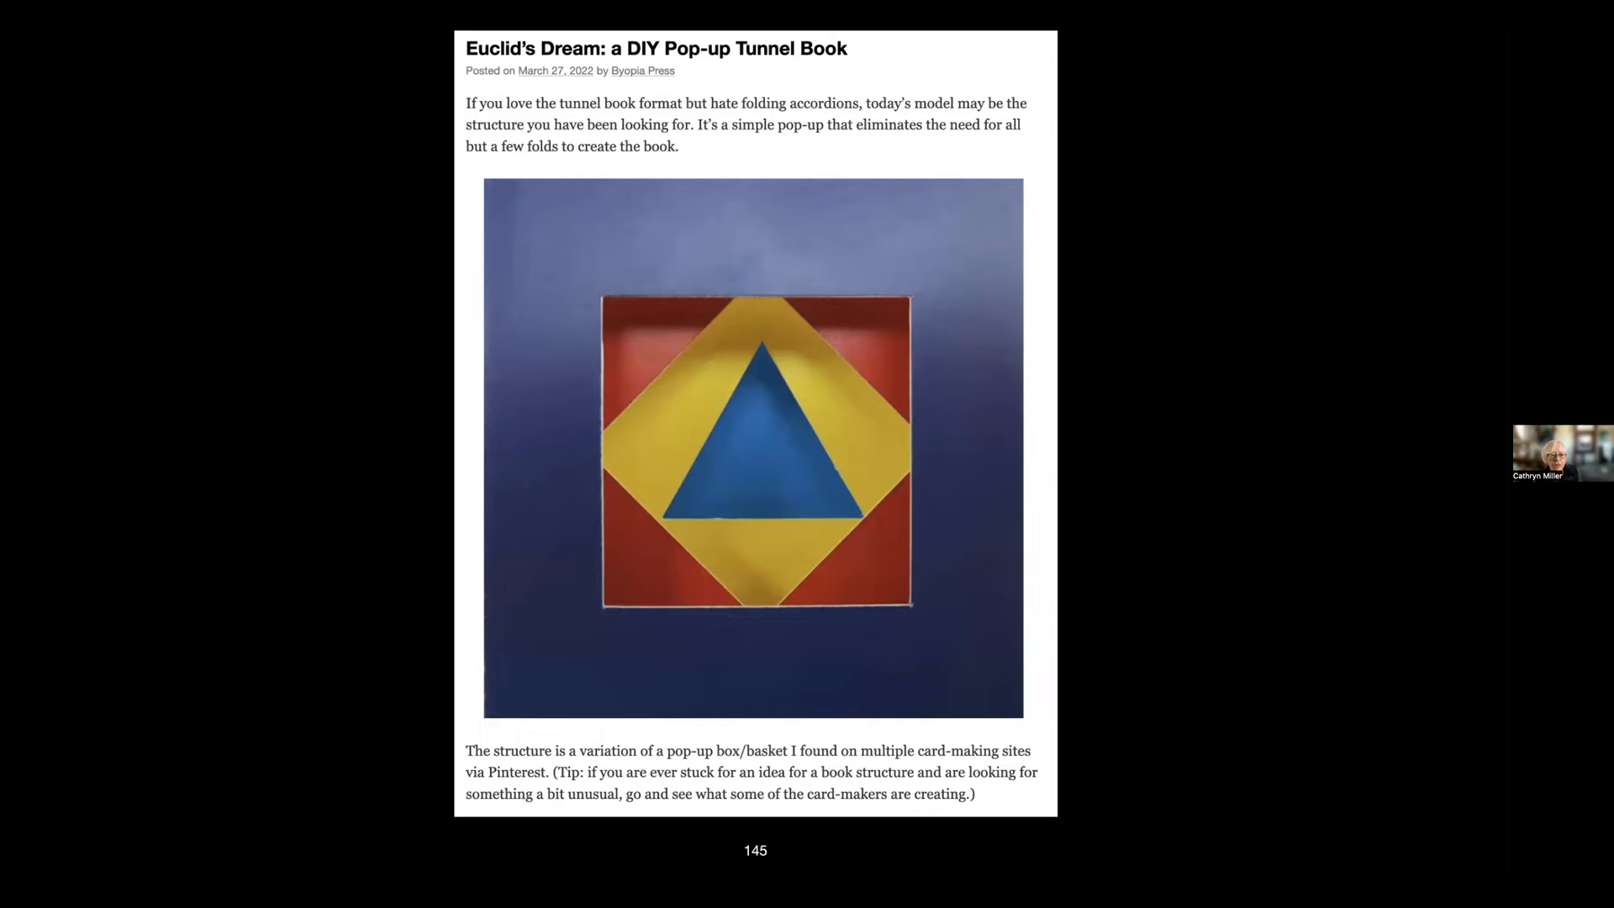
key(right)
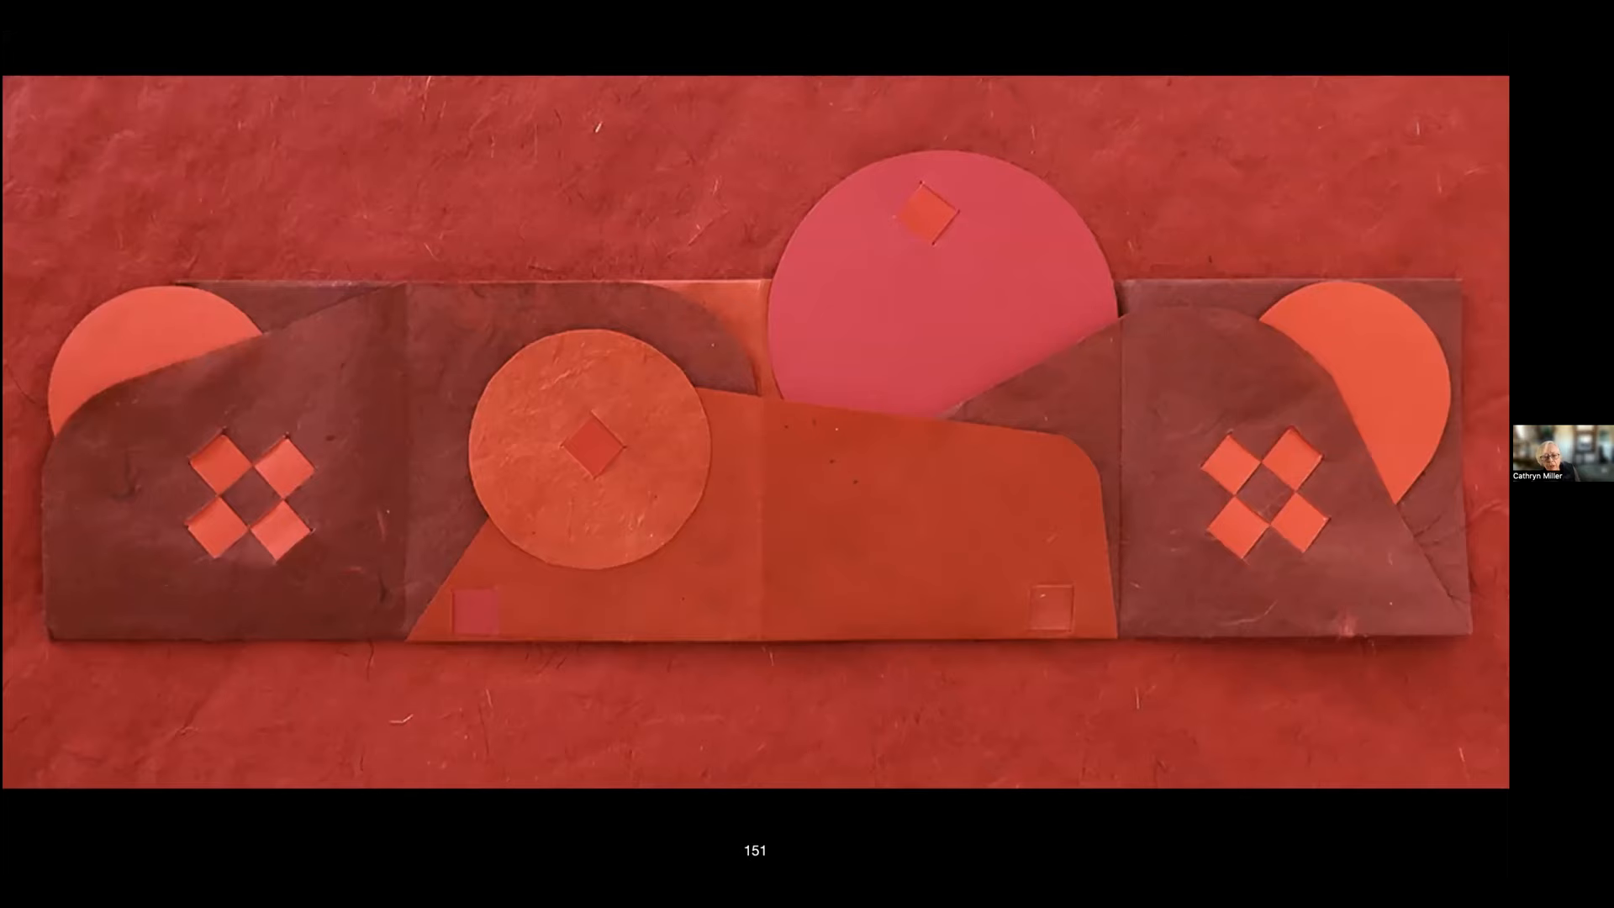
key(right)
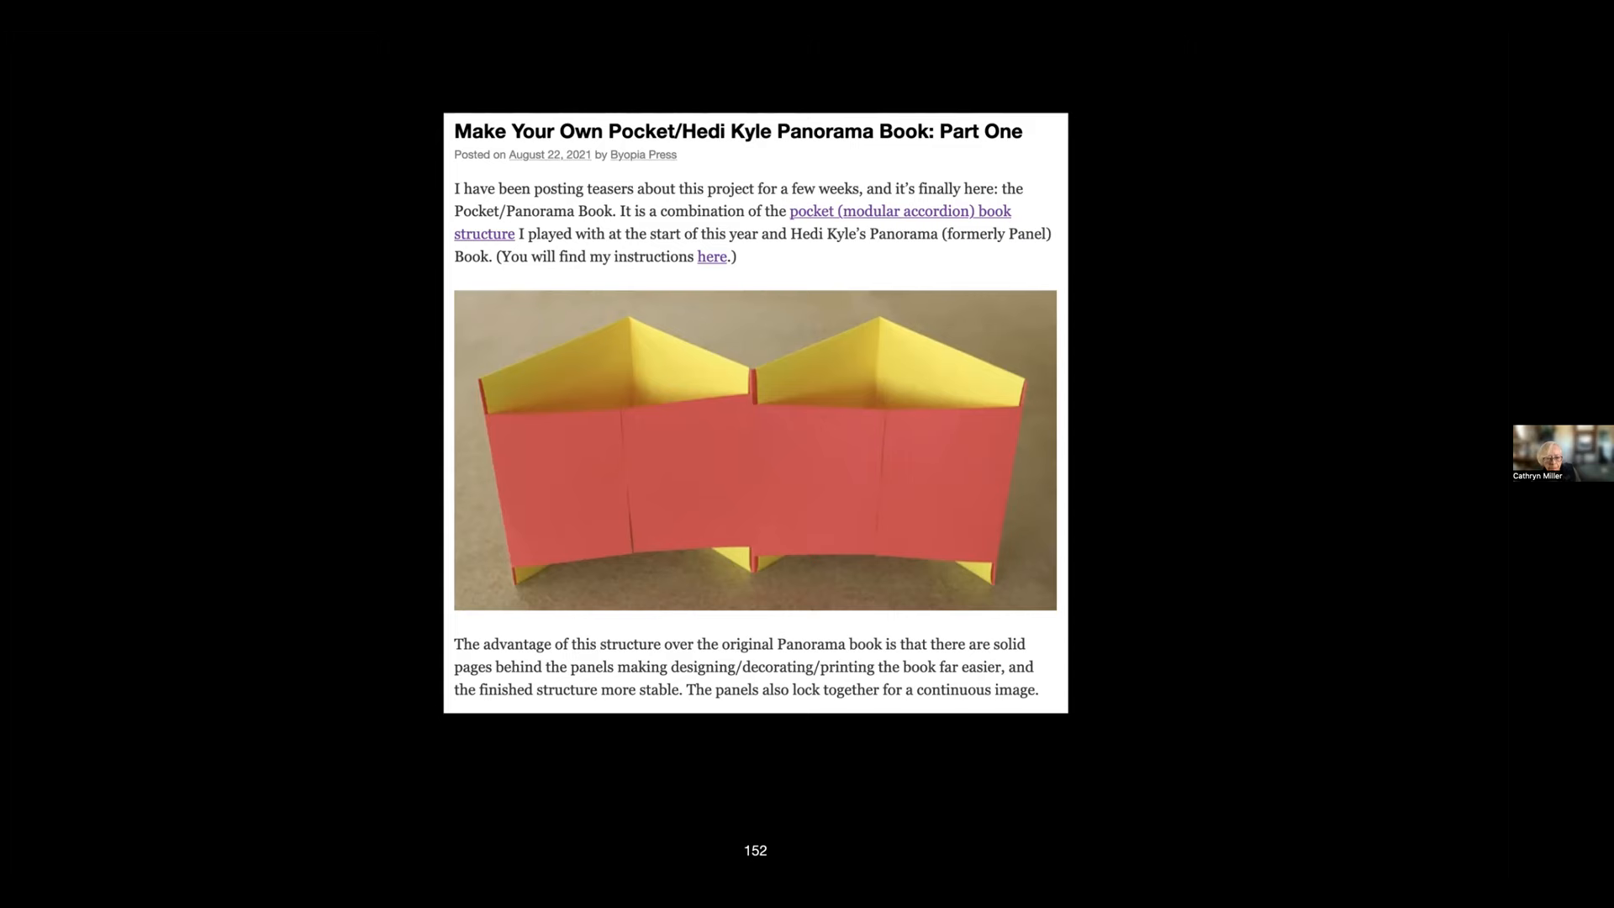
scroll(down, 3)
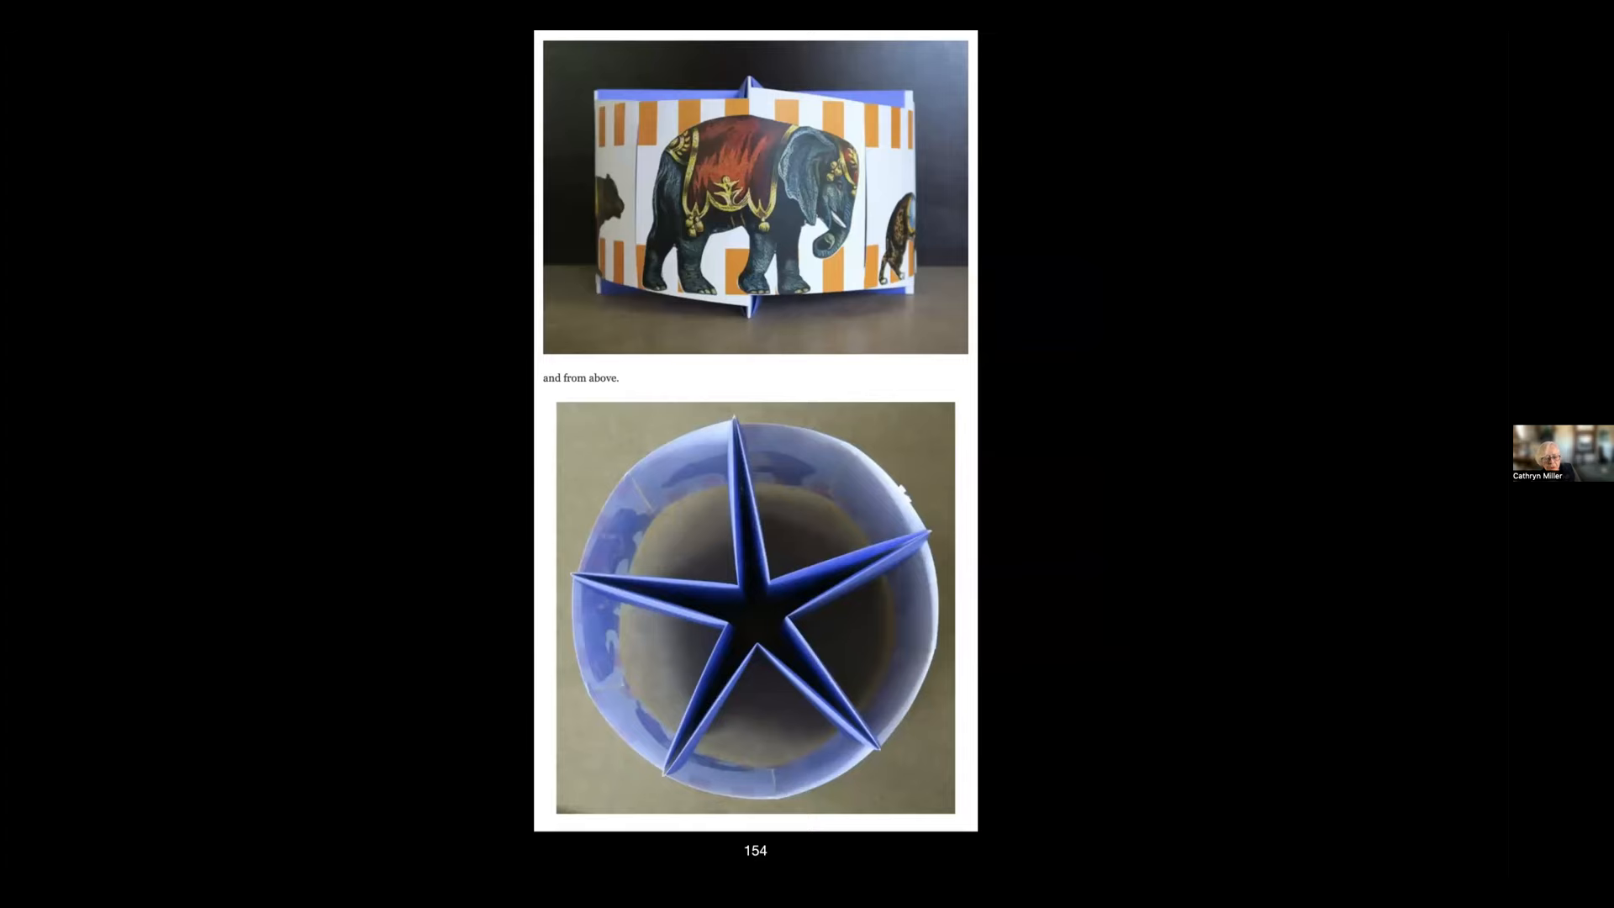
scroll(down, 3)
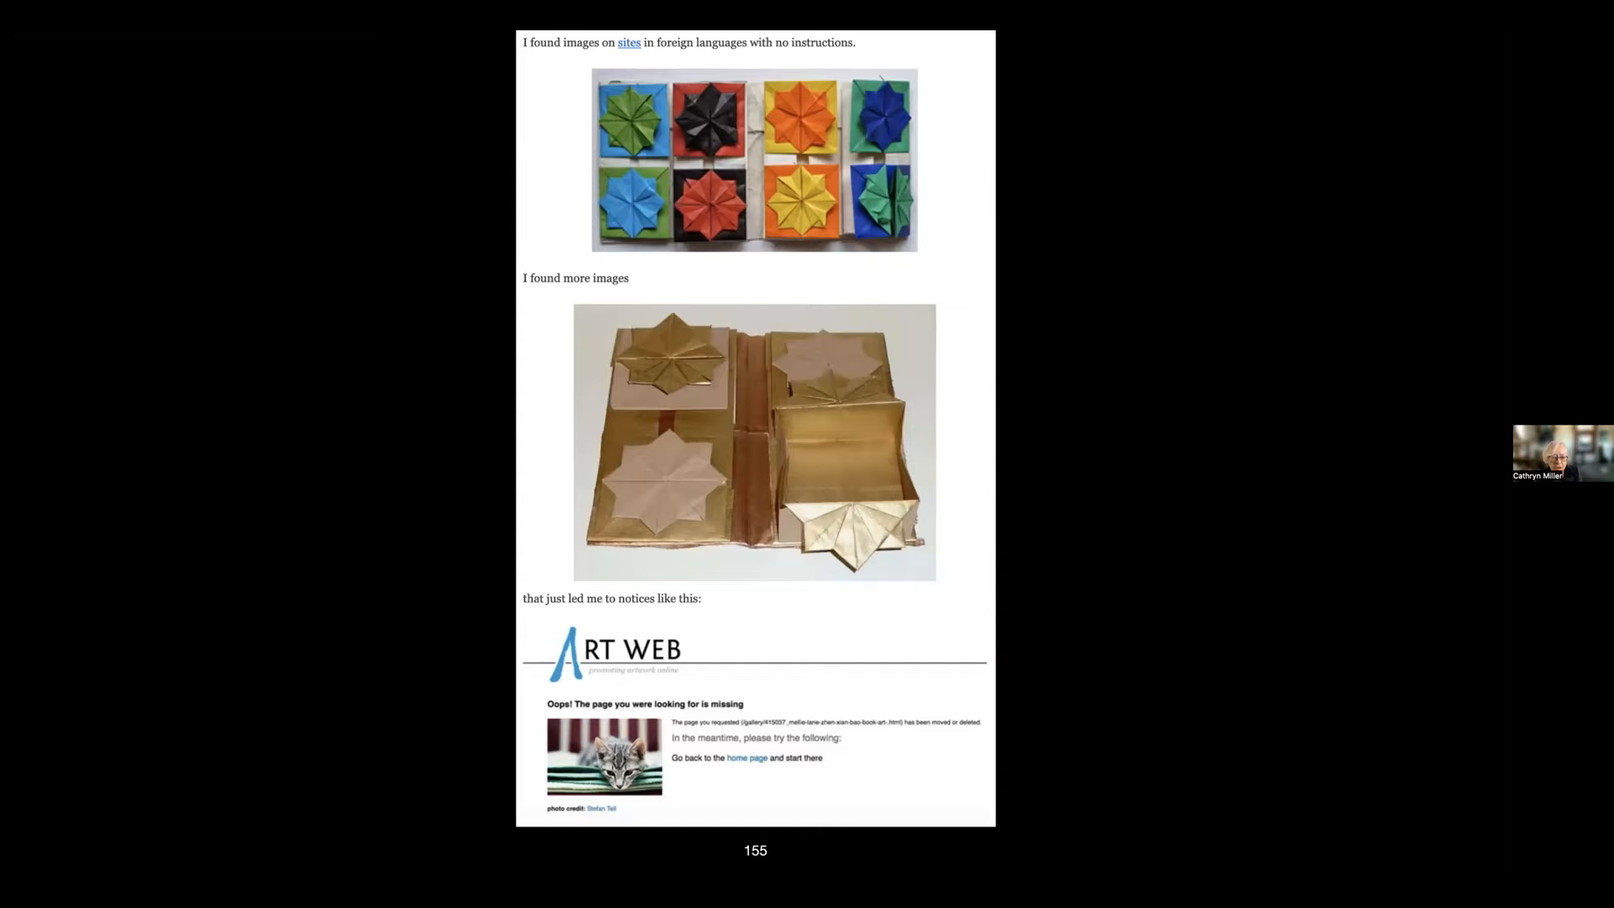
scroll(down, 3)
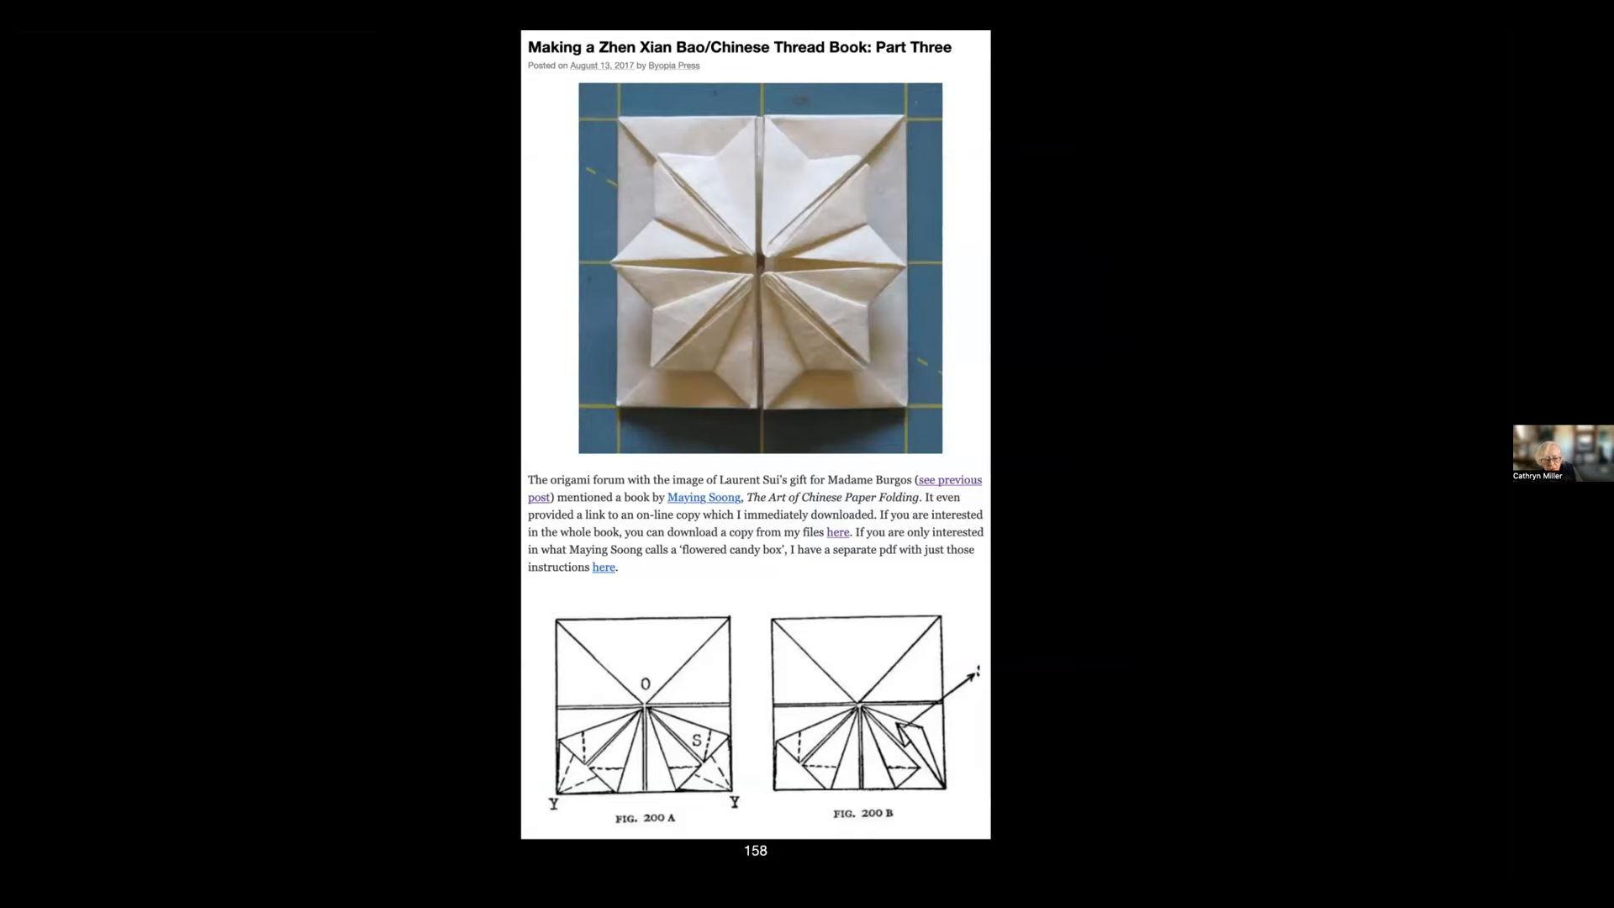
scroll(down, 3)
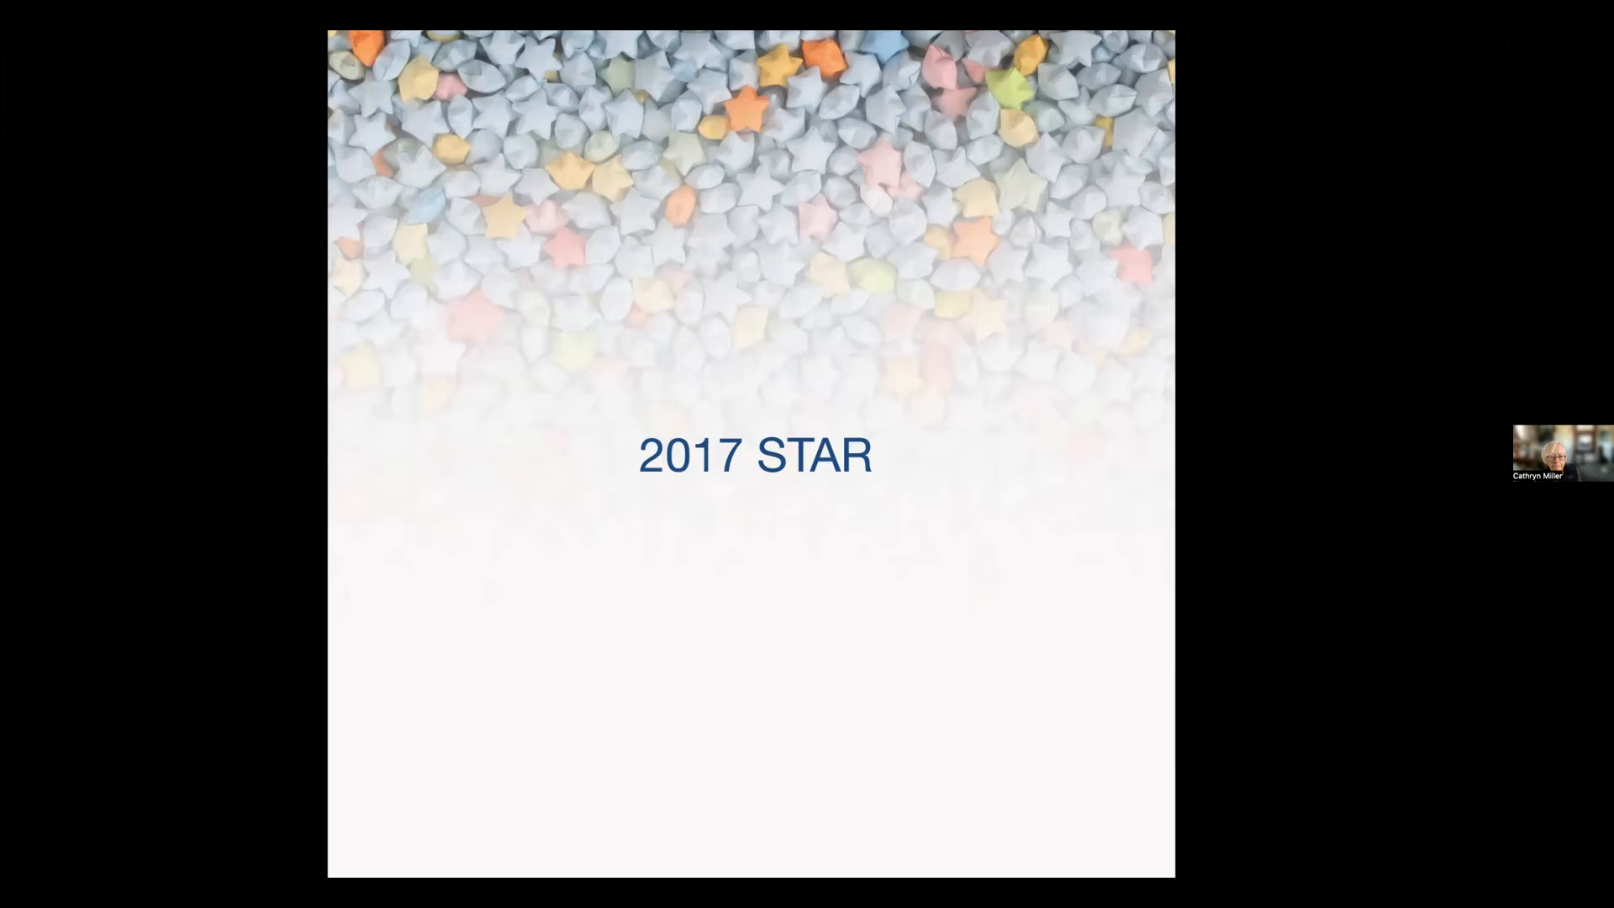
key(Right)
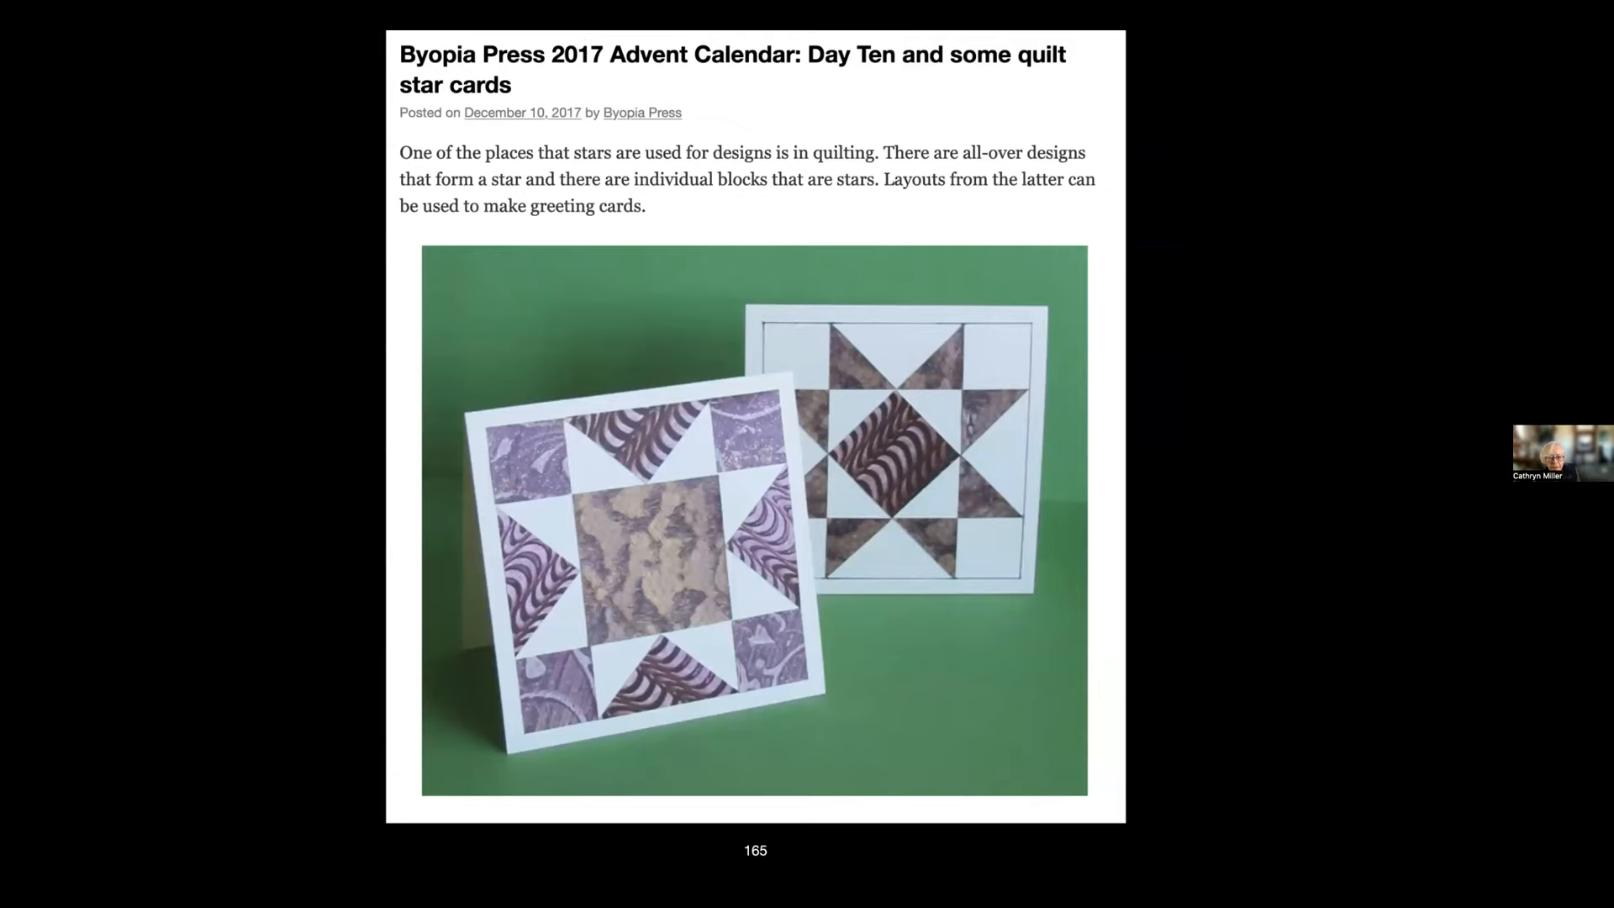
key(right)
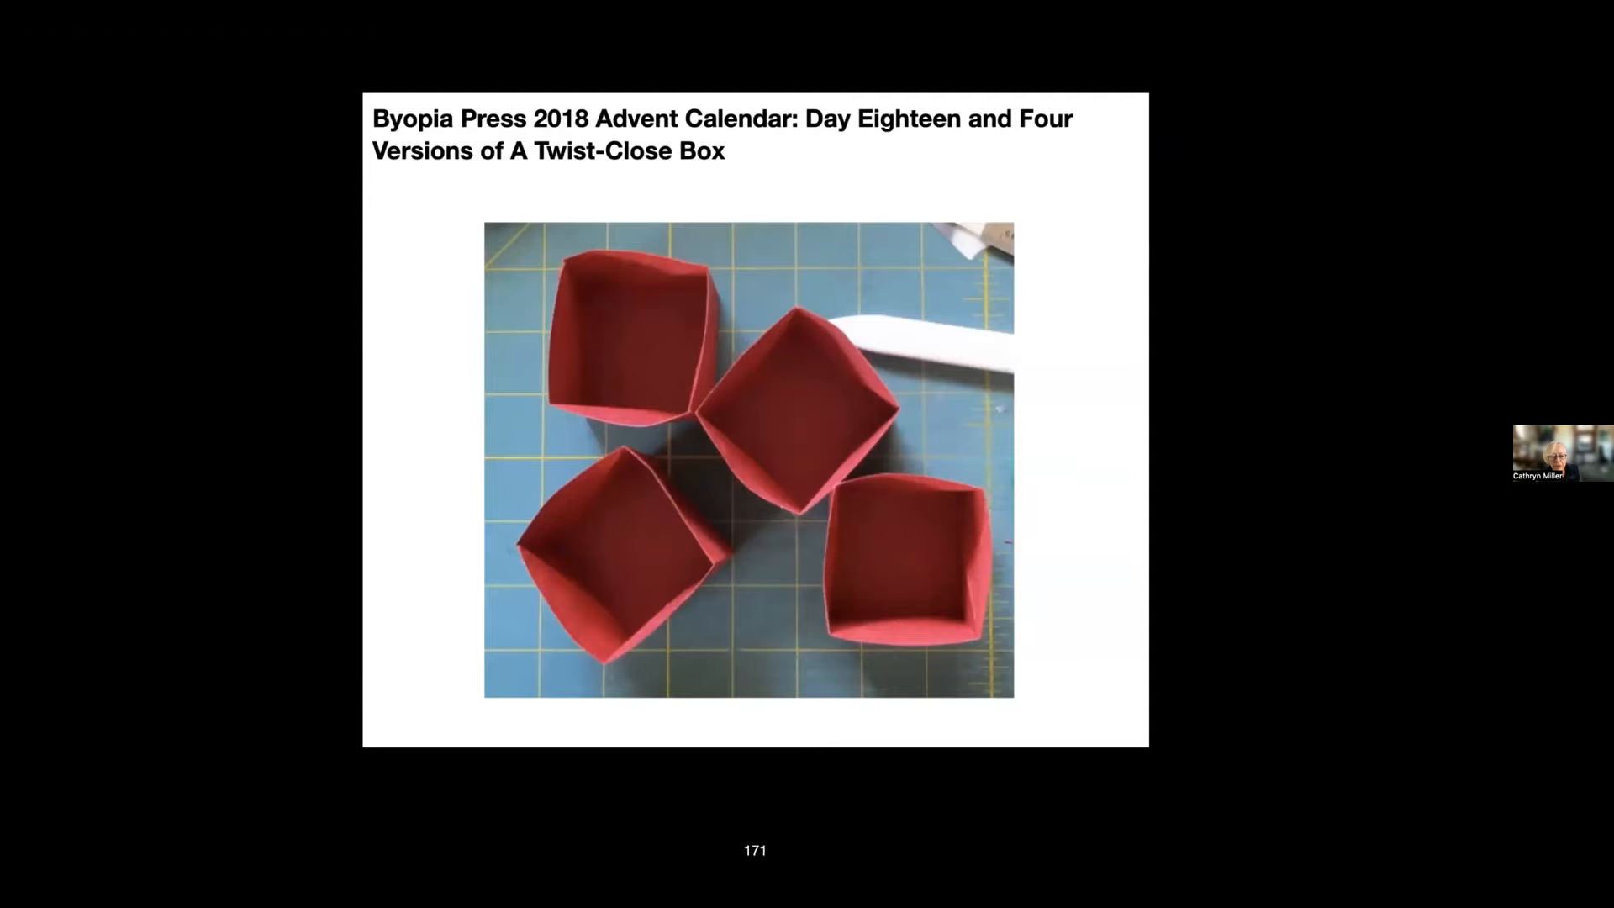
key(right)
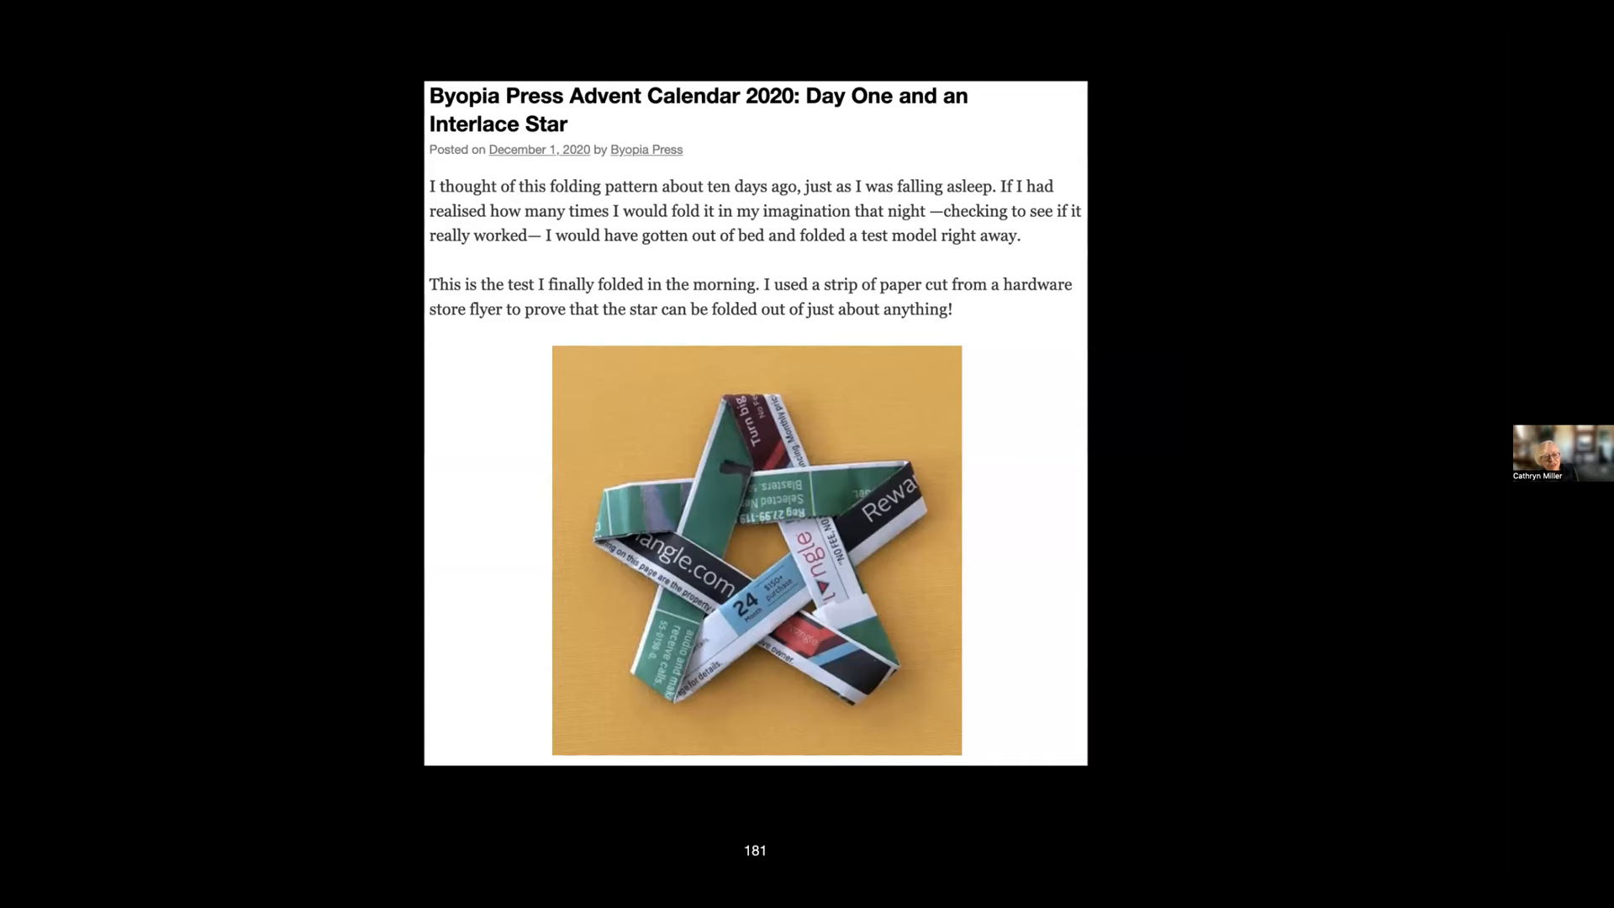
key(Right)
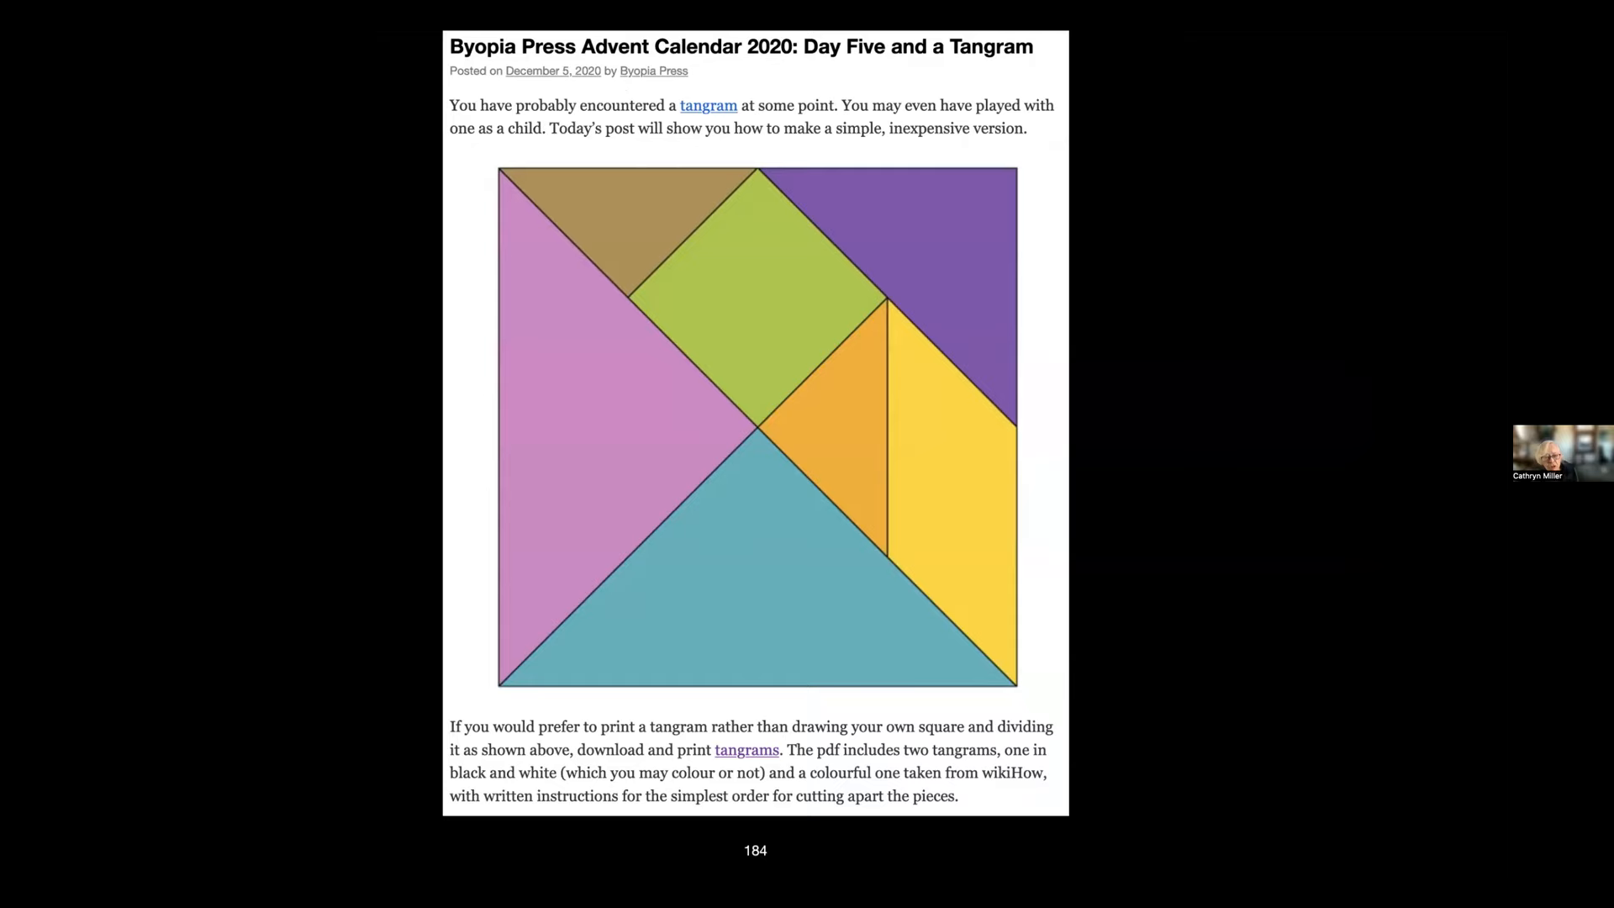
scroll(down, 3)
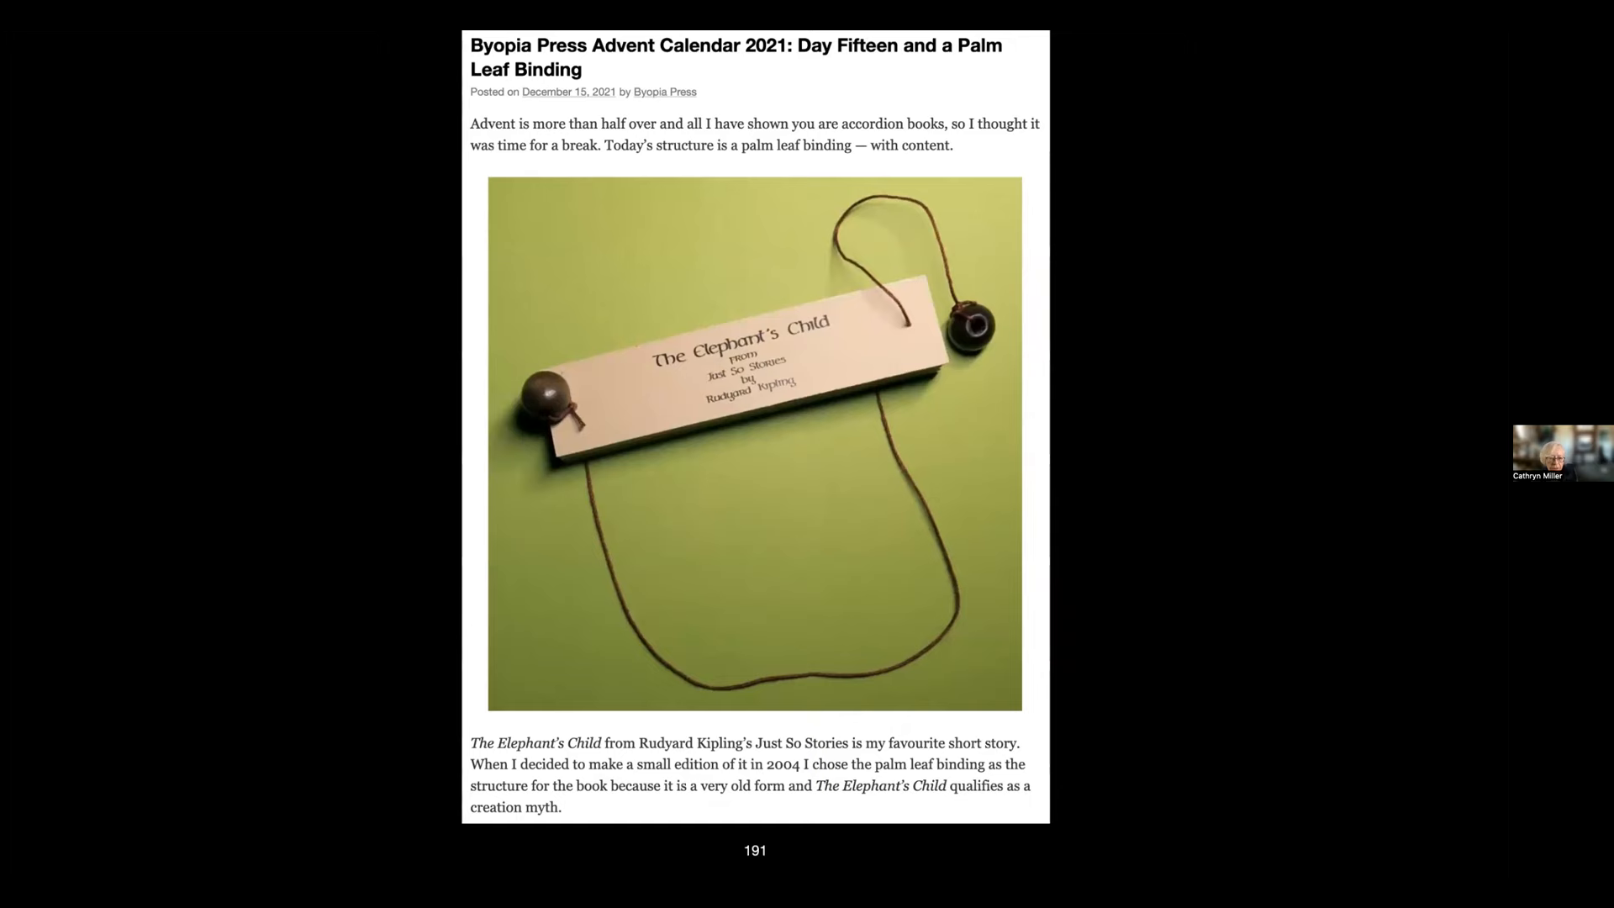
scroll(down, 3)
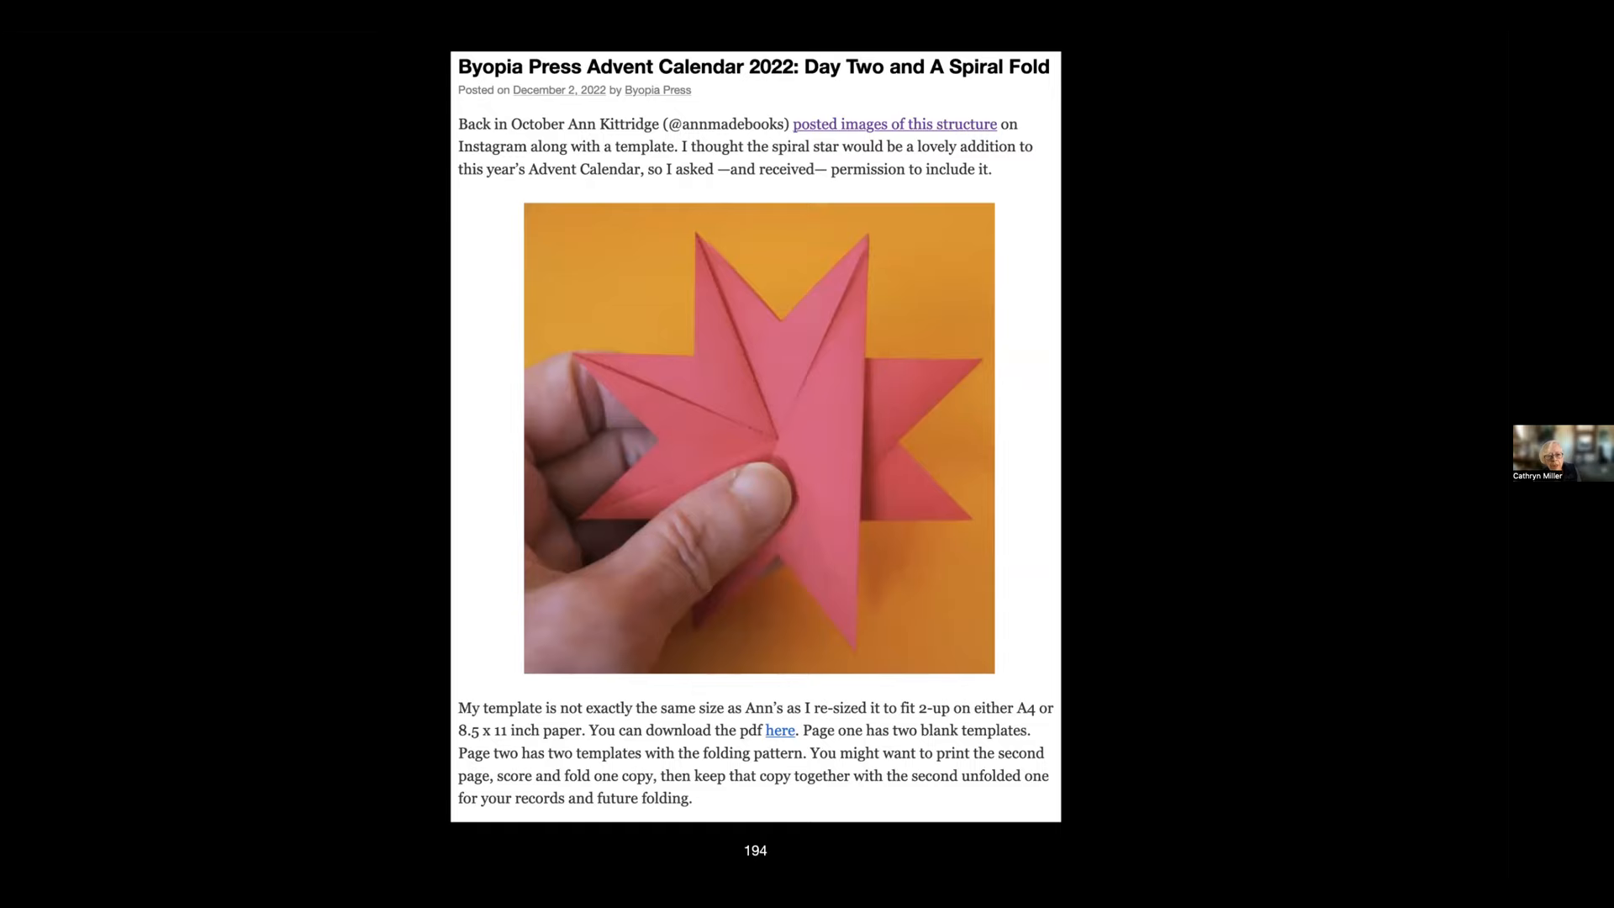
scroll(down, 3)
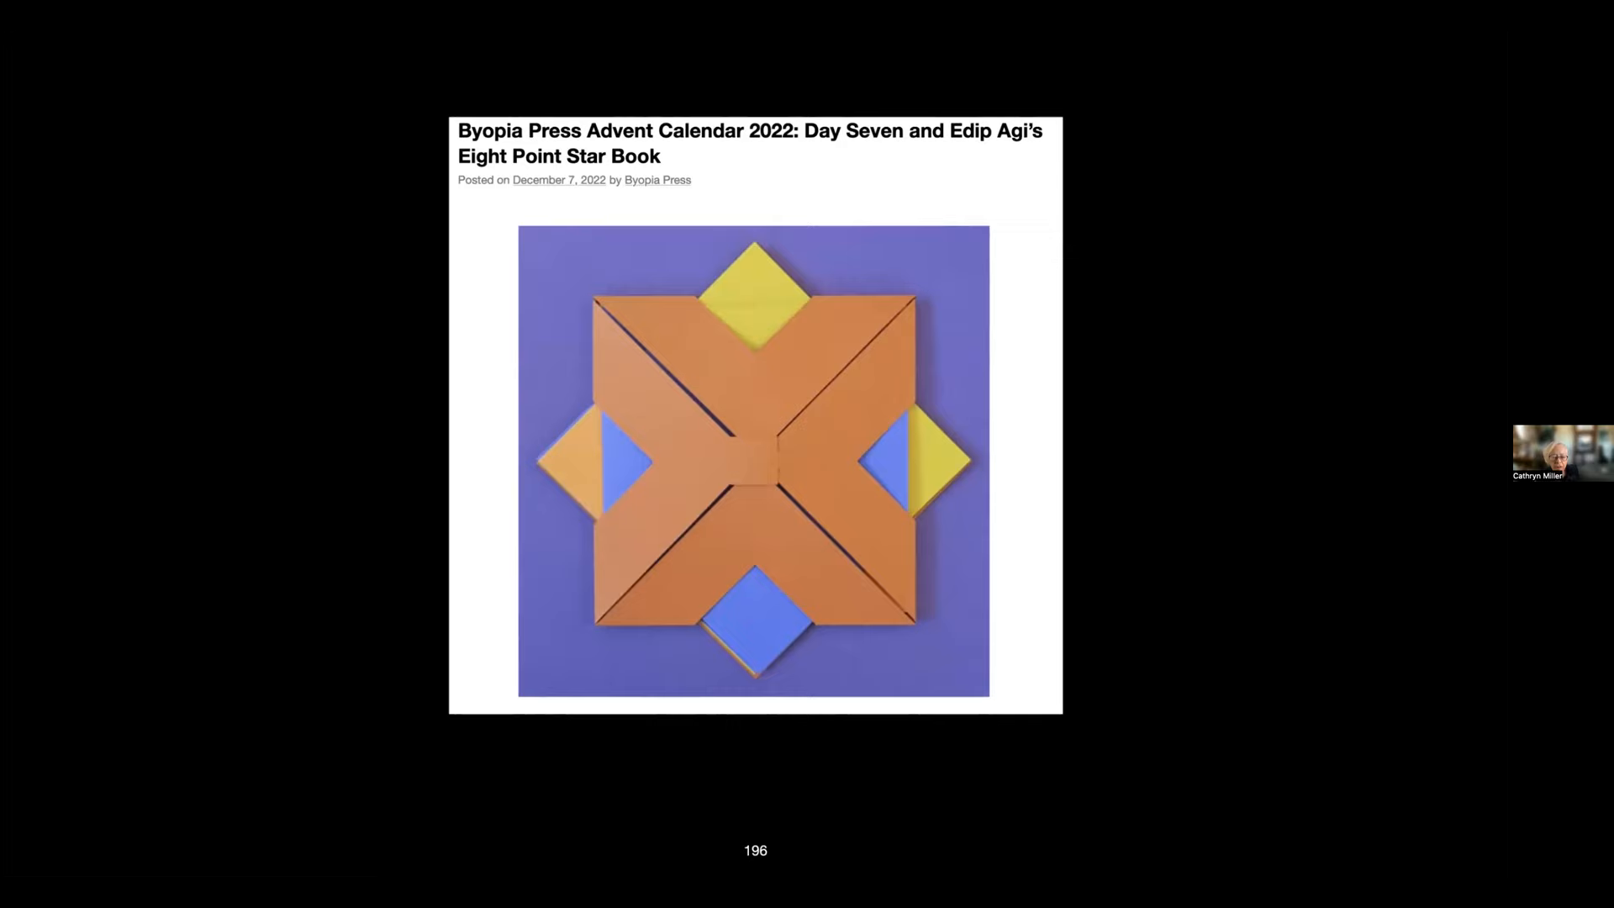
scroll(down, 3)
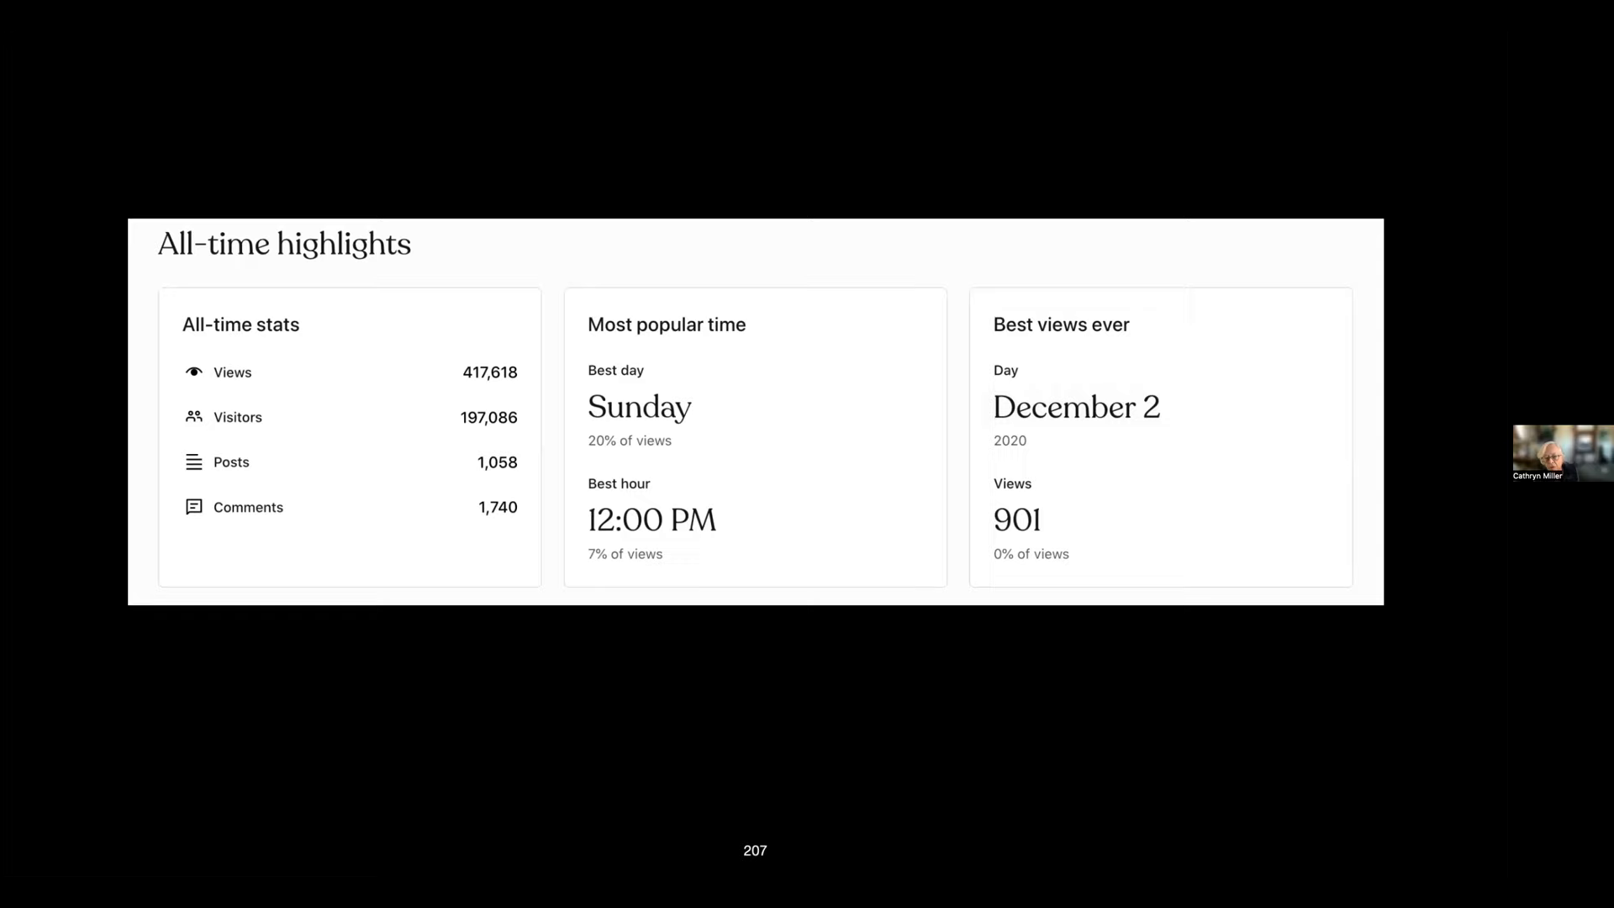
key(right)
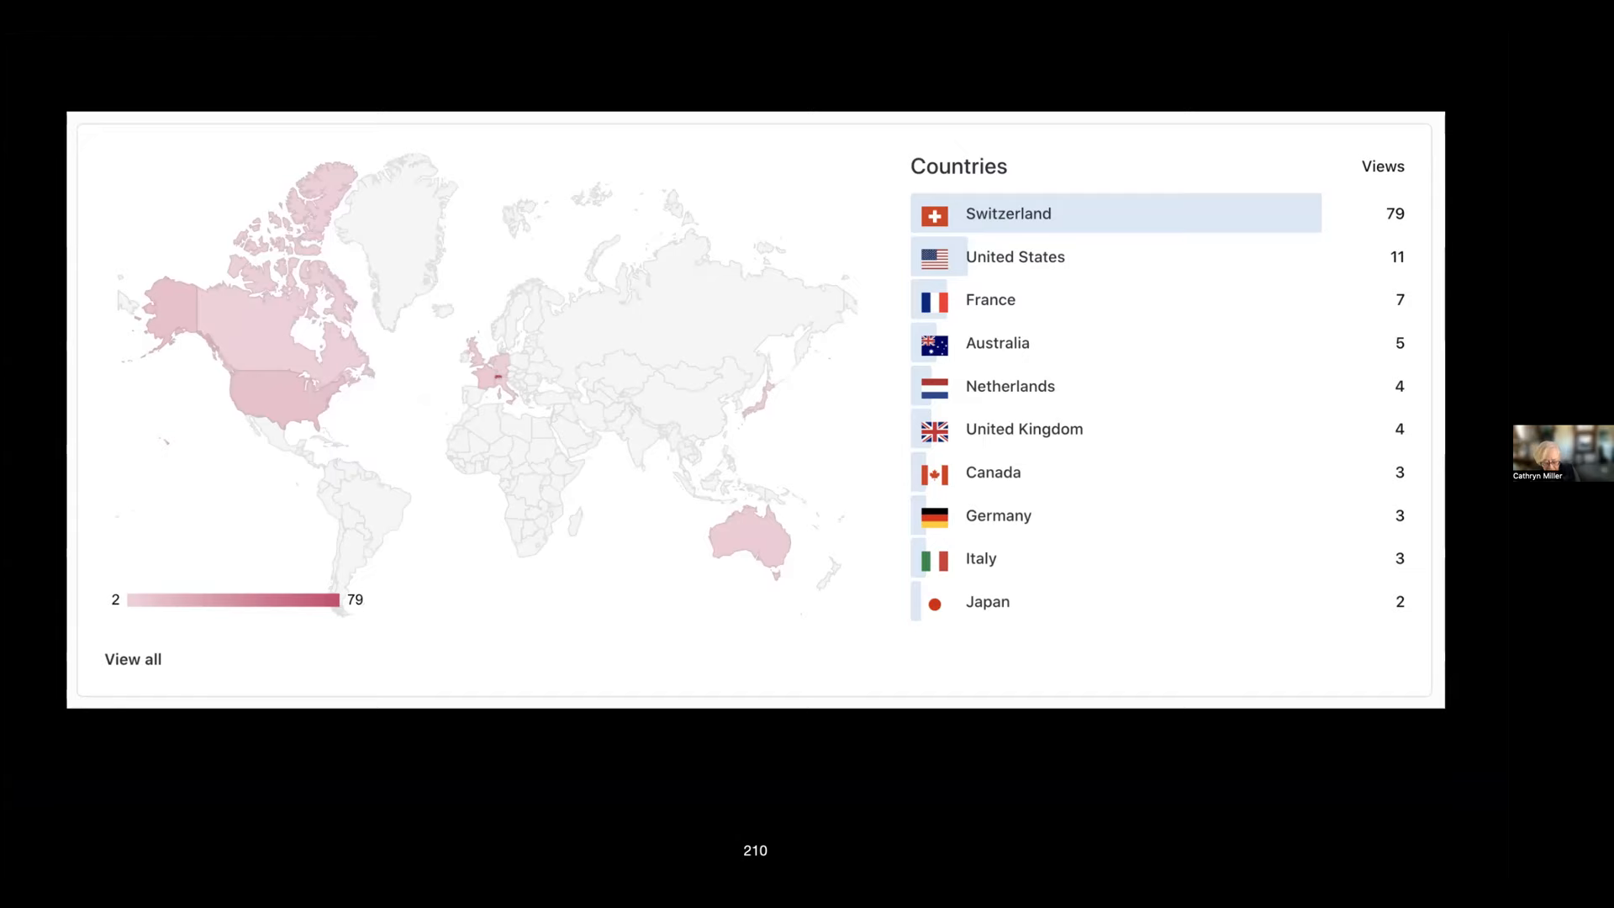
click(1171, 88)
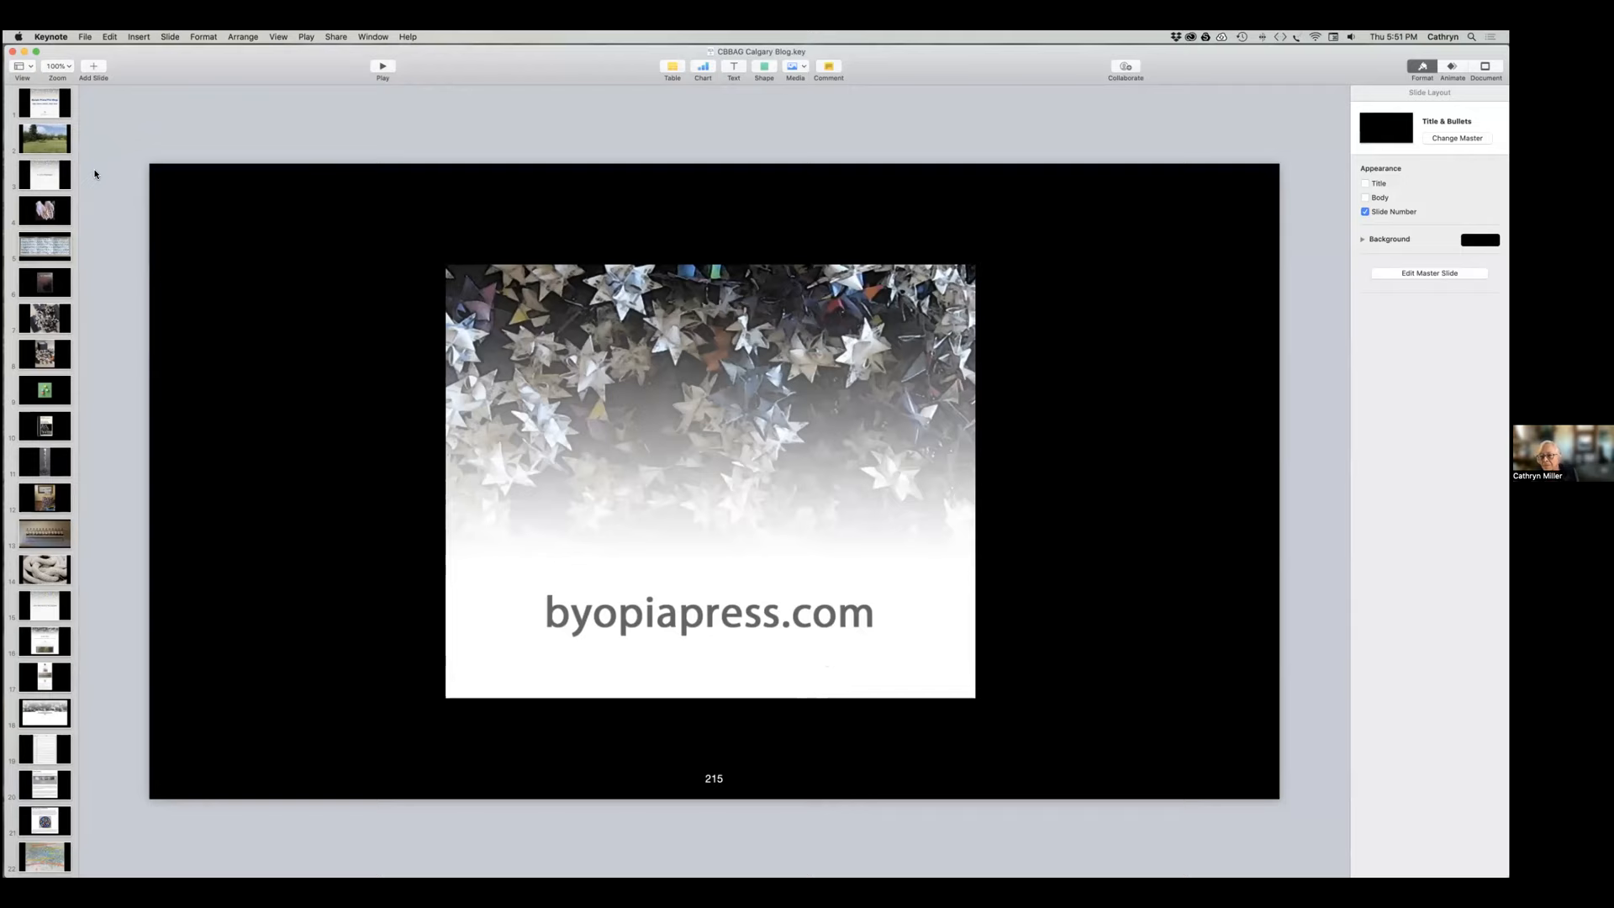
mouse_move(109, 188)
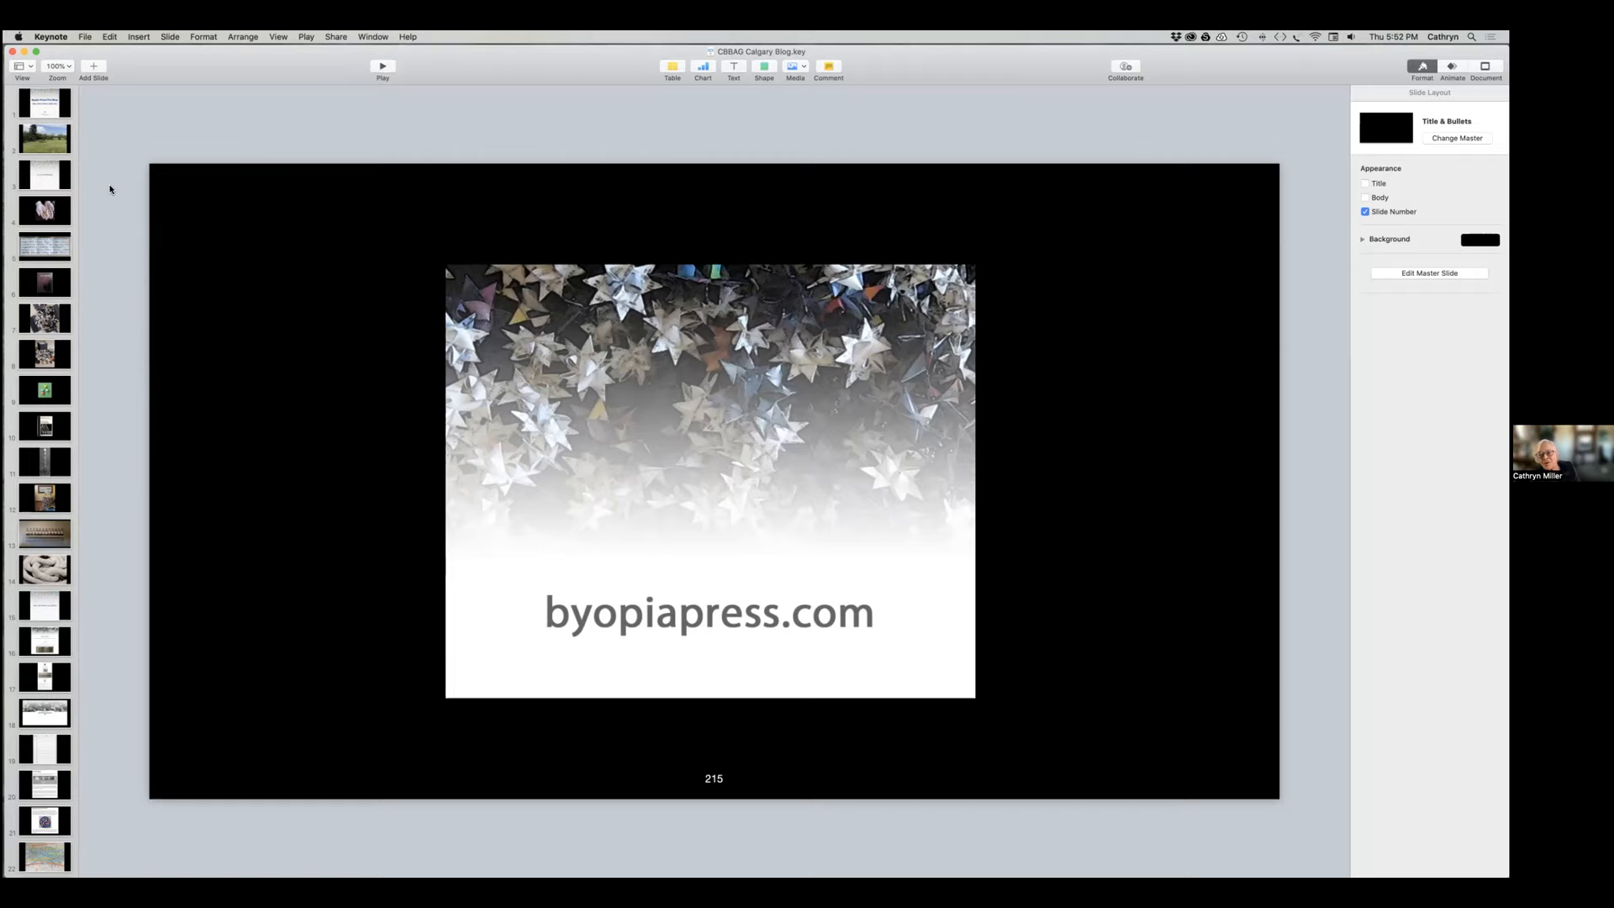
mouse_move(91, 205)
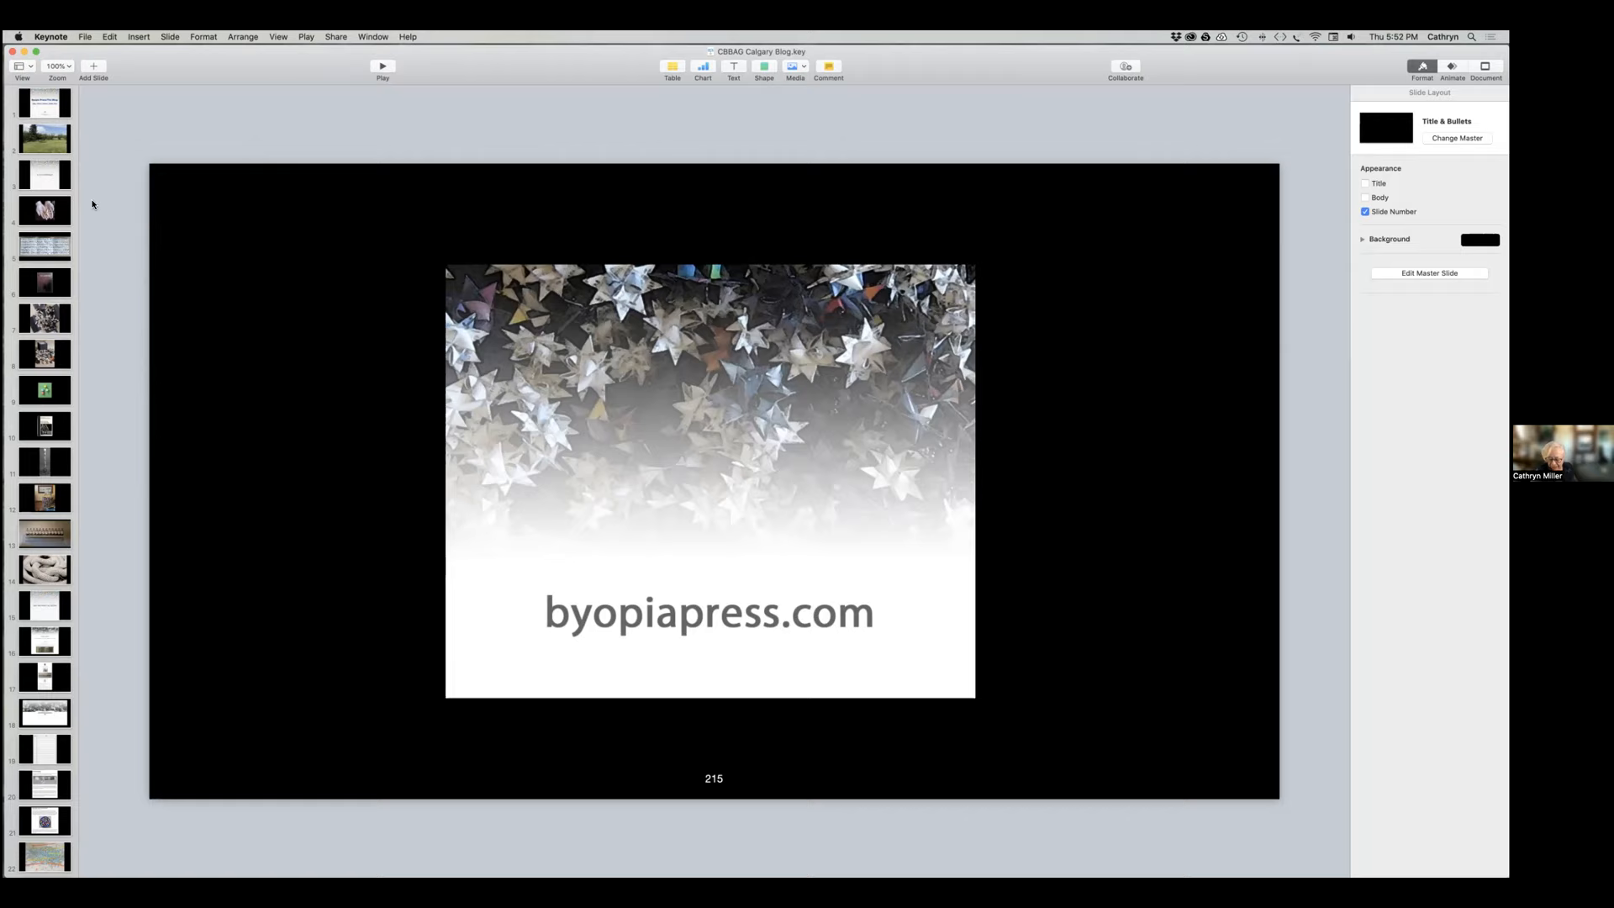
mouse_move(465, 97)
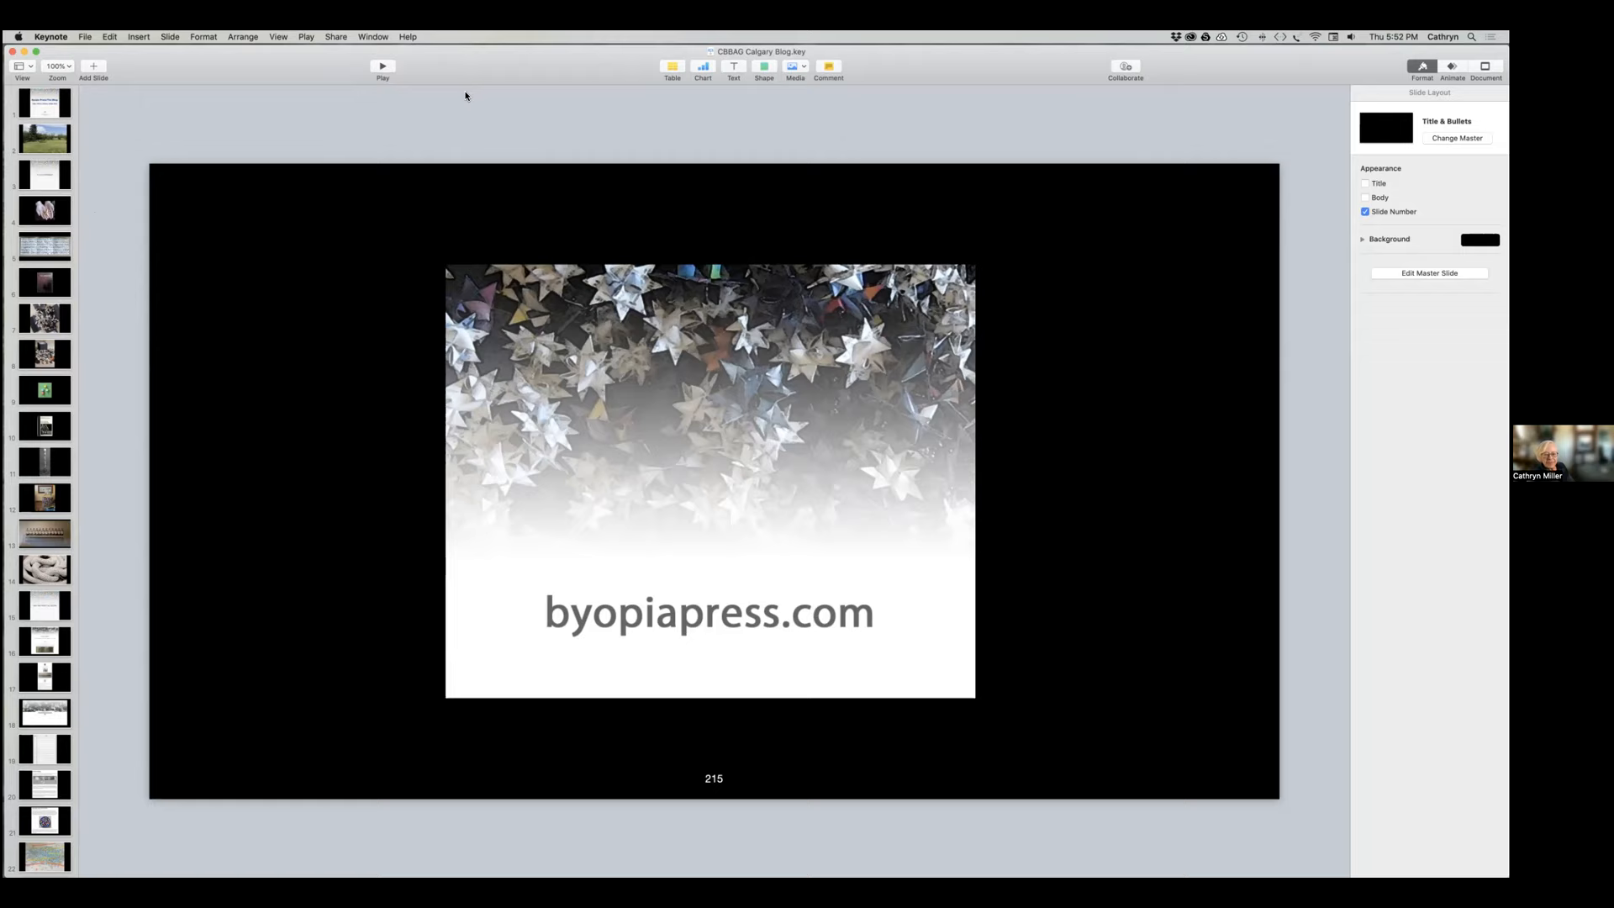
mouse_move(220, 111)
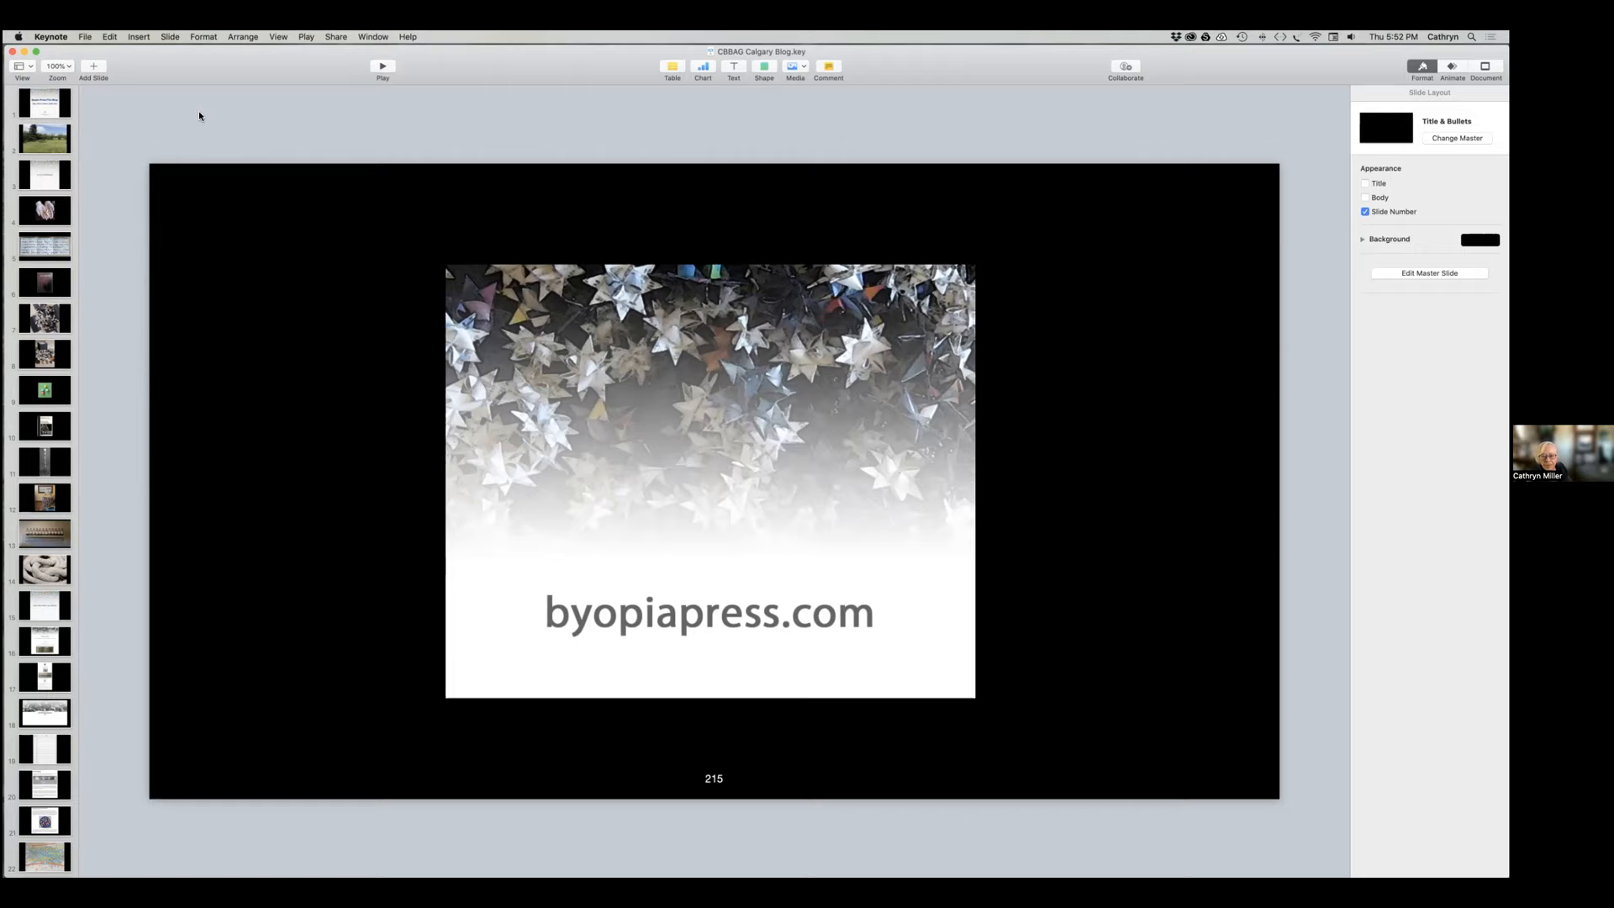
mouse_move(297, 121)
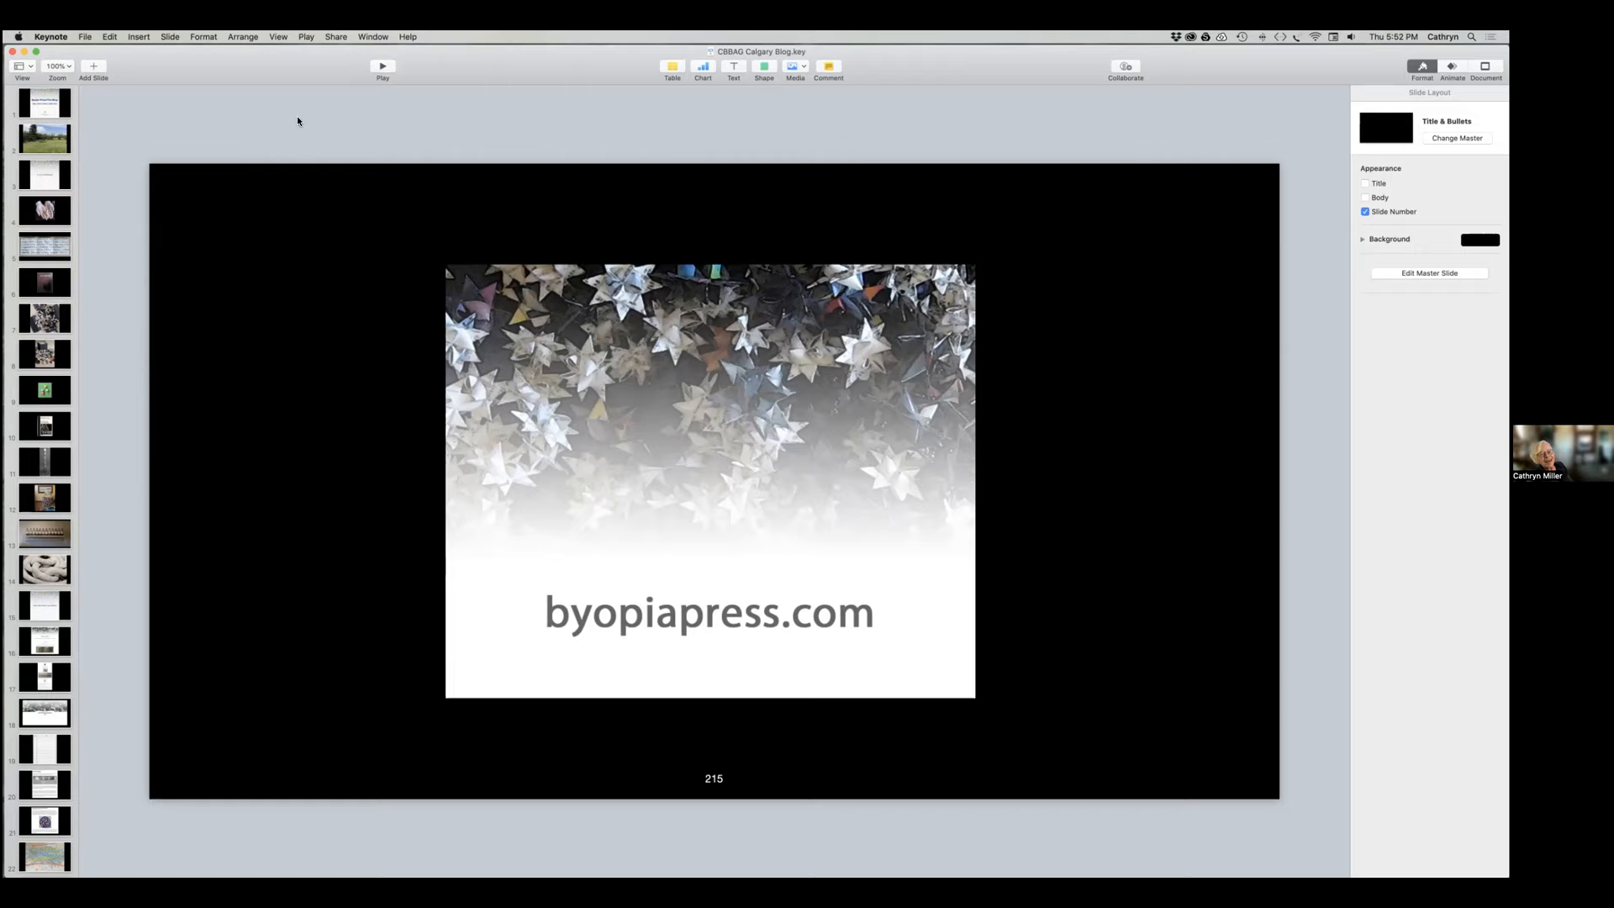
mouse_move(342, 114)
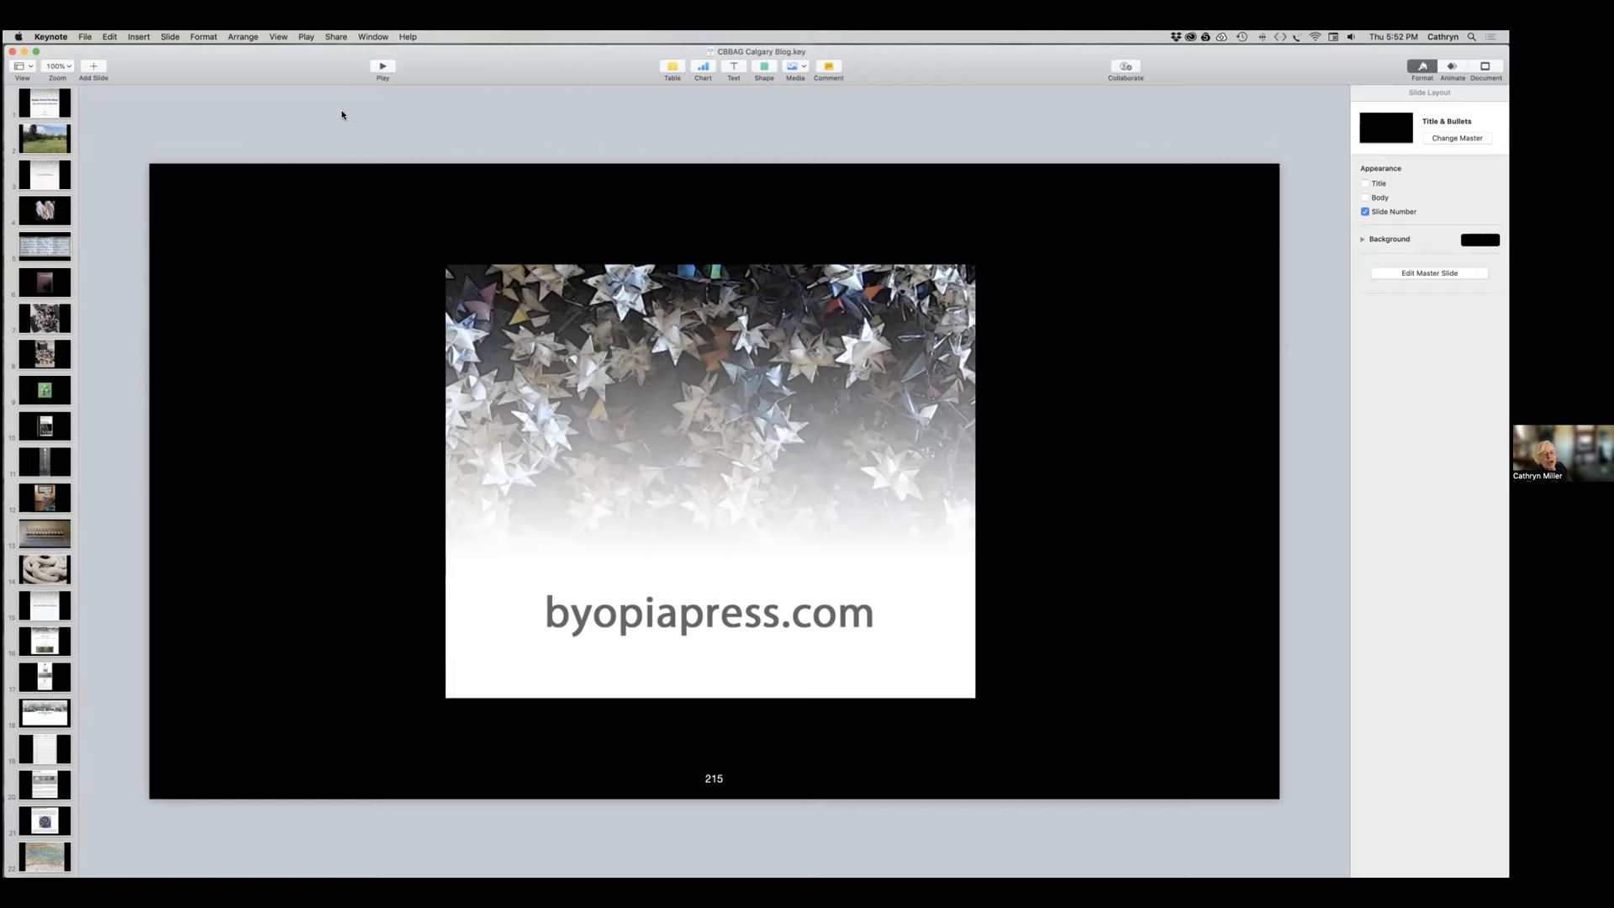
mouse_move(321, 127)
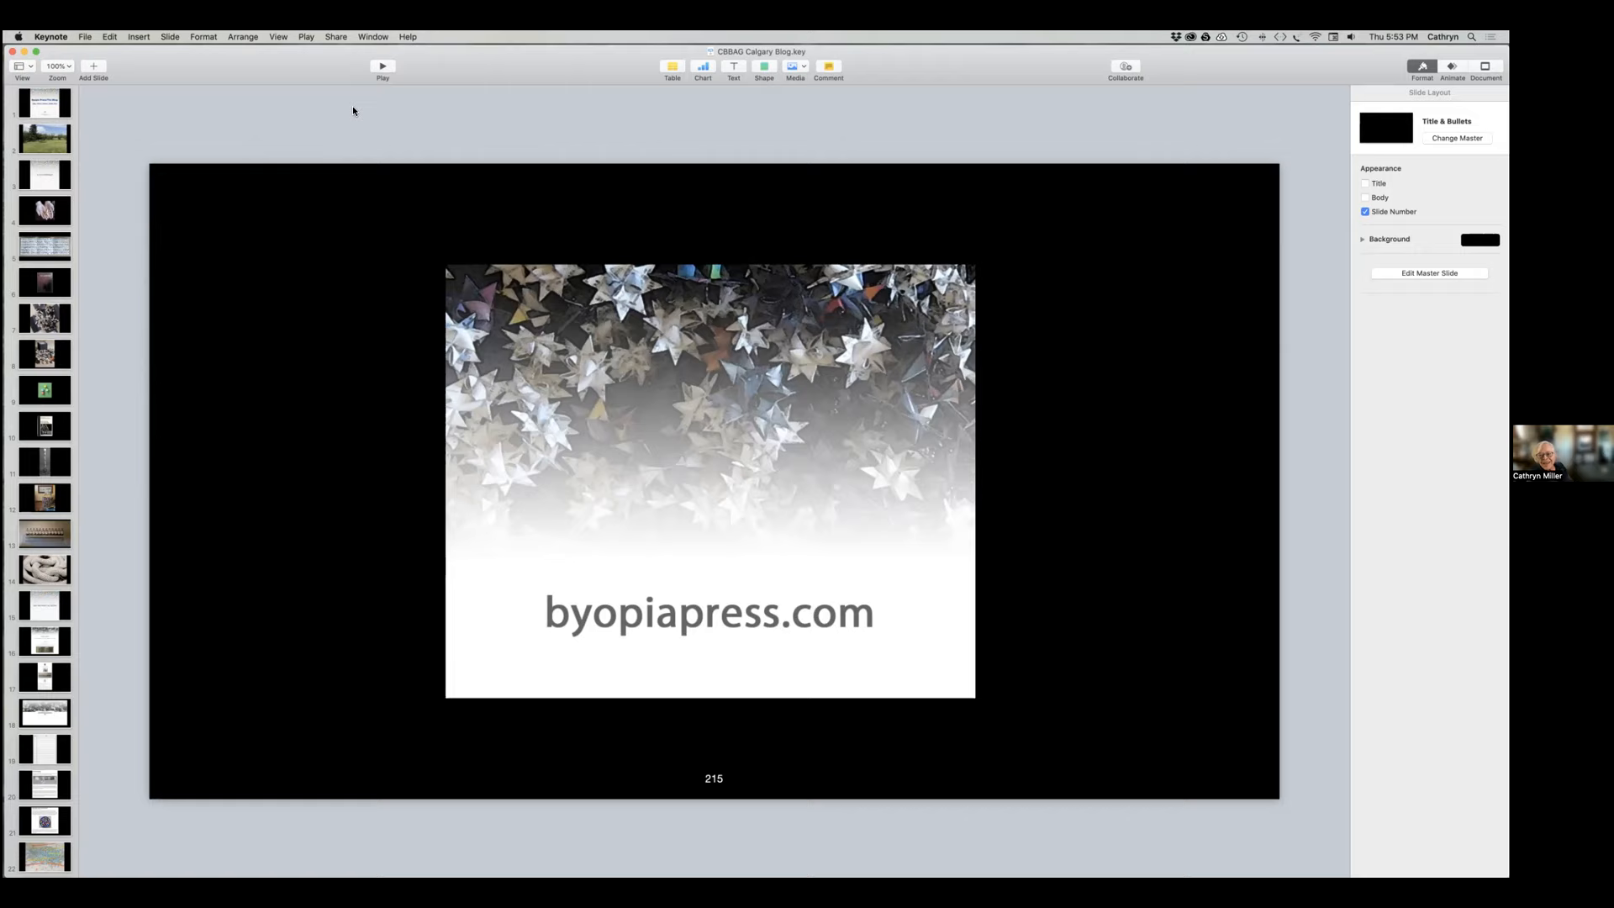
mouse_move(312, 123)
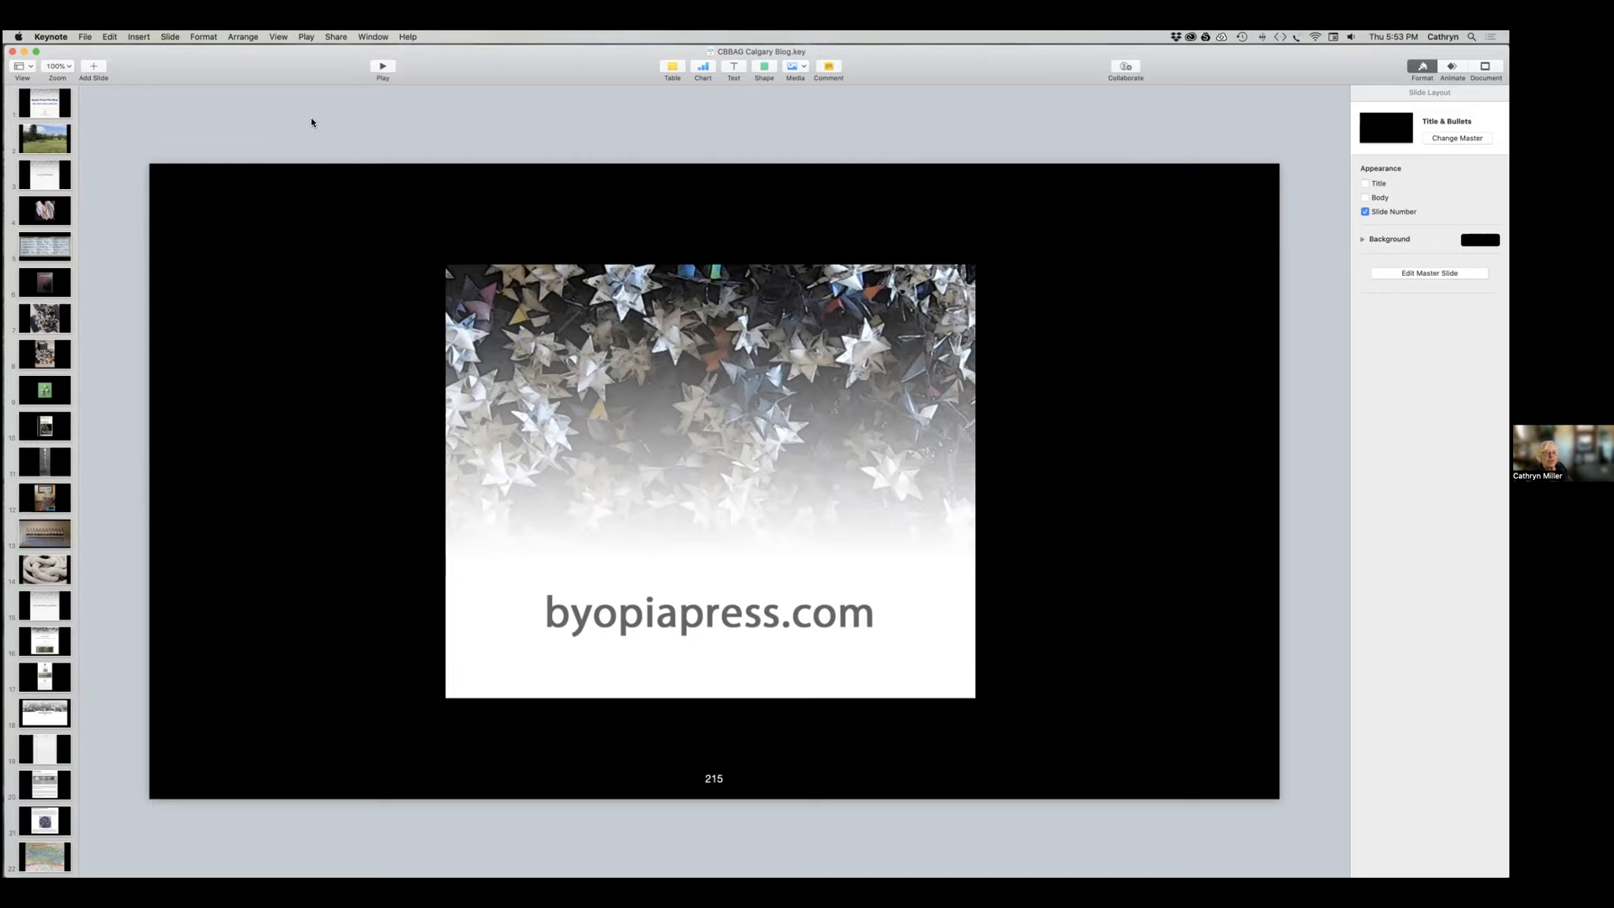
mouse_move(322, 119)
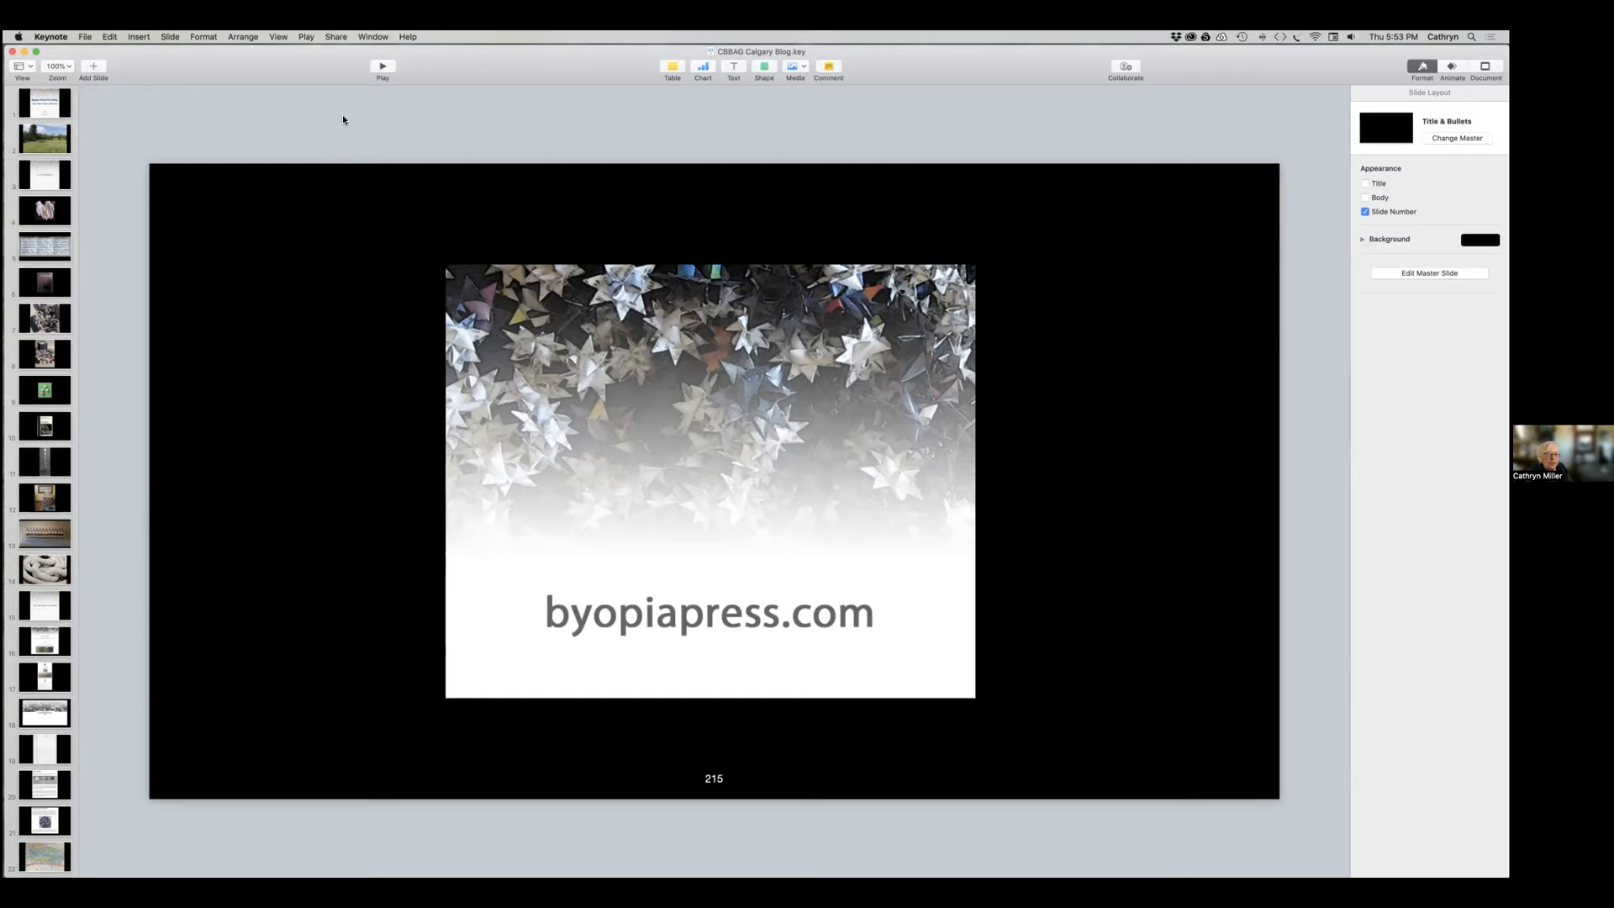
mouse_move(335, 134)
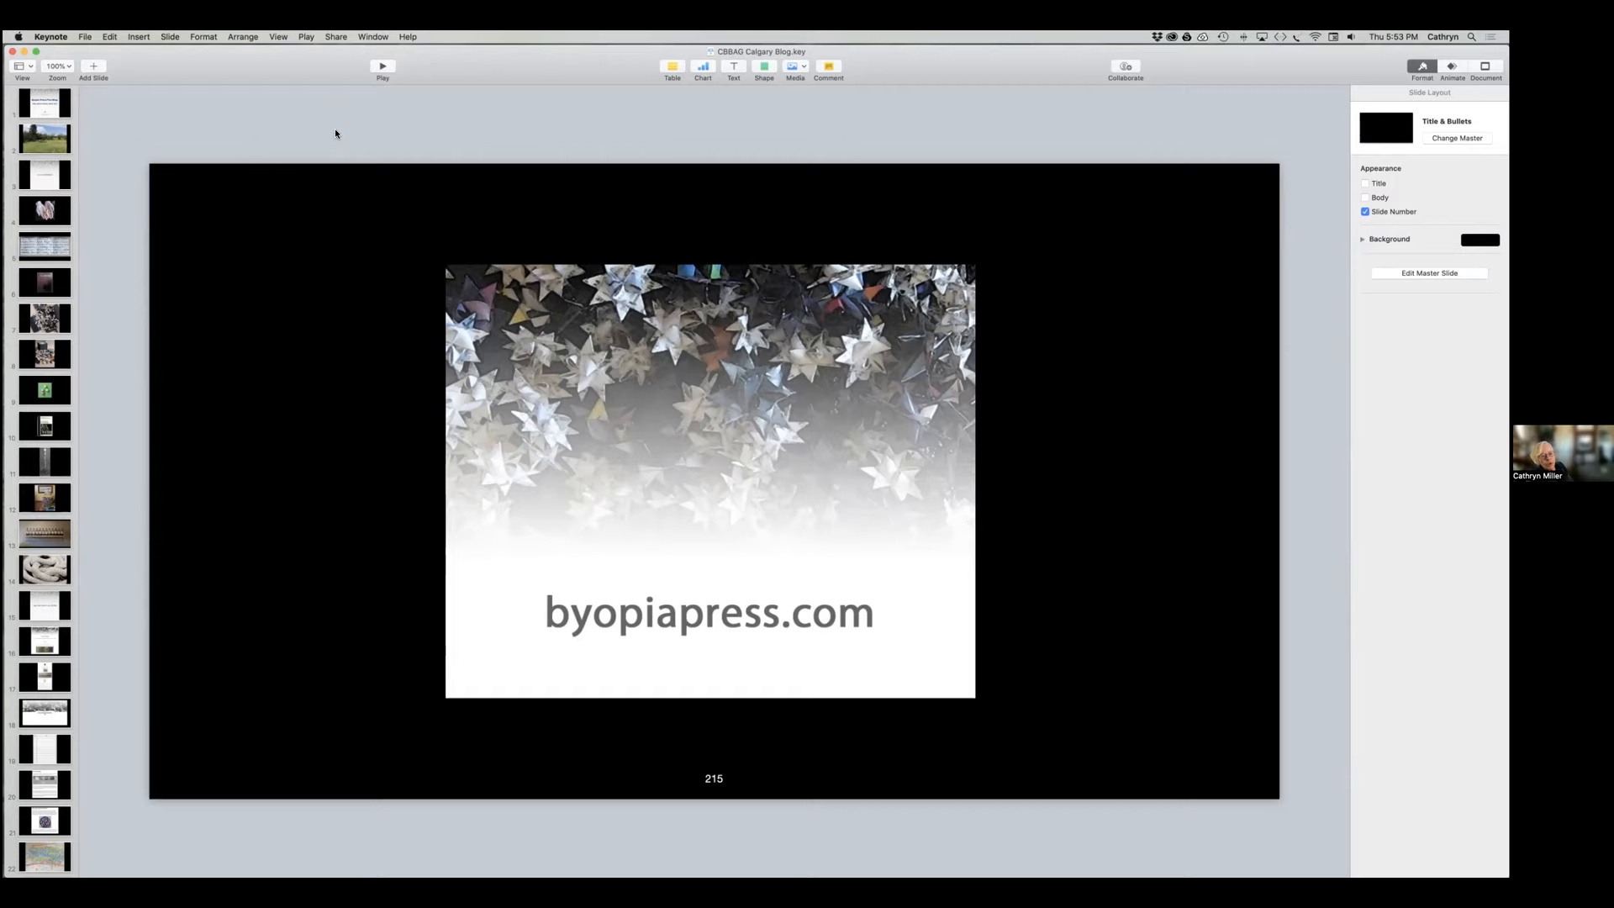
mouse_move(325, 128)
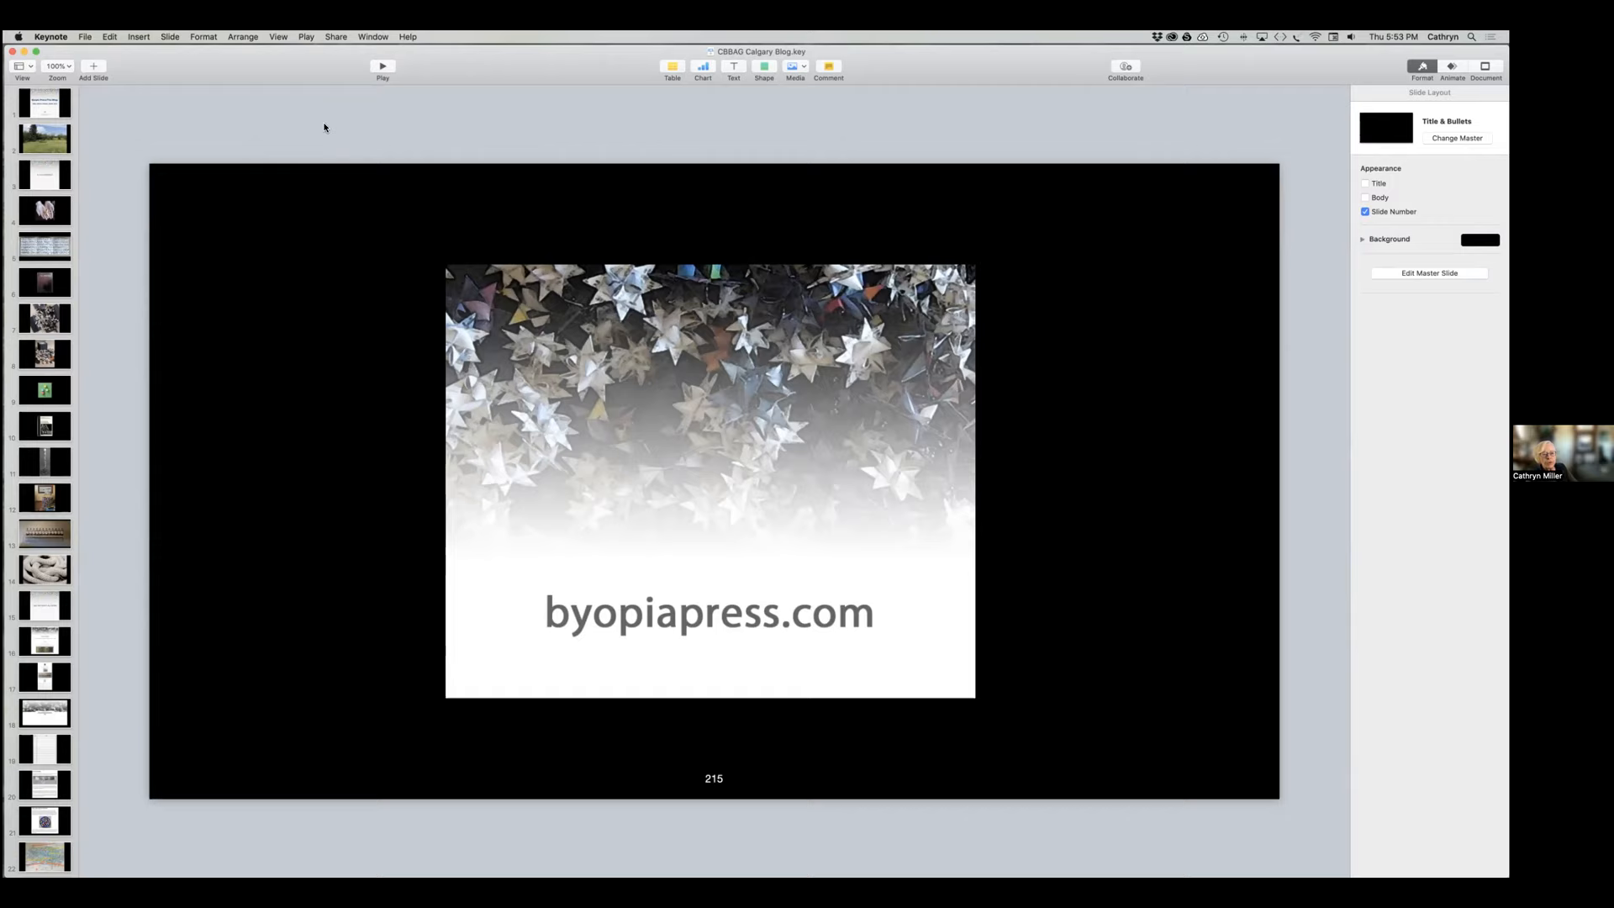
mouse_move(326, 121)
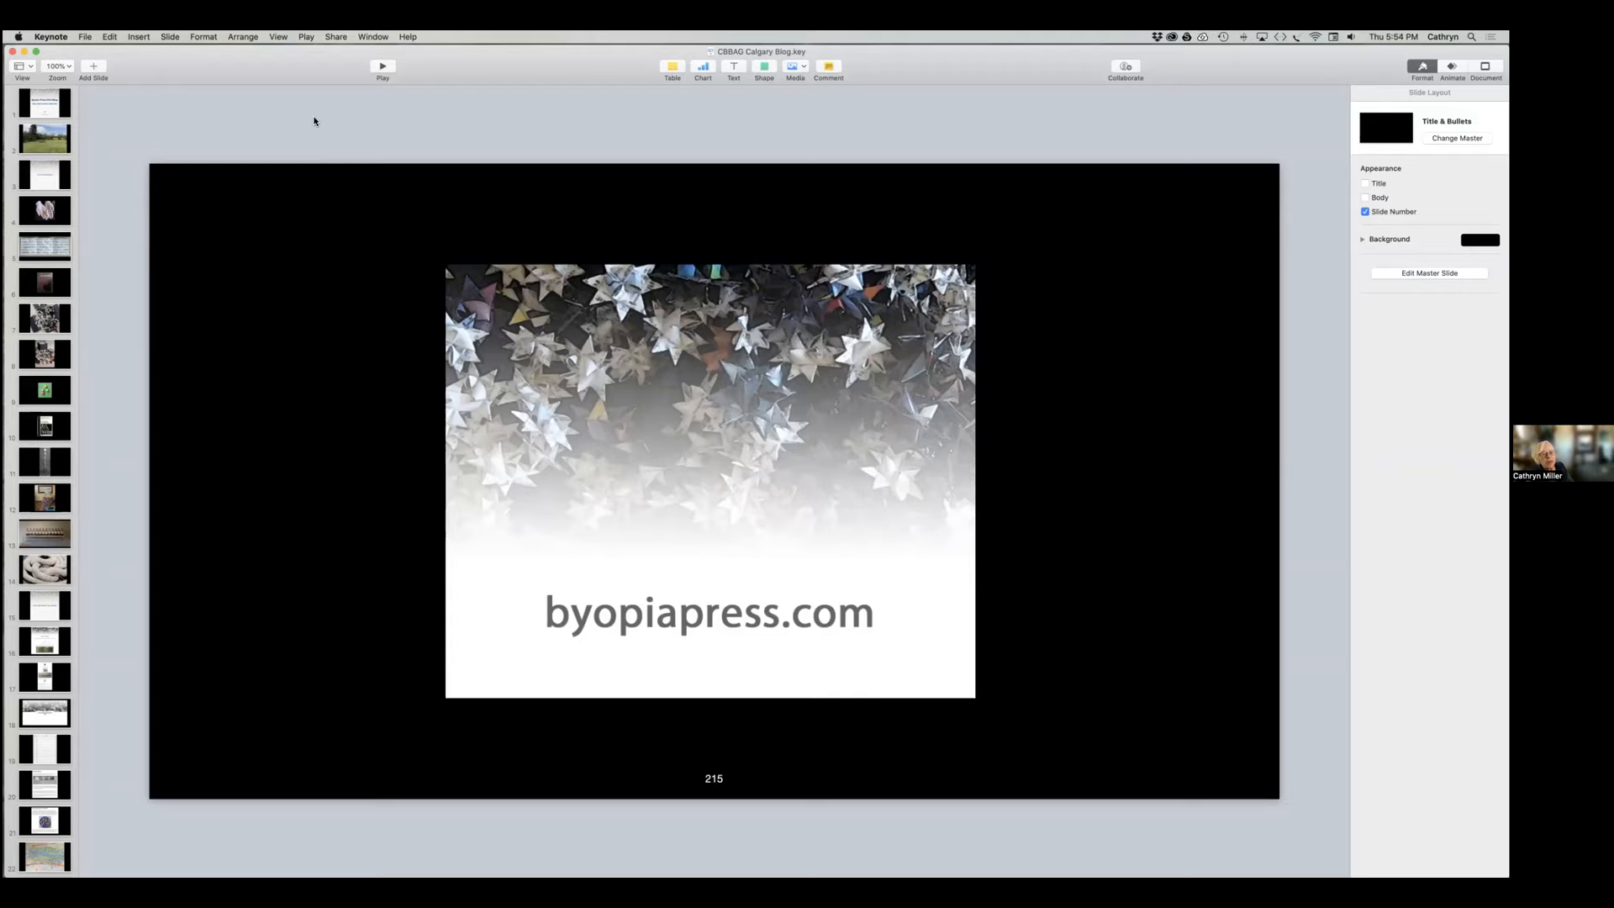
mouse_move(247, 120)
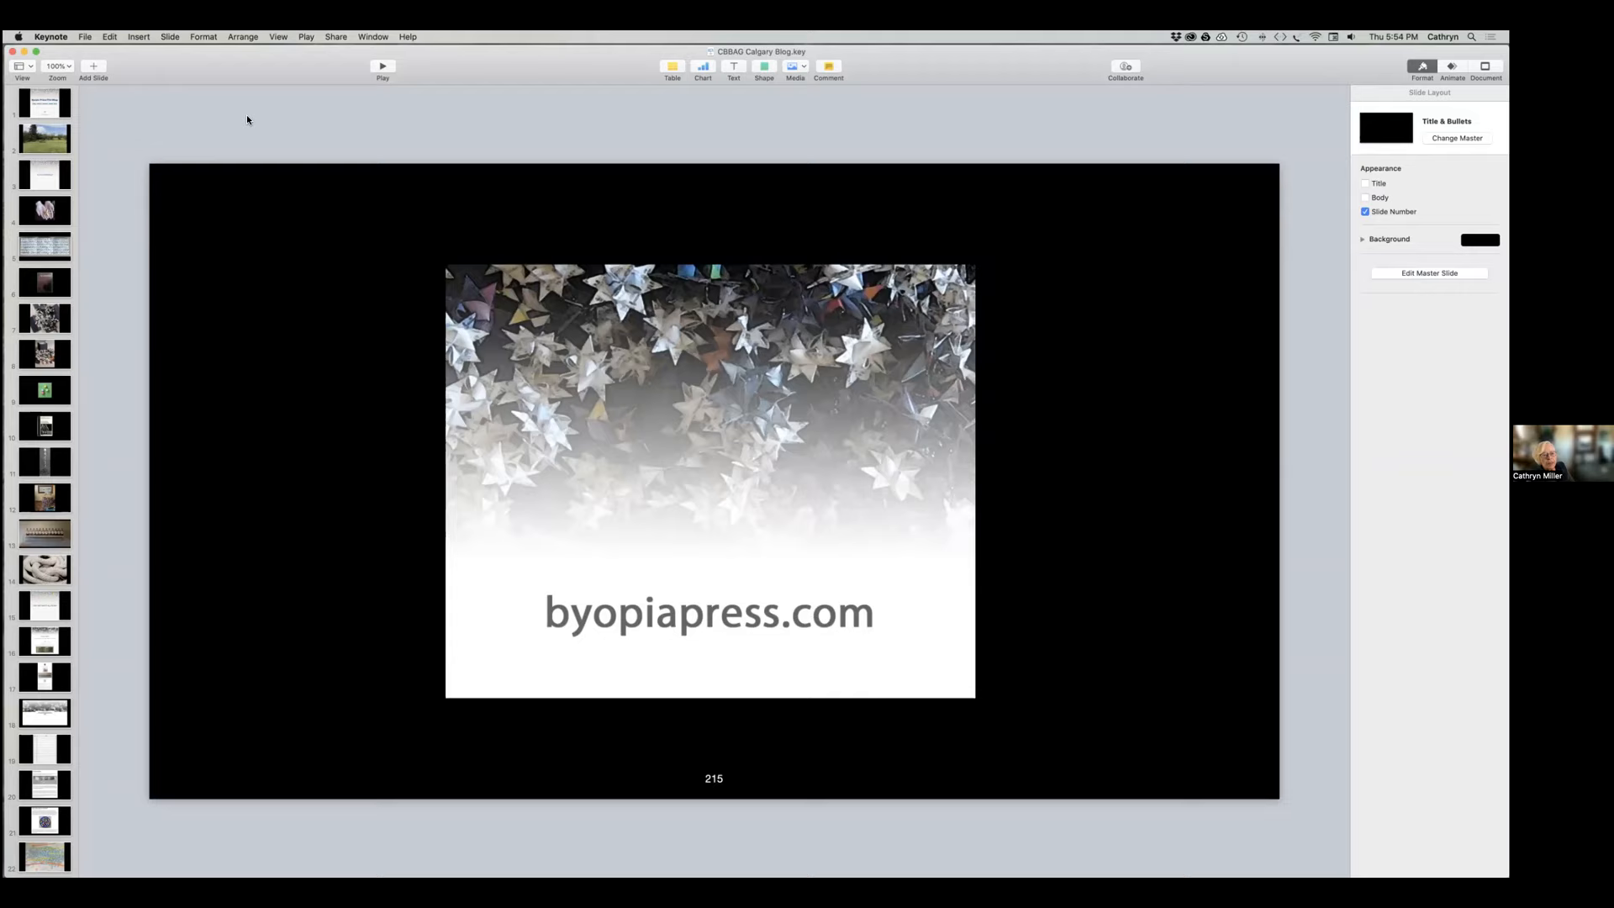
mouse_move(109, 121)
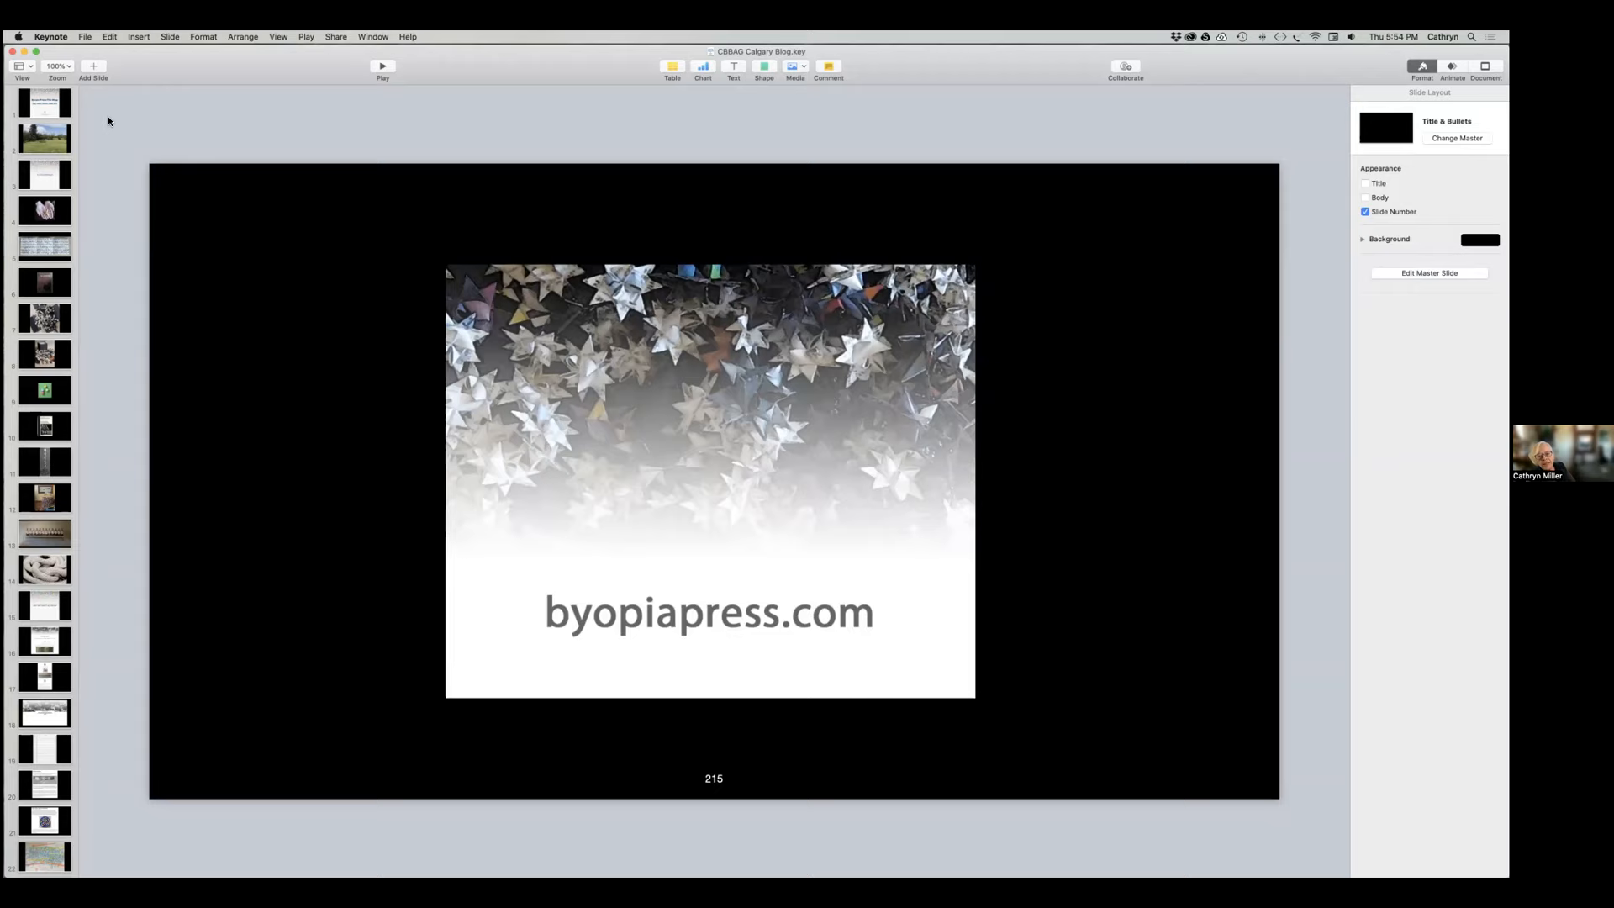
mouse_move(111, 129)
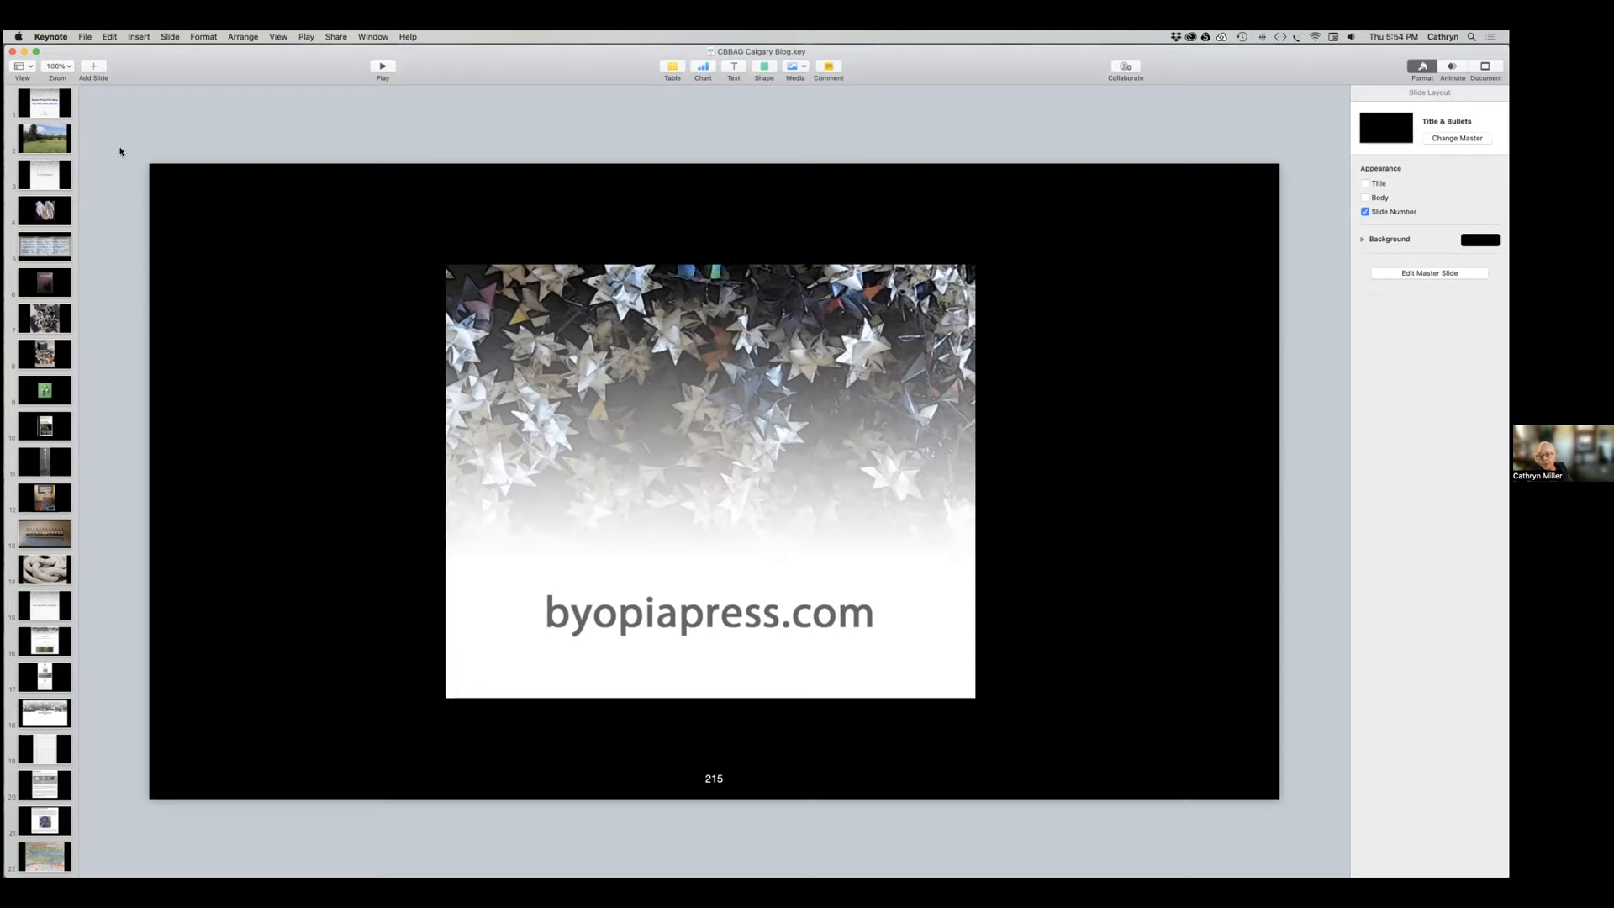
mouse_move(124, 130)
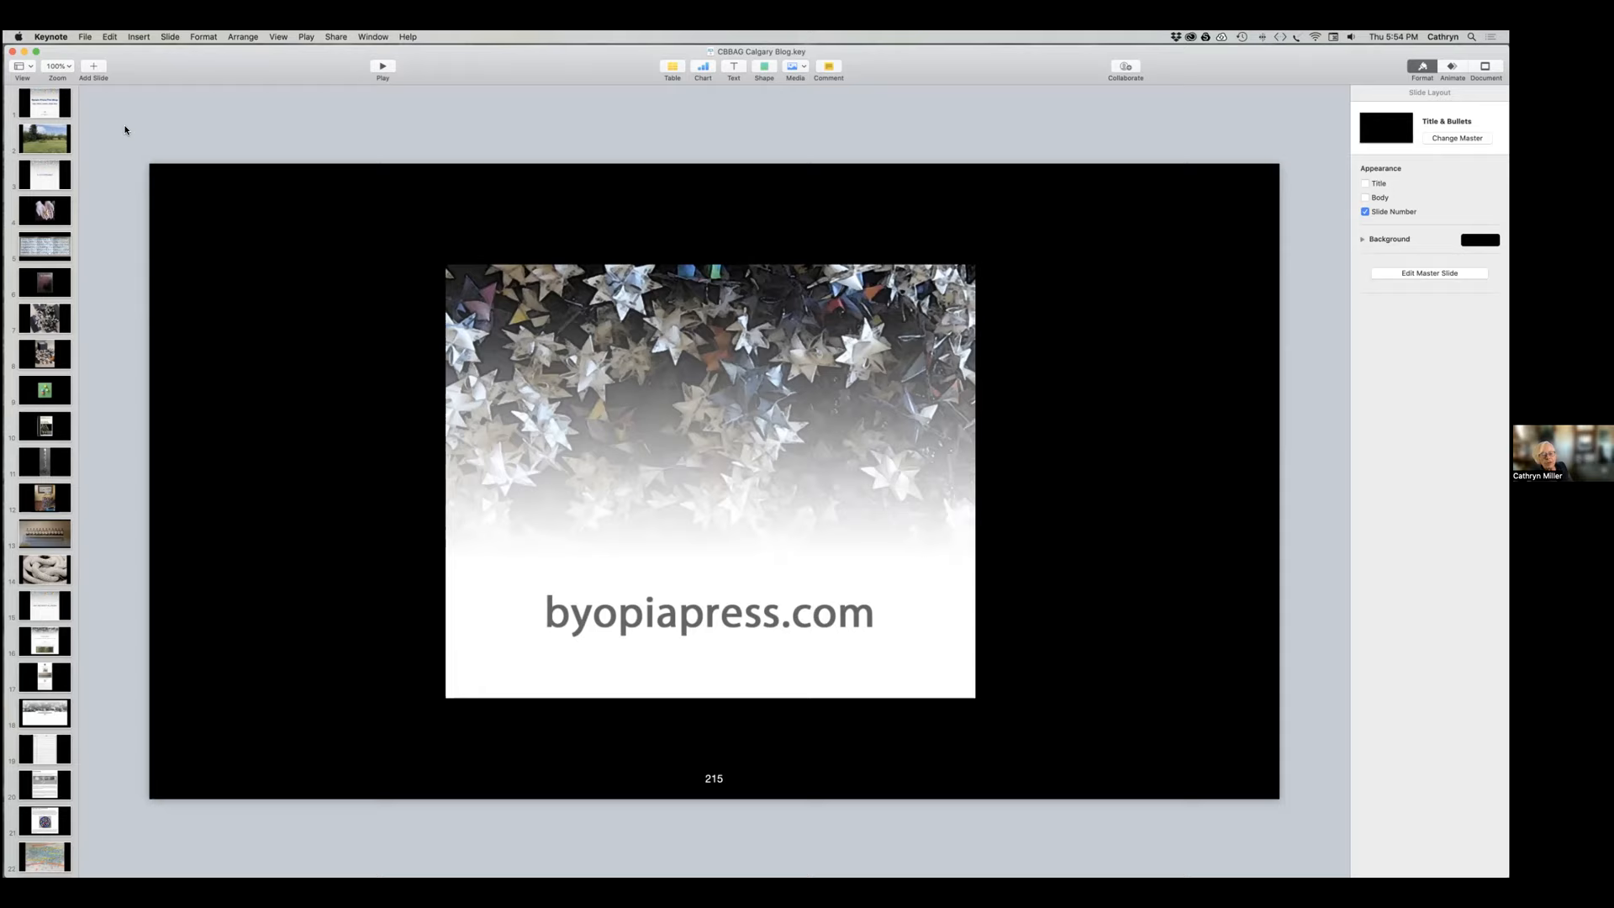
mouse_move(121, 128)
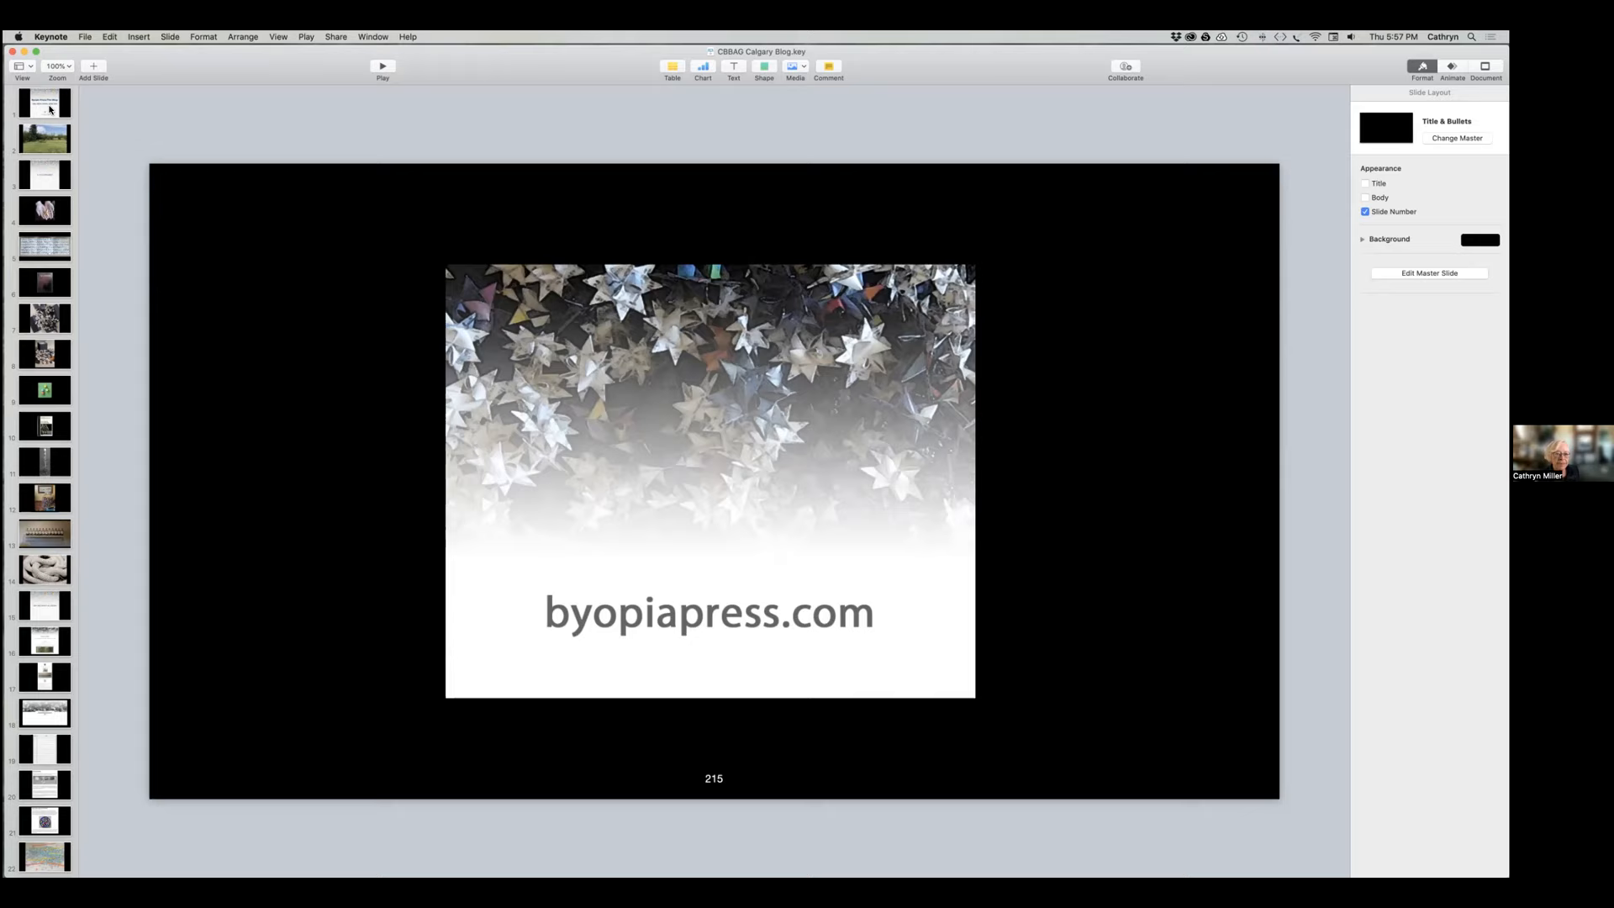
mouse_move(395, 116)
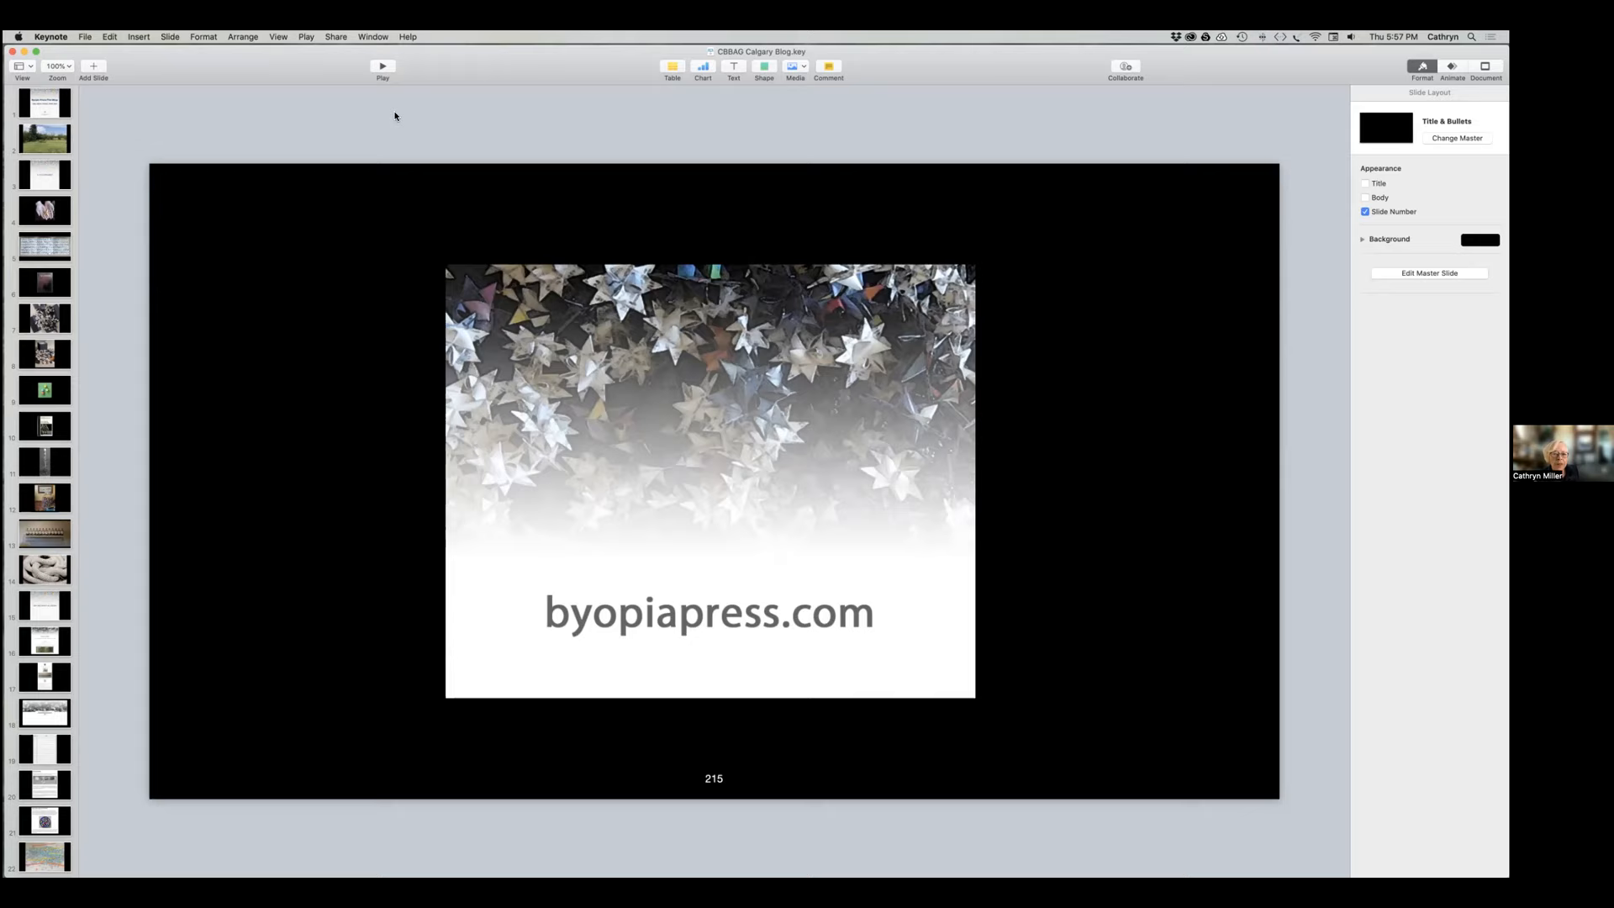
mouse_move(715, 132)
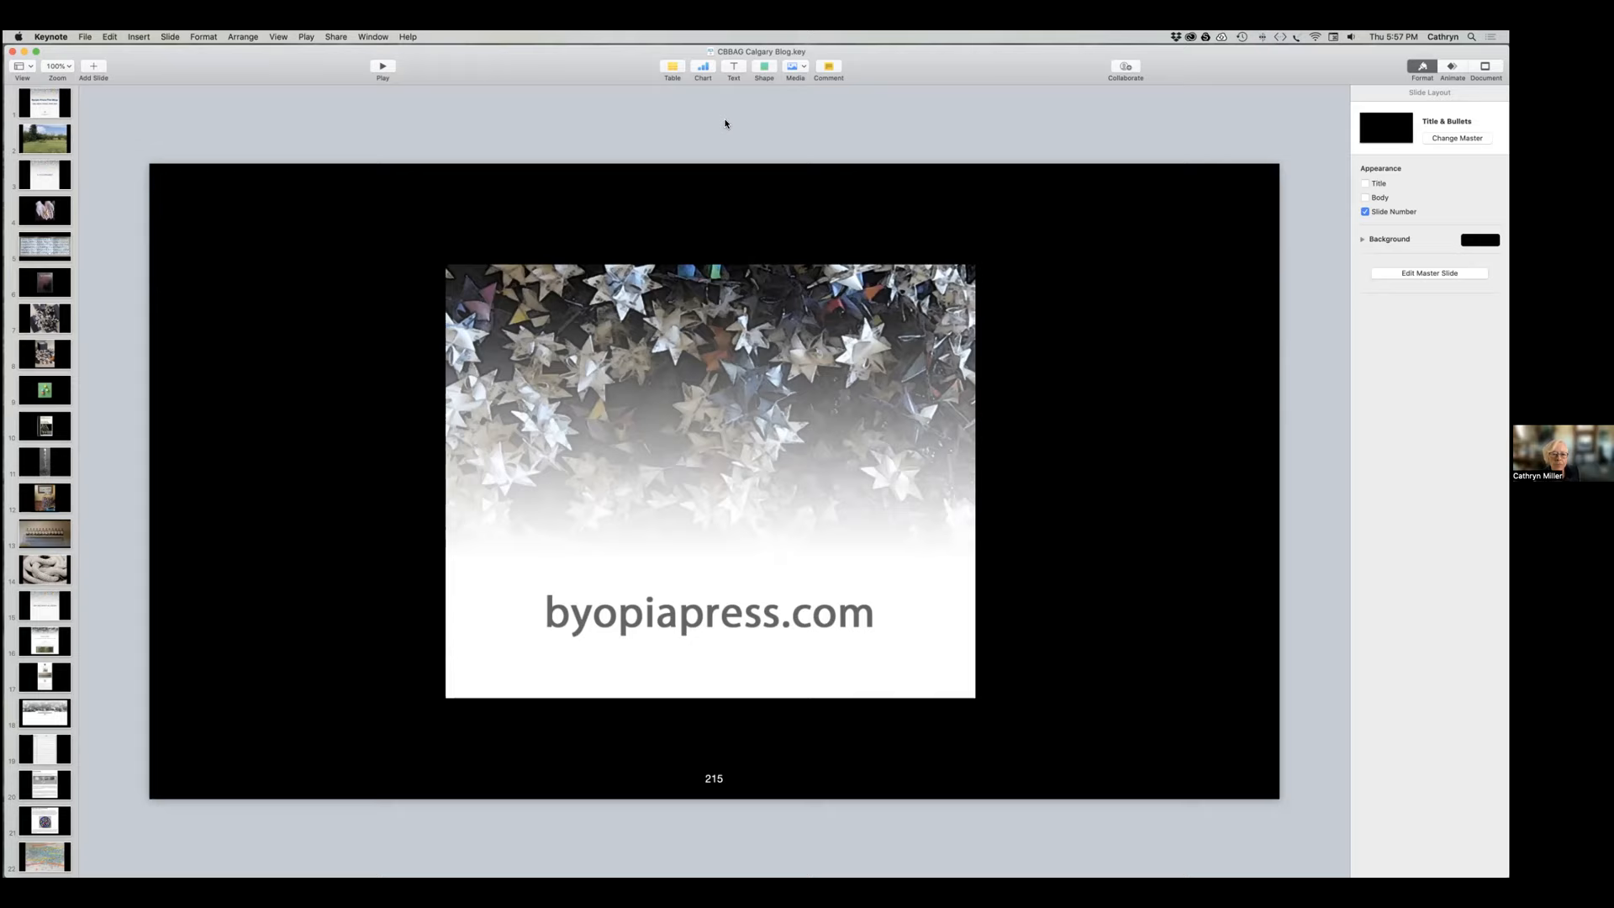
mouse_move(736, 124)
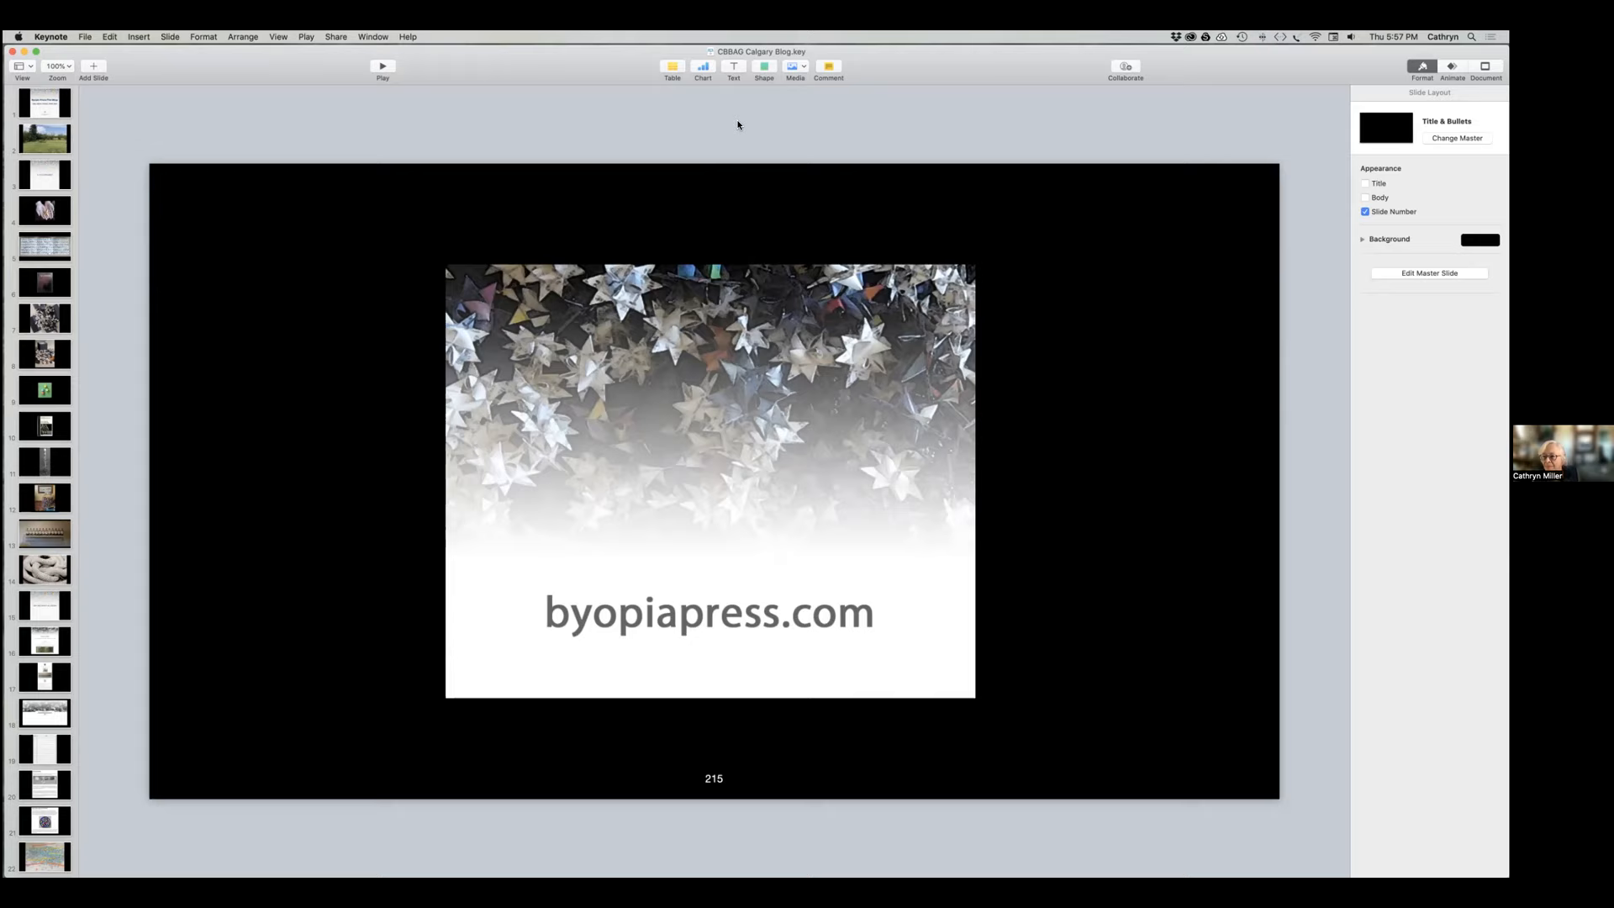
mouse_move(582, 128)
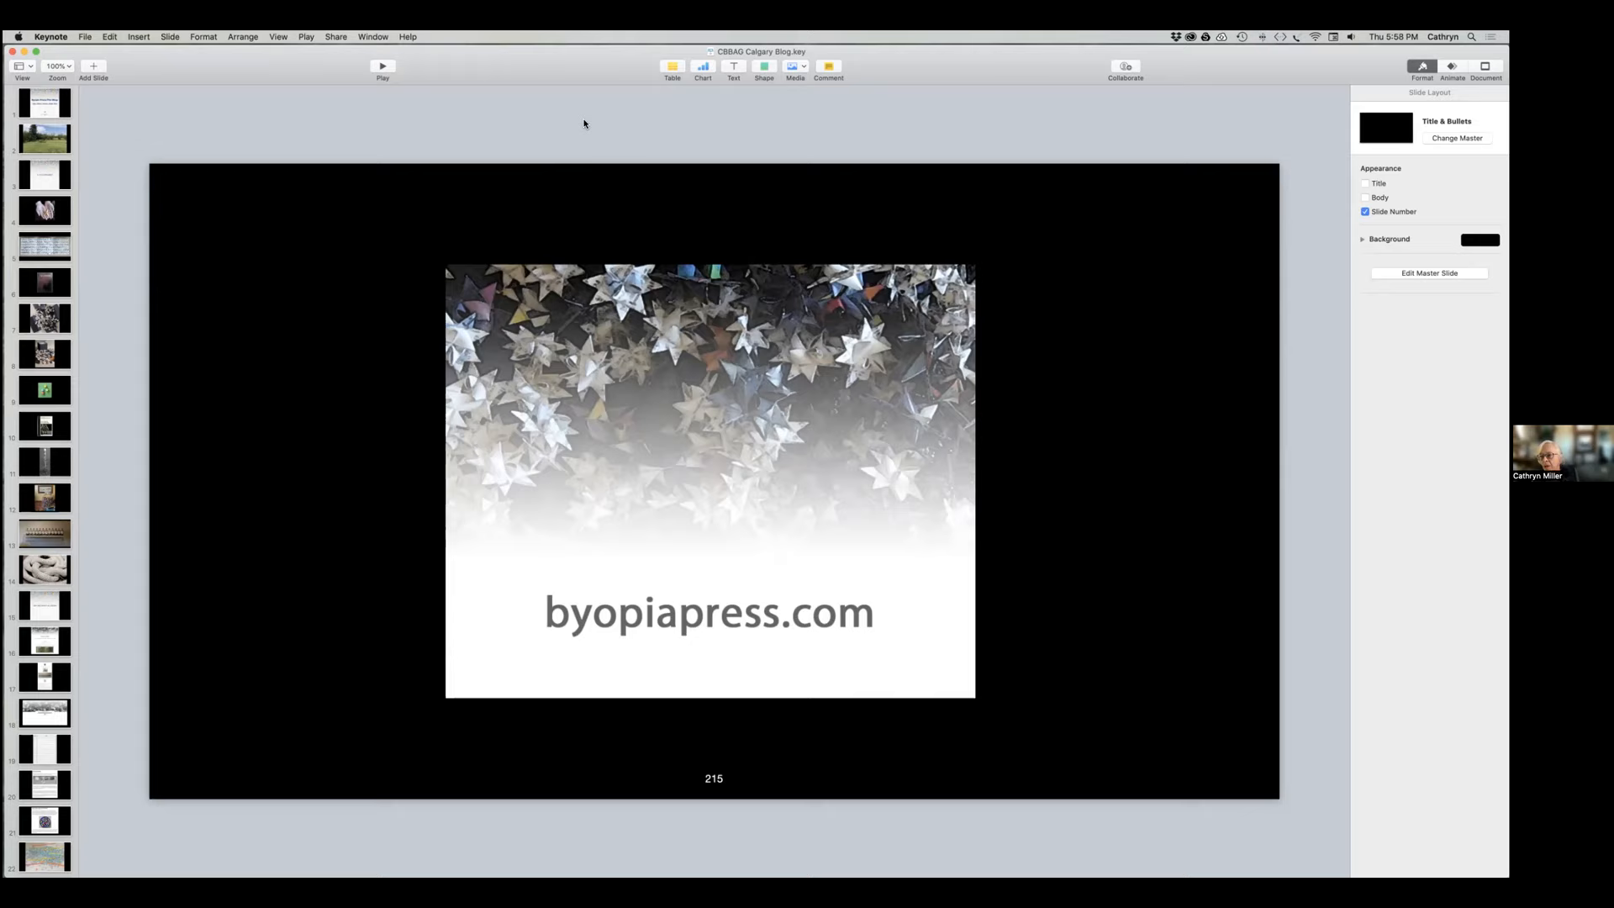
mouse_move(537, 123)
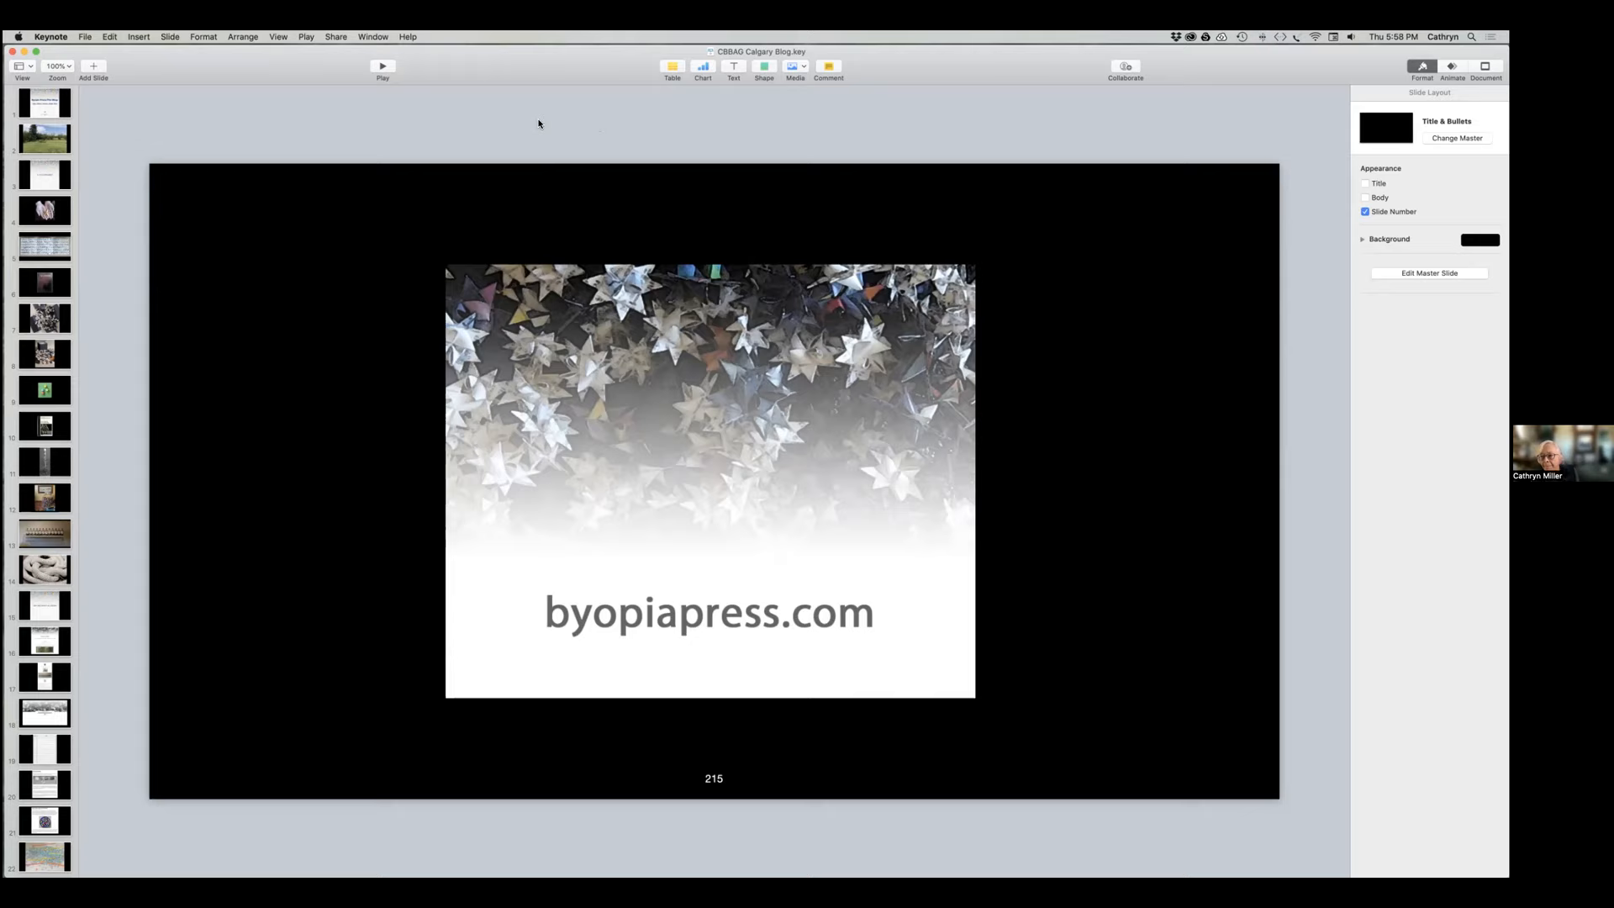
mouse_move(544, 124)
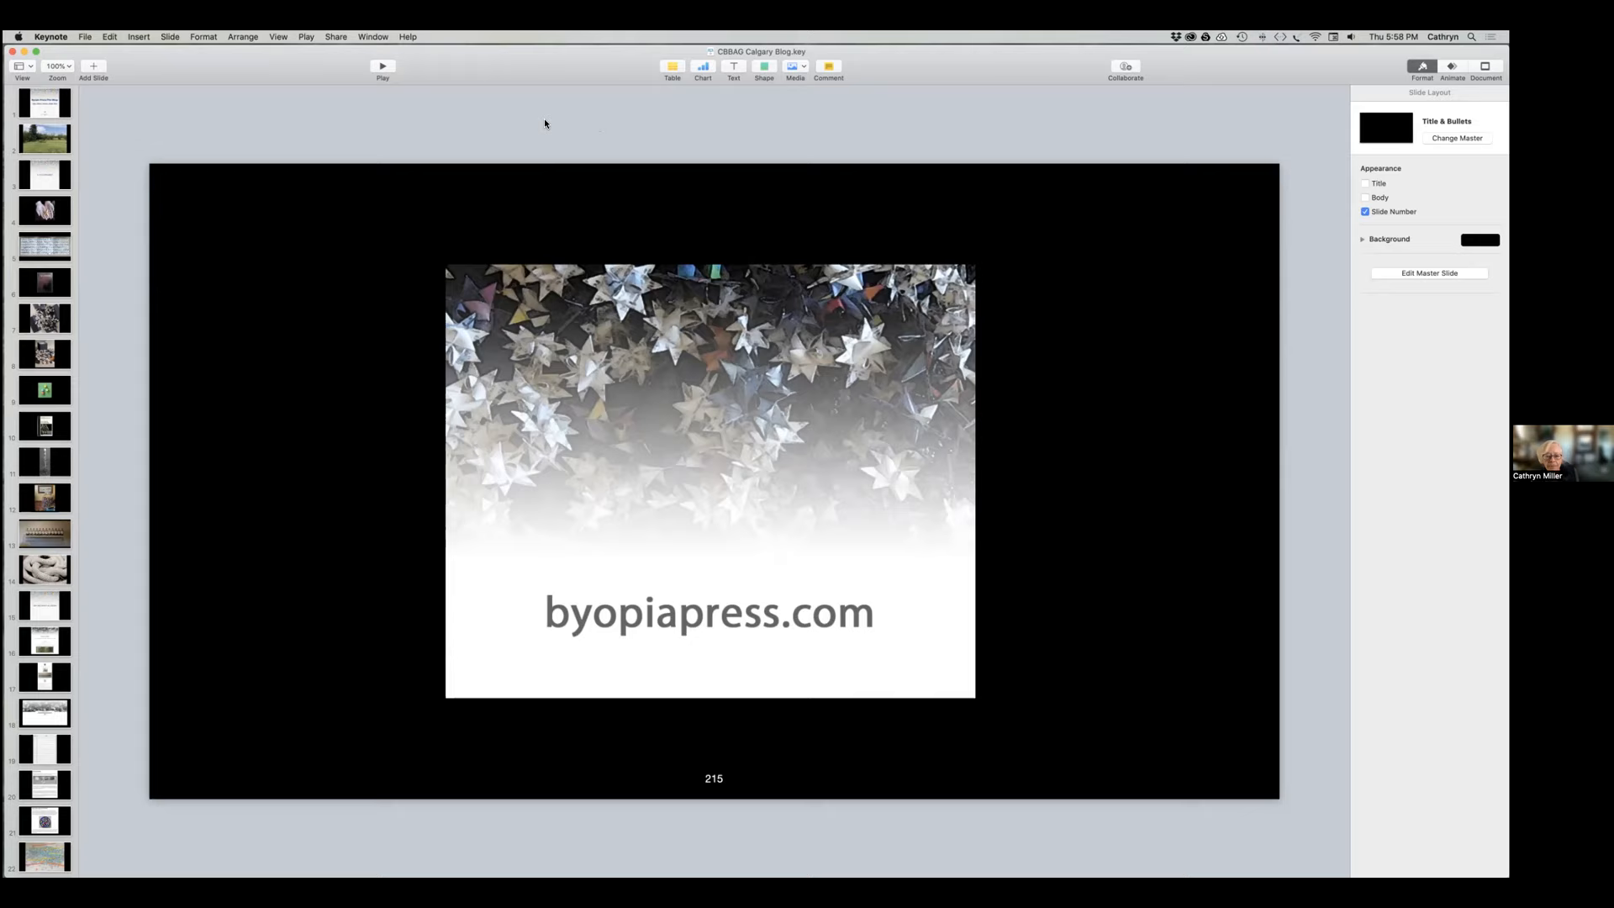
mouse_move(592, 124)
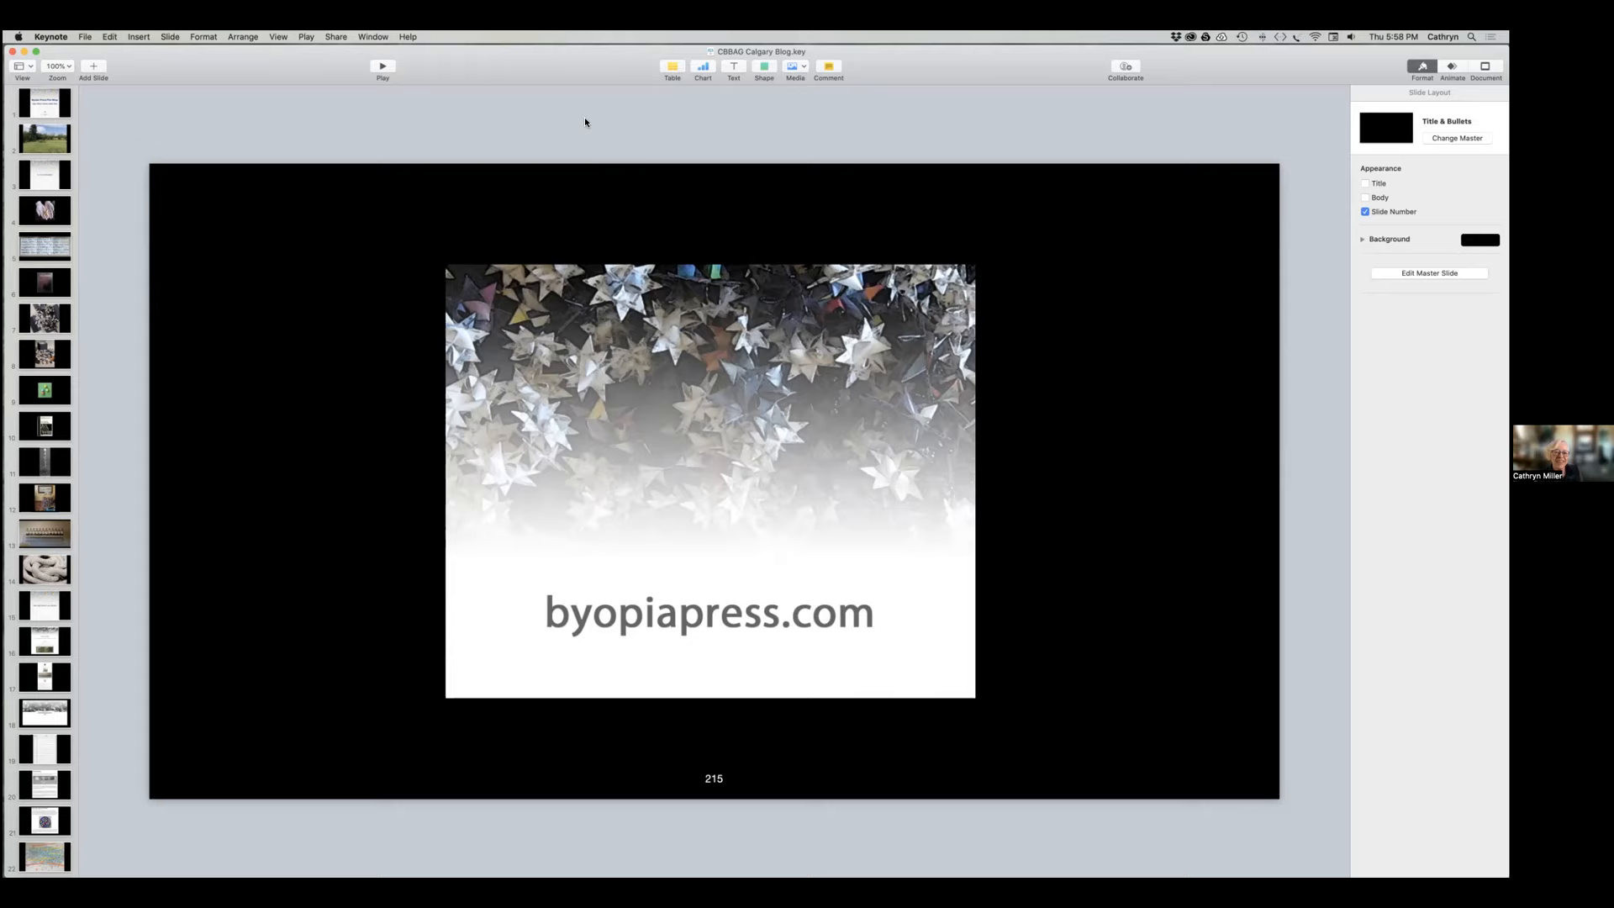
mouse_move(682, 141)
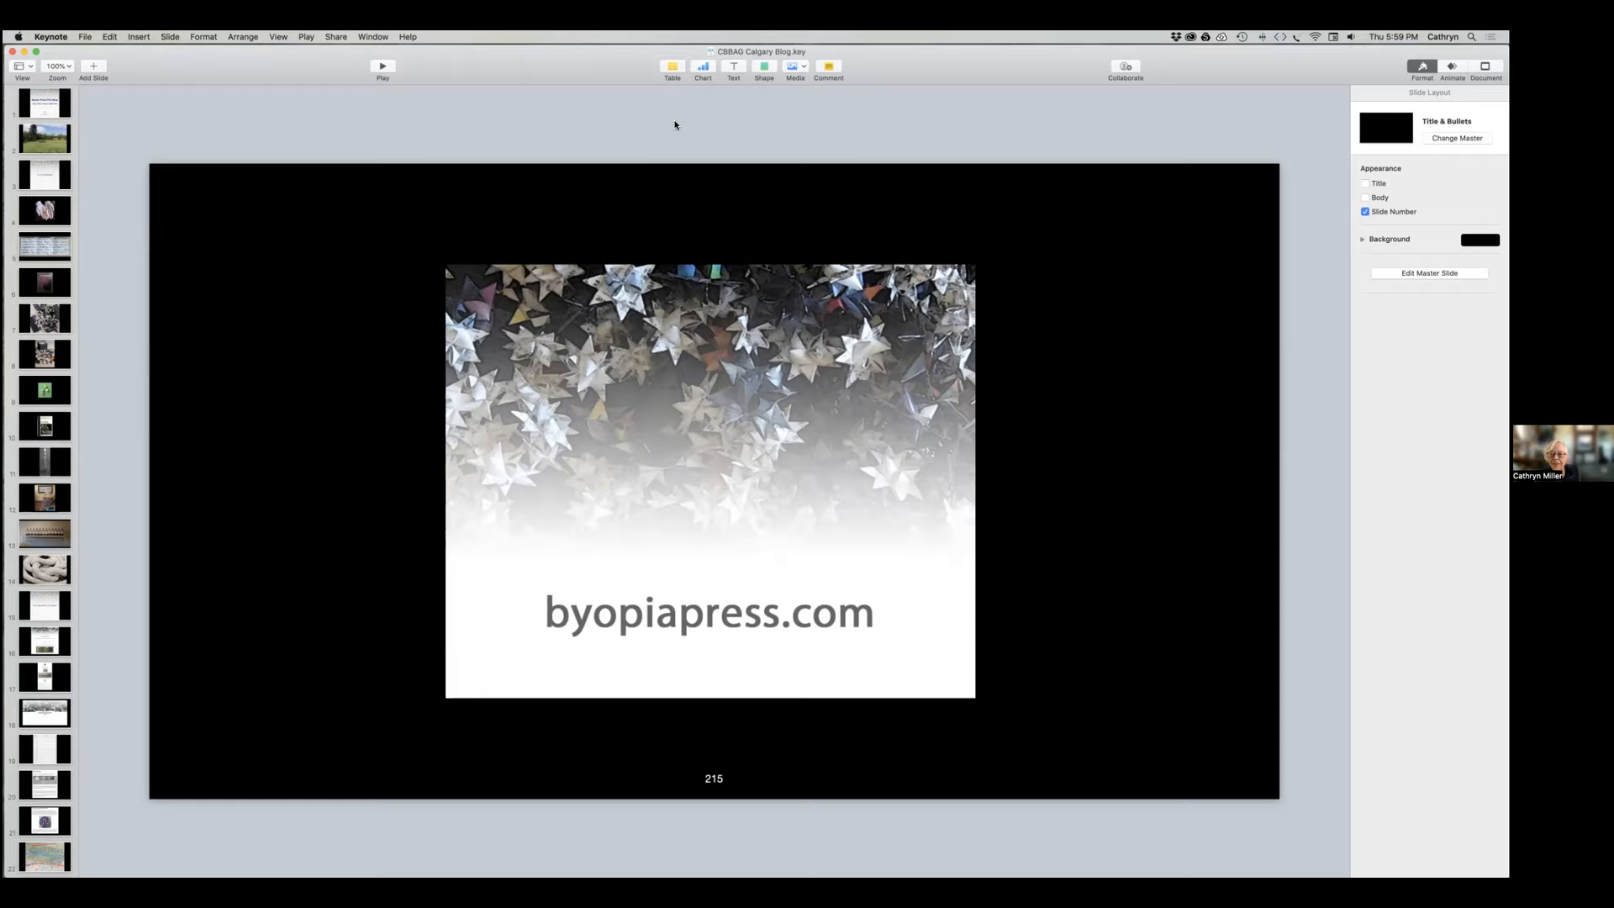
mouse_move(656, 123)
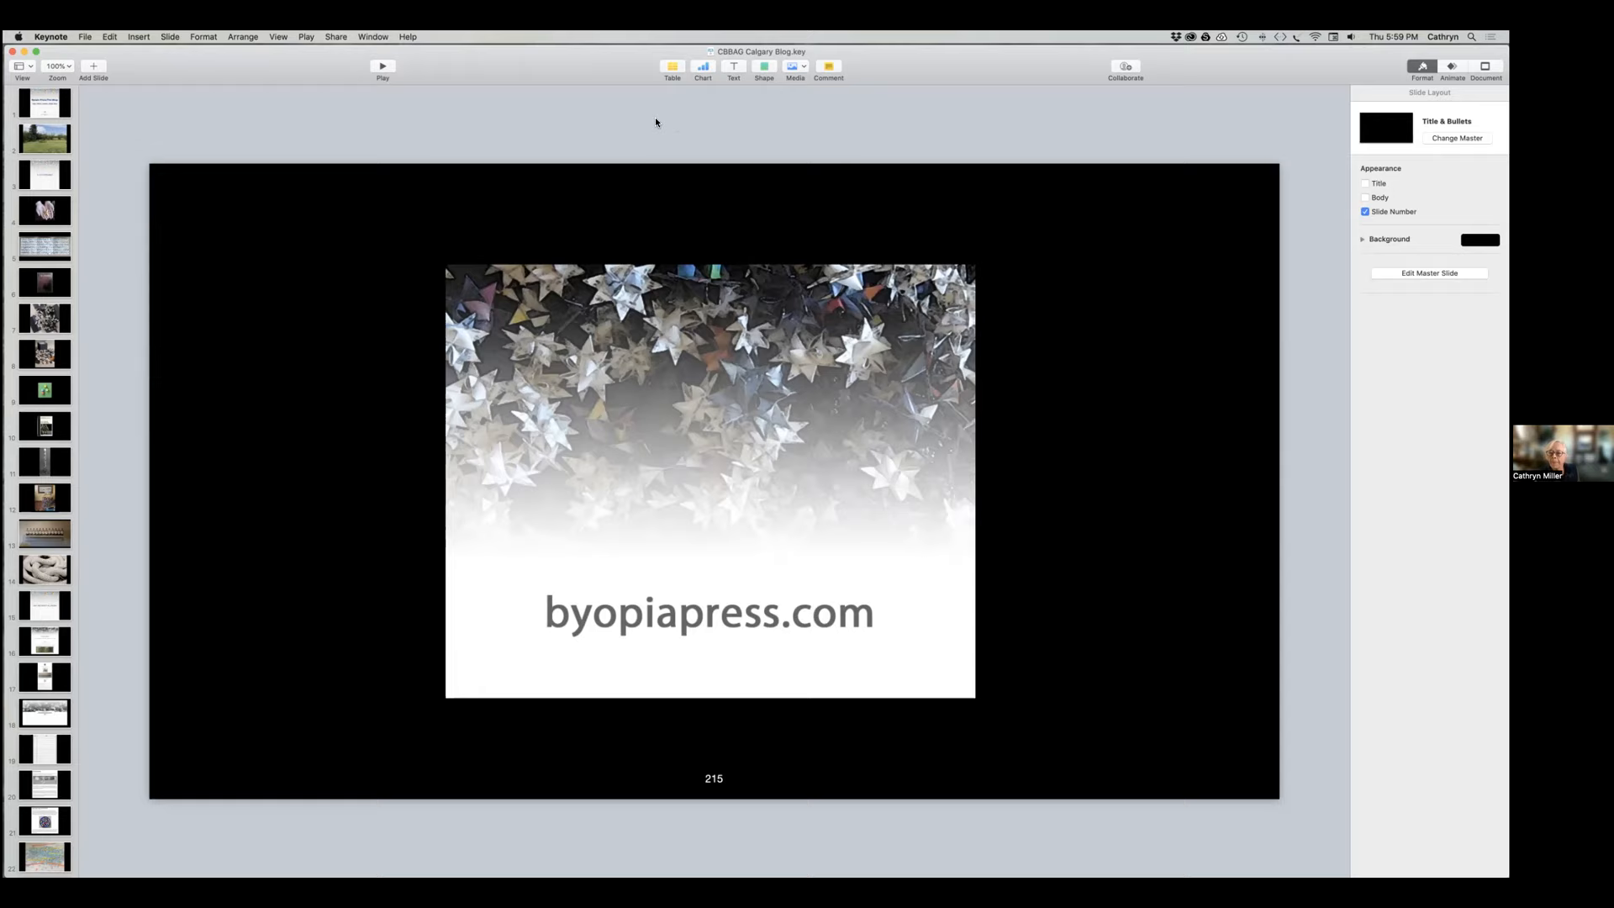
mouse_move(736, 121)
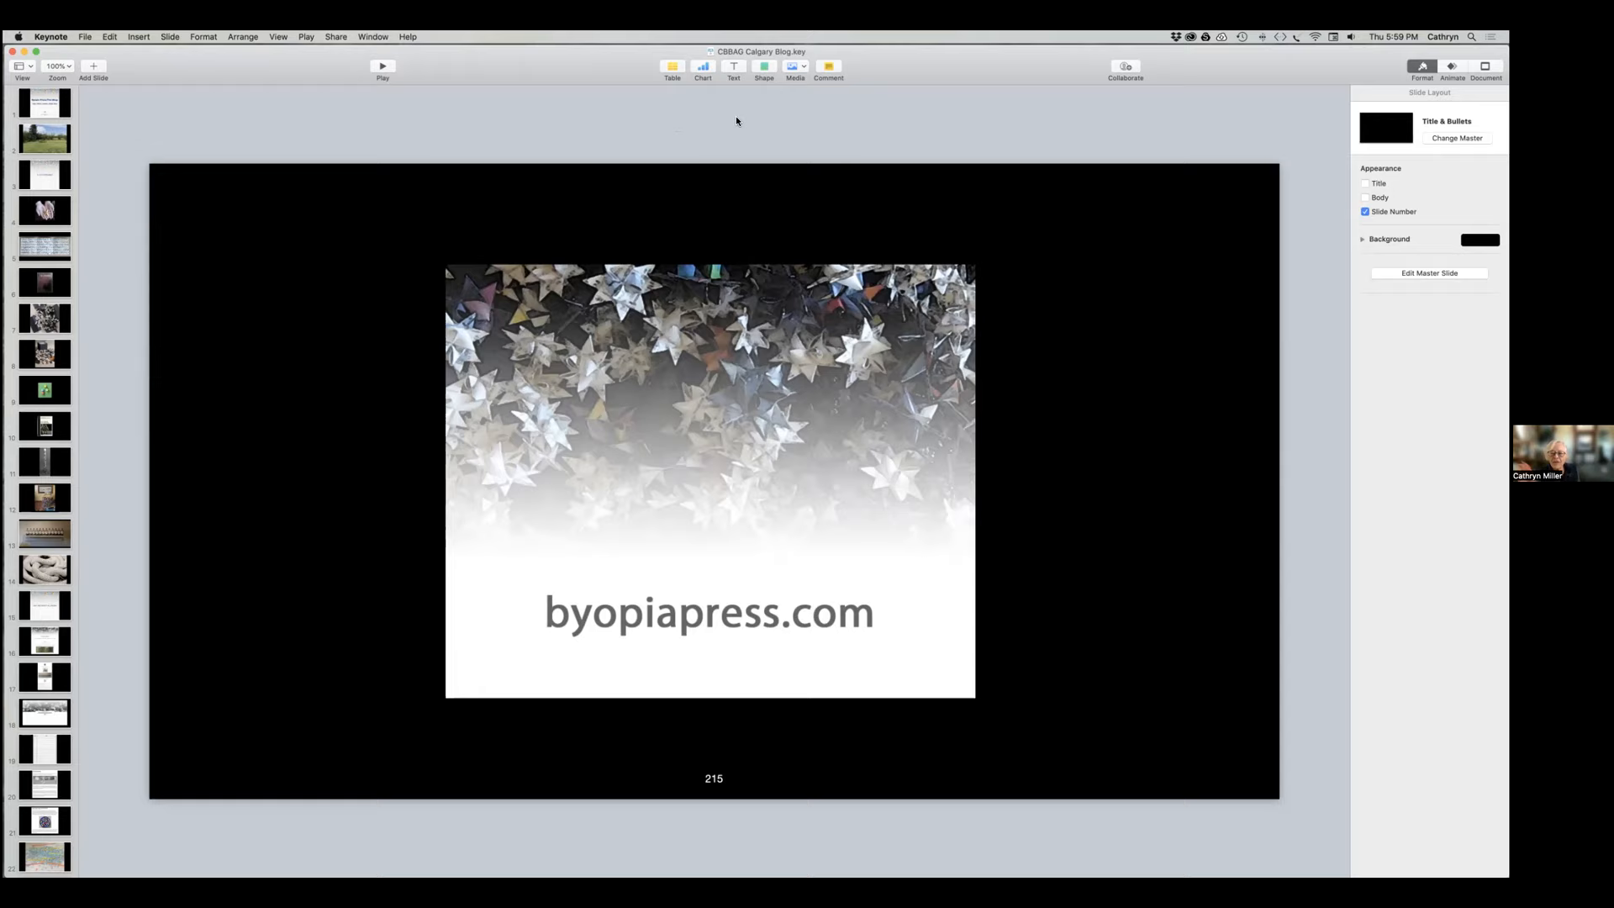
mouse_move(737, 120)
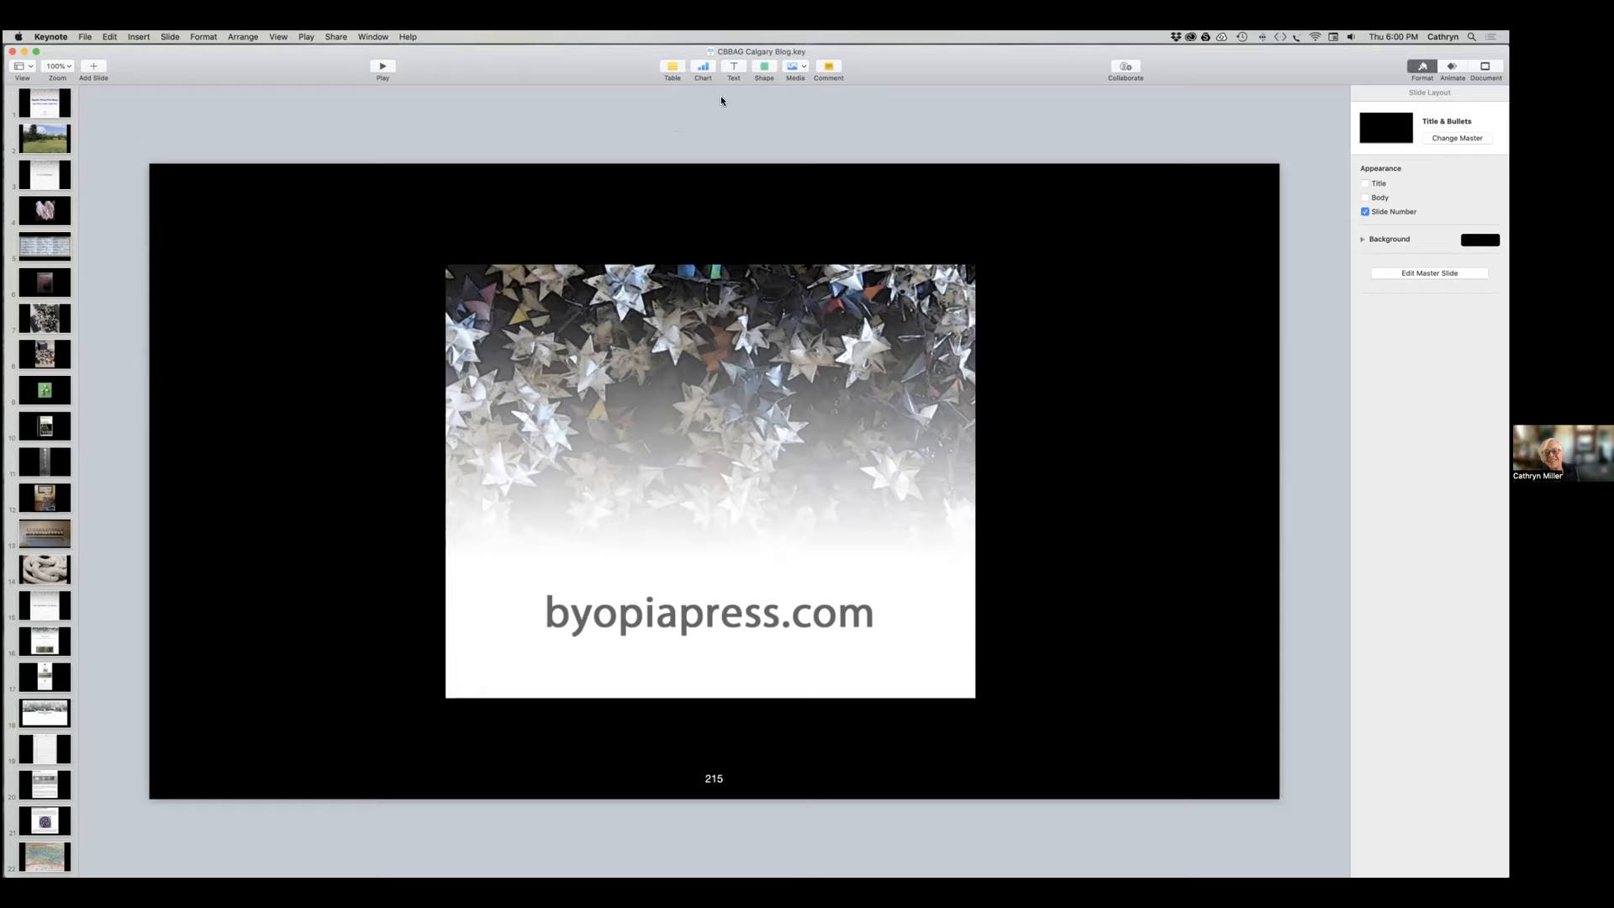
mouse_move(710, 127)
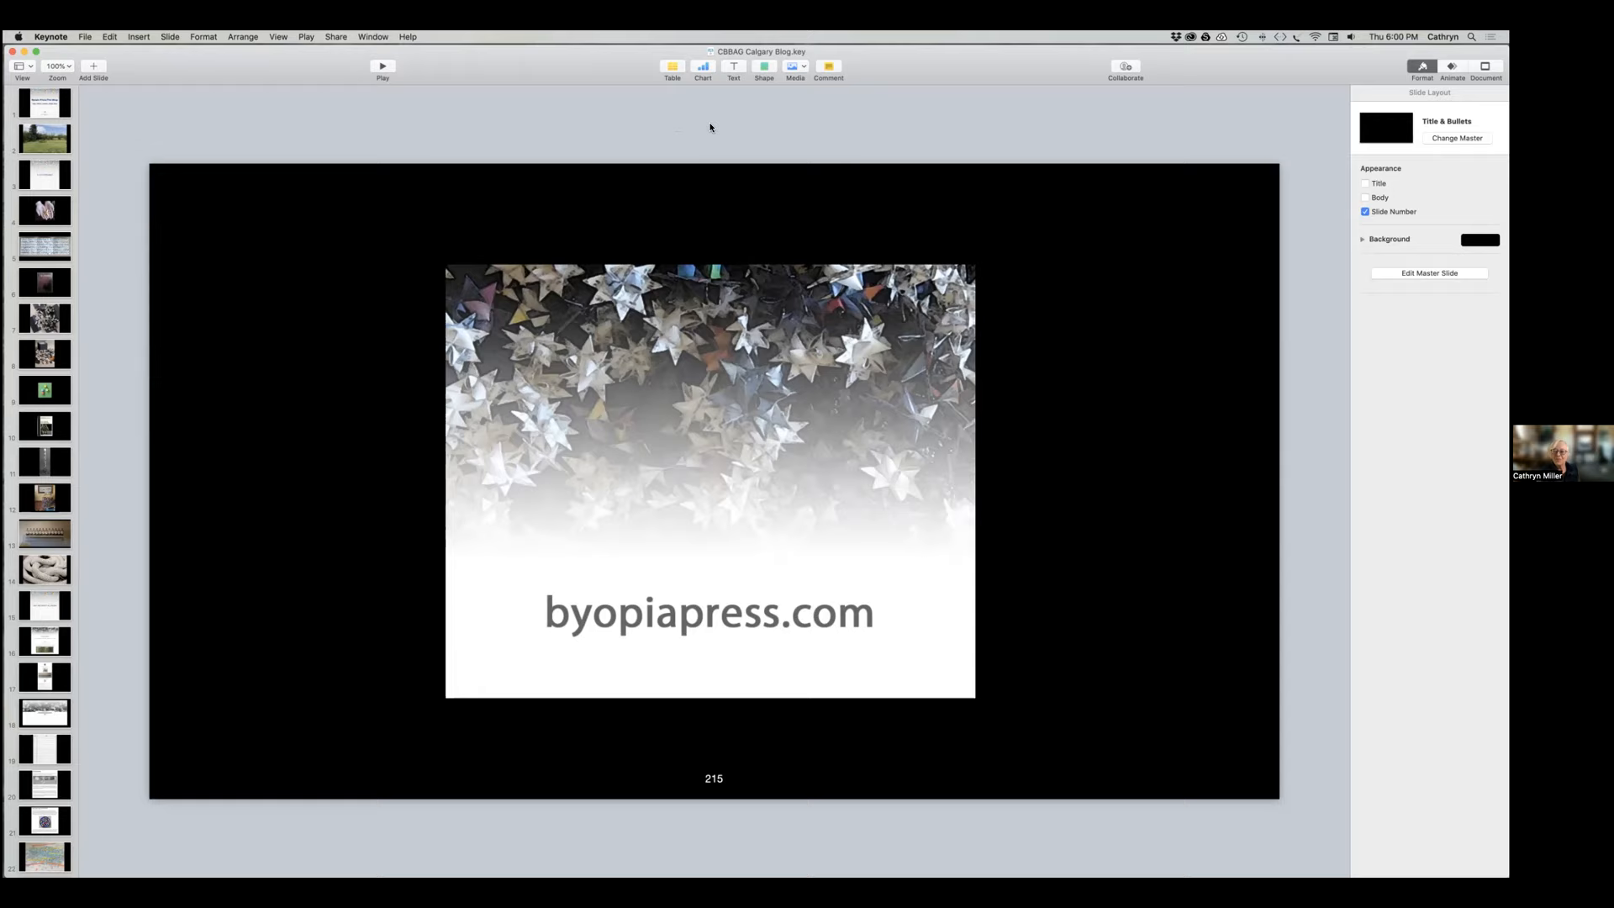